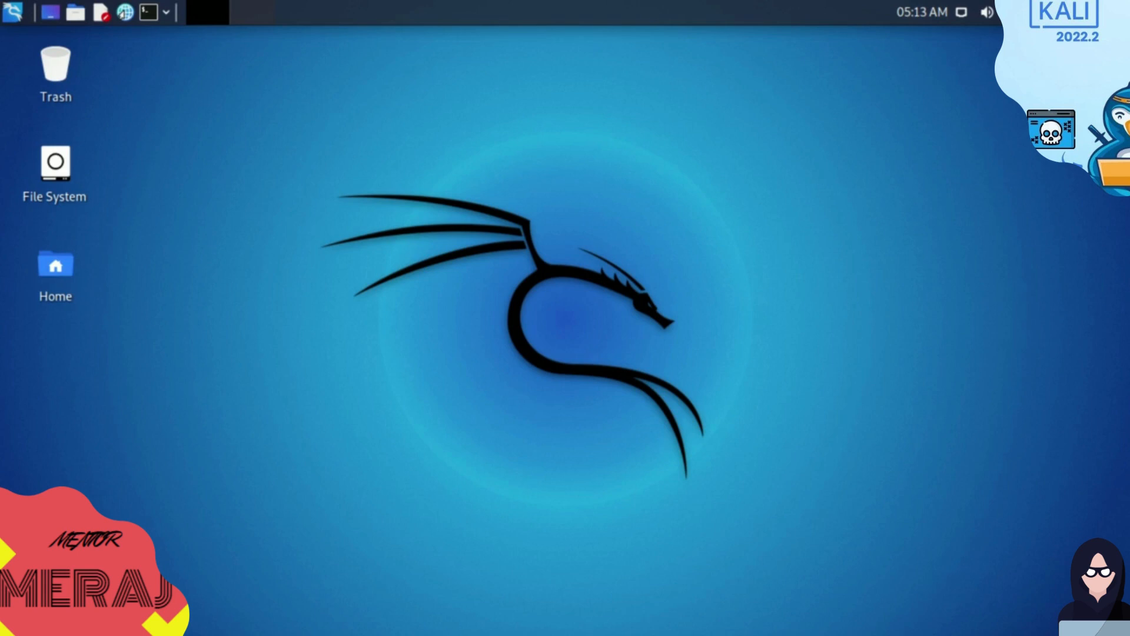
pyautogui.moveTo(442, 332)
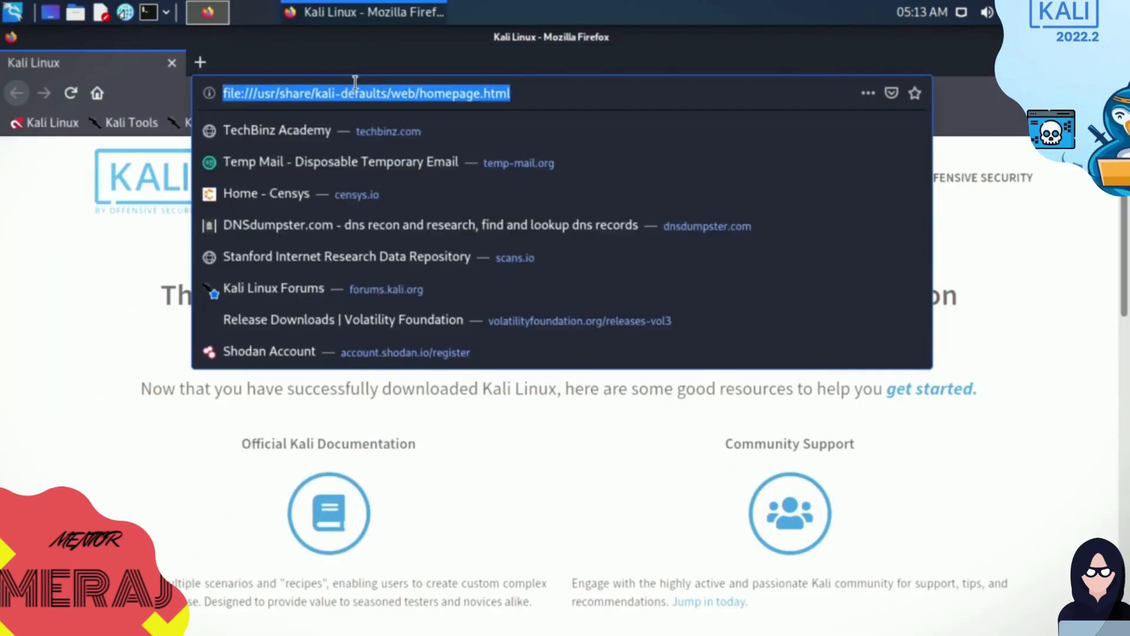
# Search for the CAINE site from Firefox's address bar and open caine-live.net.
pyautogui.write('ci')
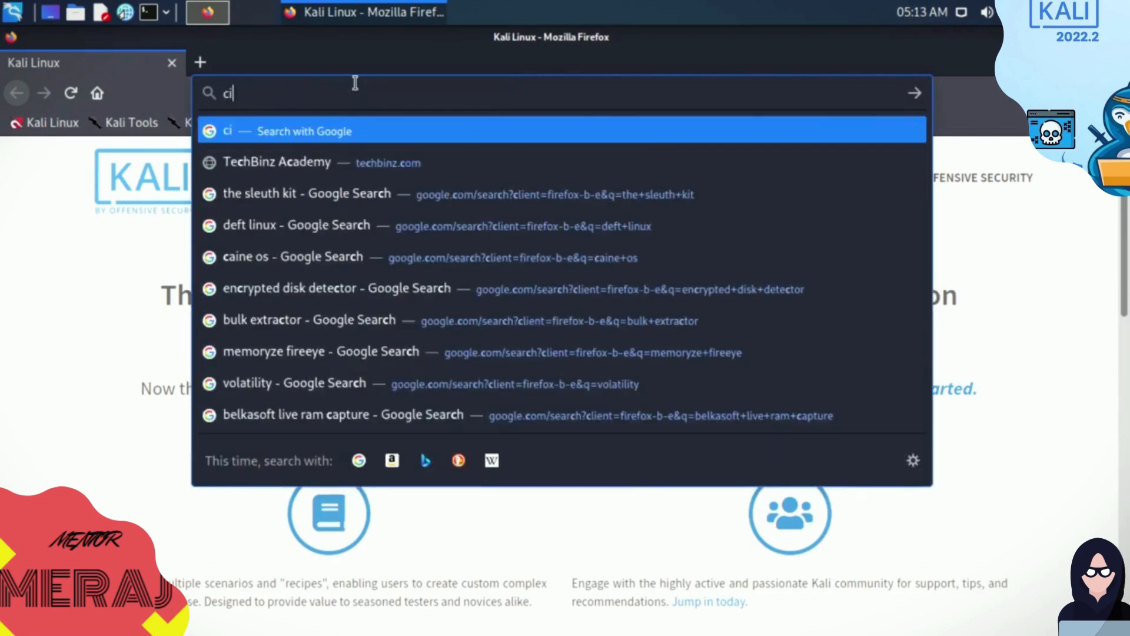
pyautogui.press('backspace')
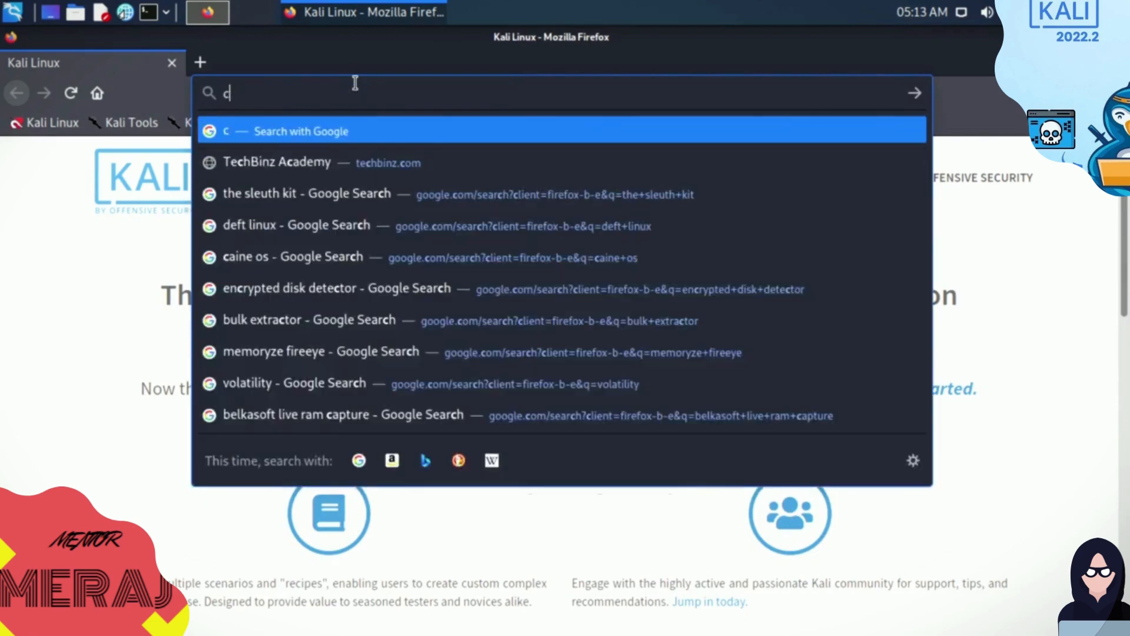
pyautogui.write('ine-live.net')
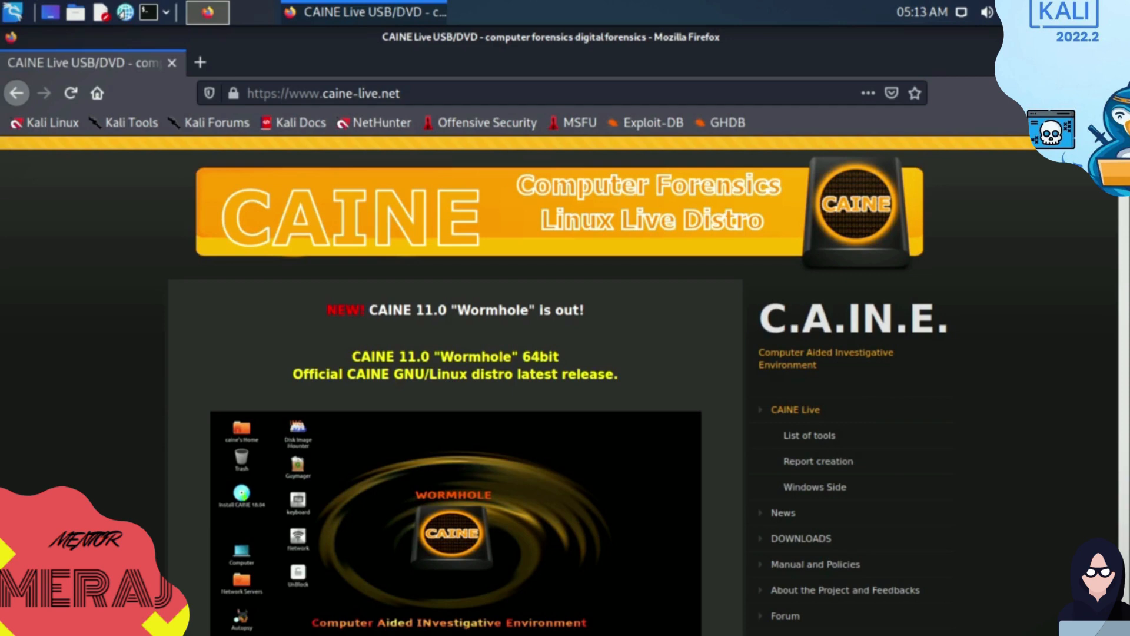
pyautogui.write('ubuntu+18.04')
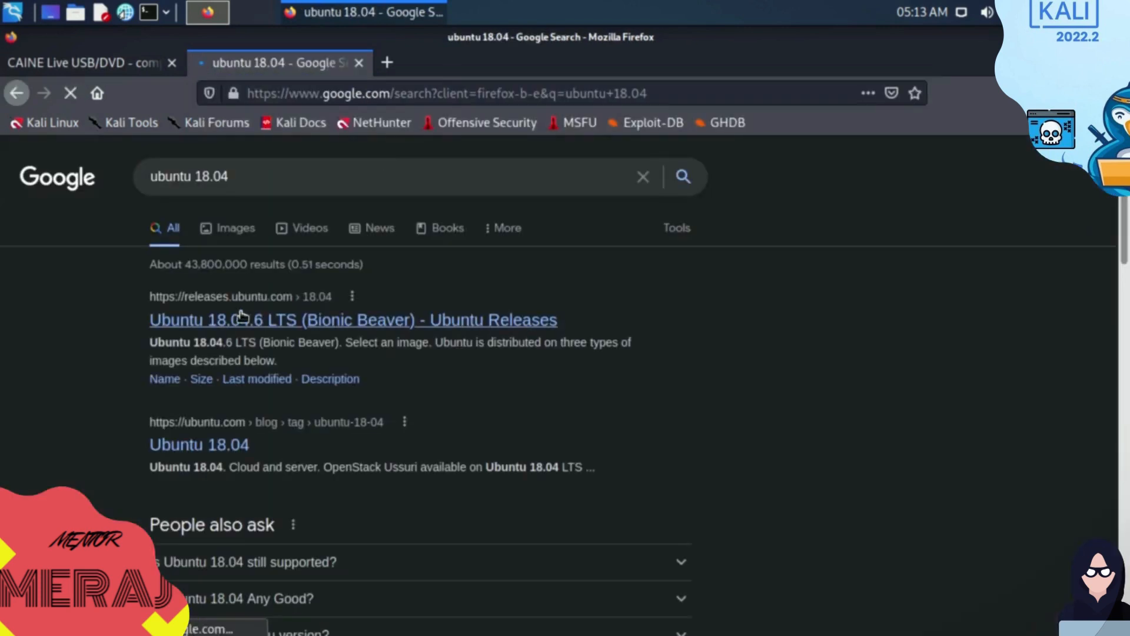
pyautogui.click(353, 319)
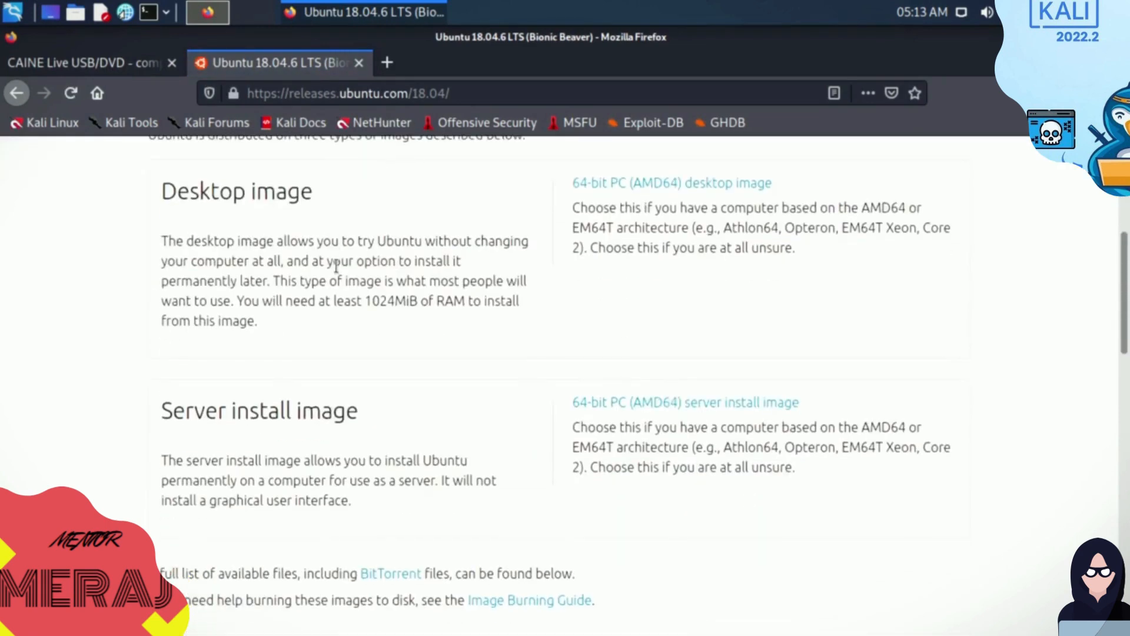
pyautogui.scroll(3)
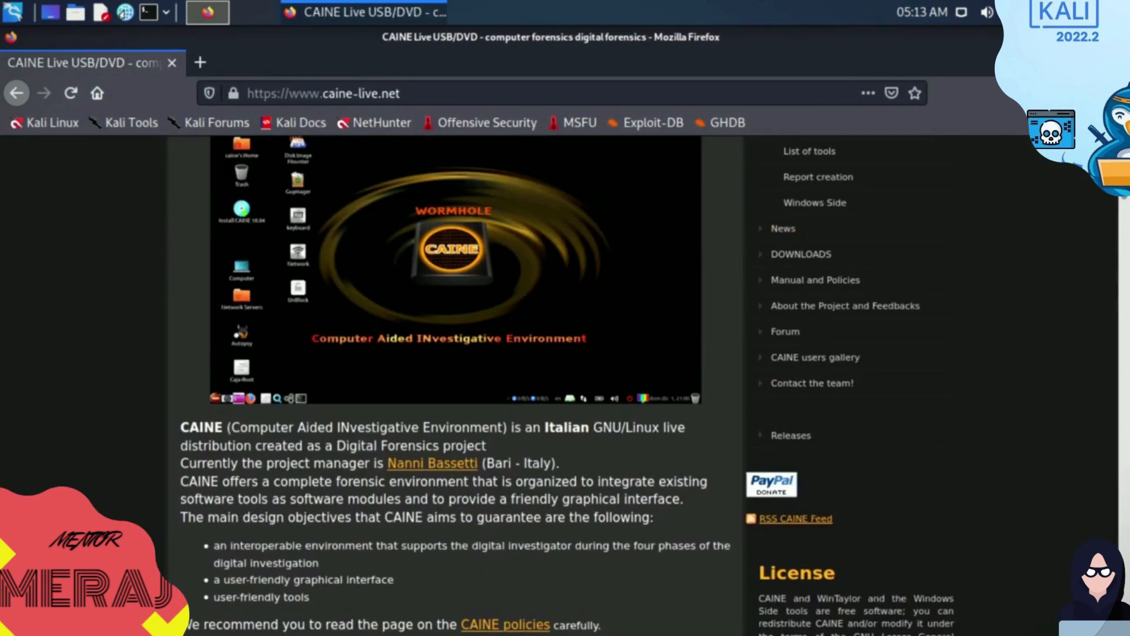
pyautogui.scroll(3)
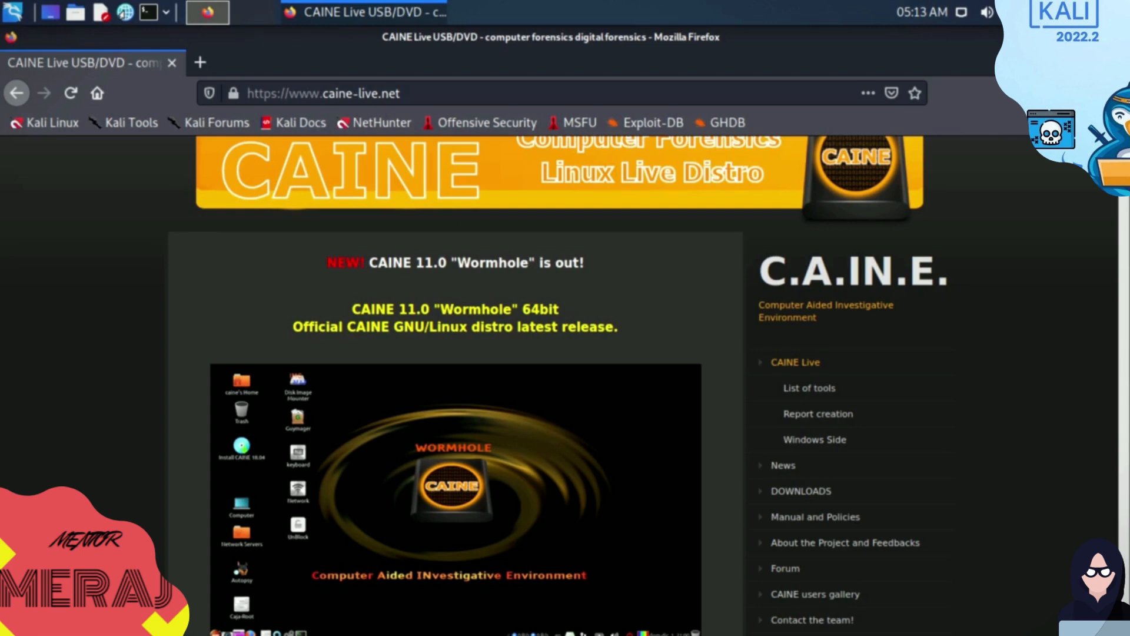
pyautogui.moveTo(502, 570)
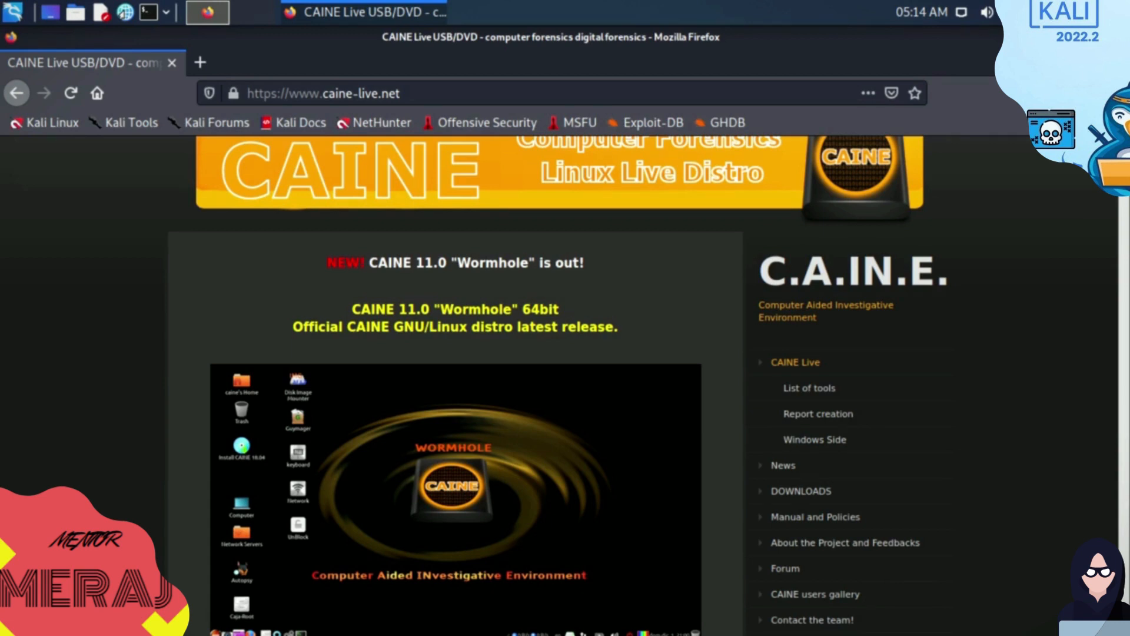
pyautogui.scroll(-3)
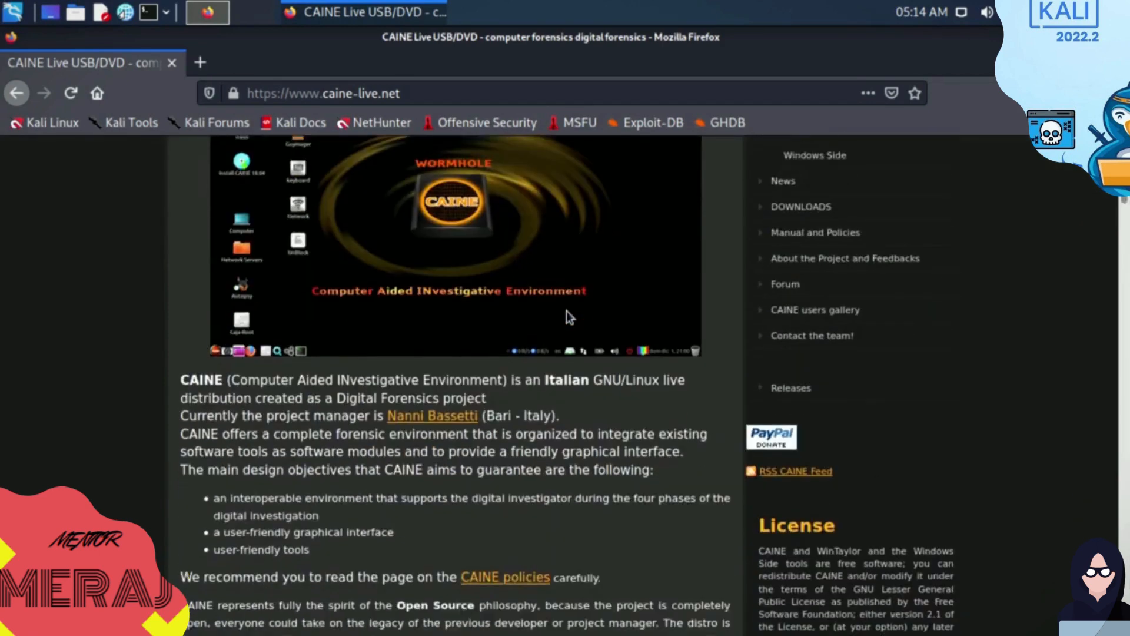
pyautogui.scroll(-3)
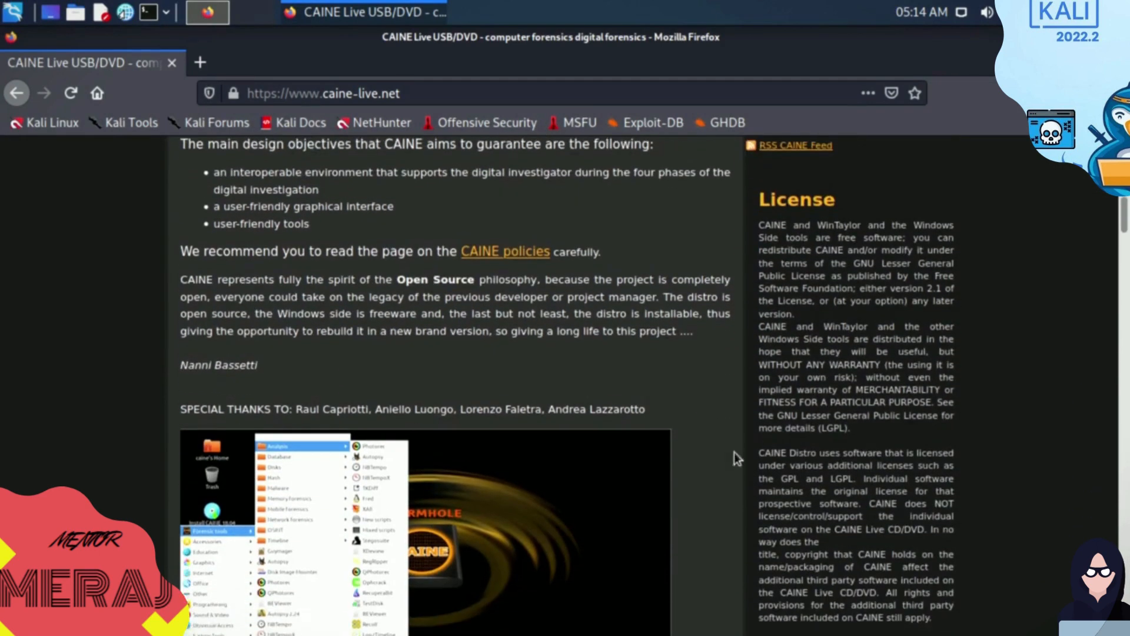
pyautogui.scroll(-3)
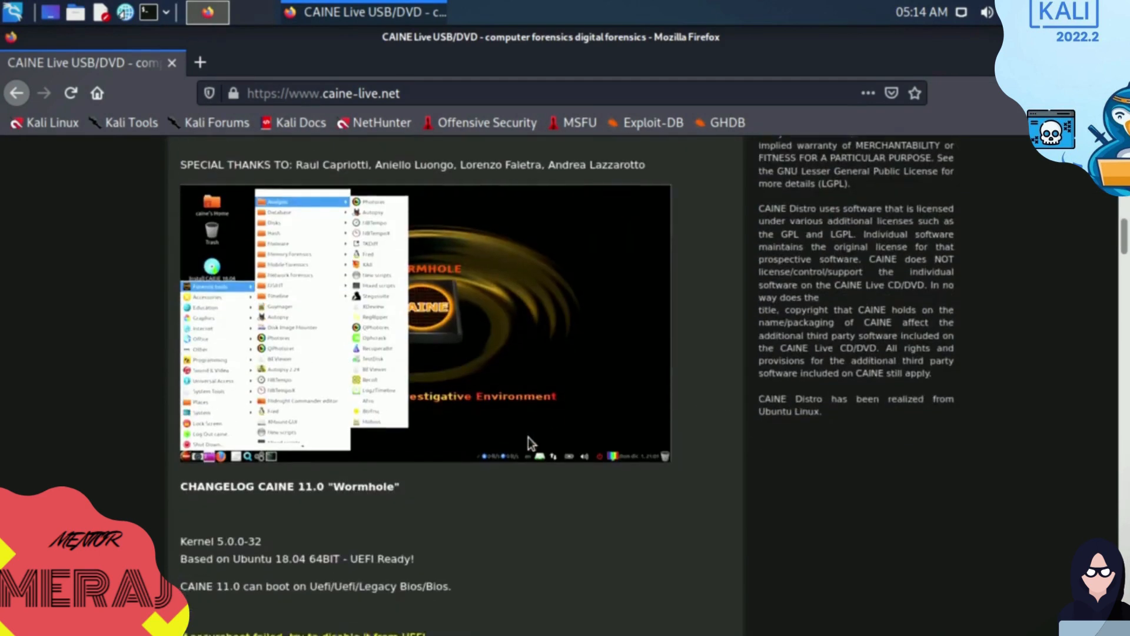
pyautogui.scroll(-3)
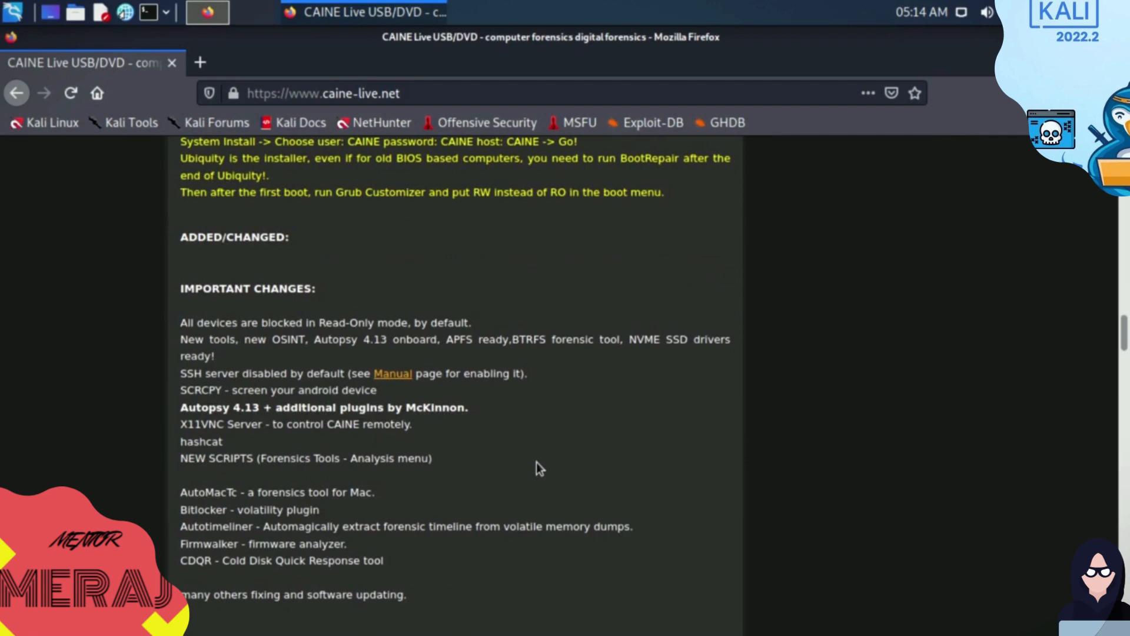
pyautogui.scroll(-3)
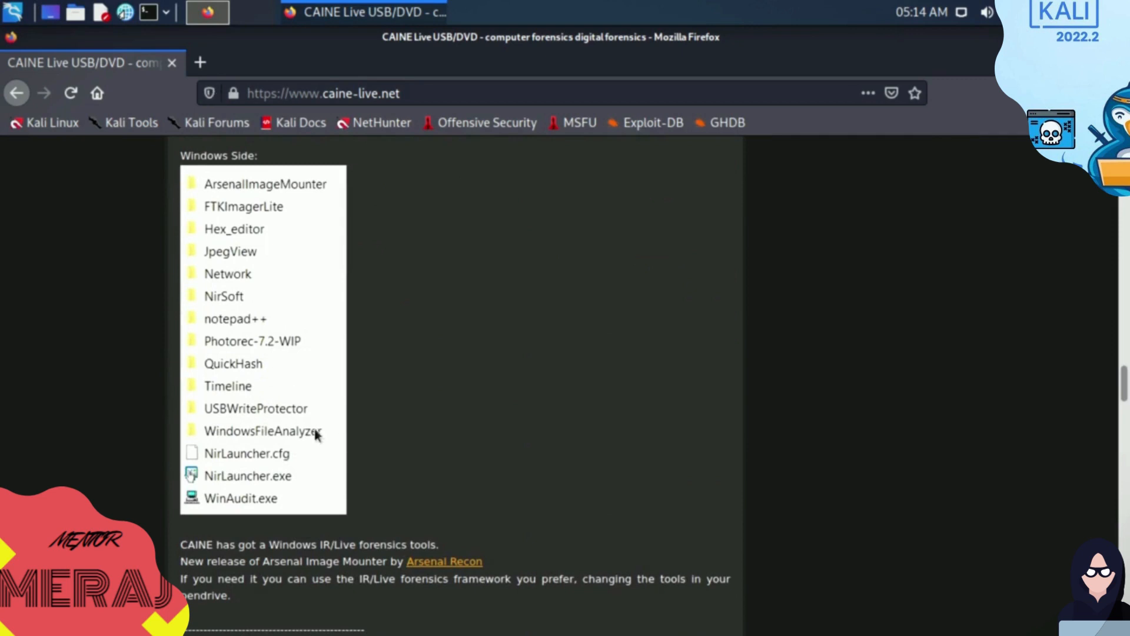
pyautogui.scroll(-3)
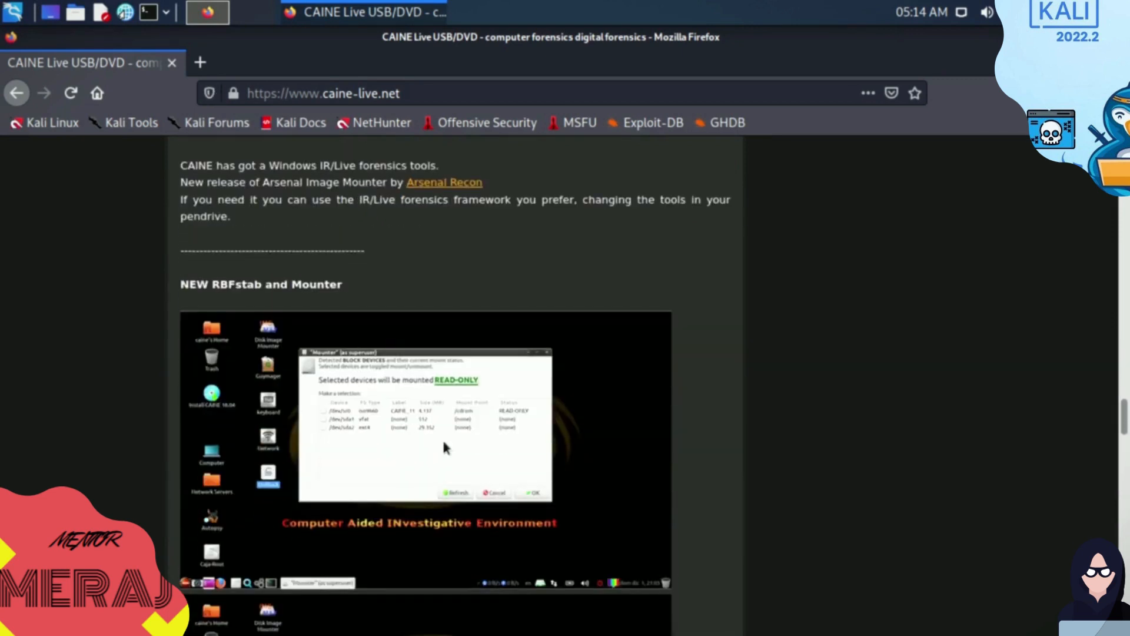
pyautogui.scroll(-3)
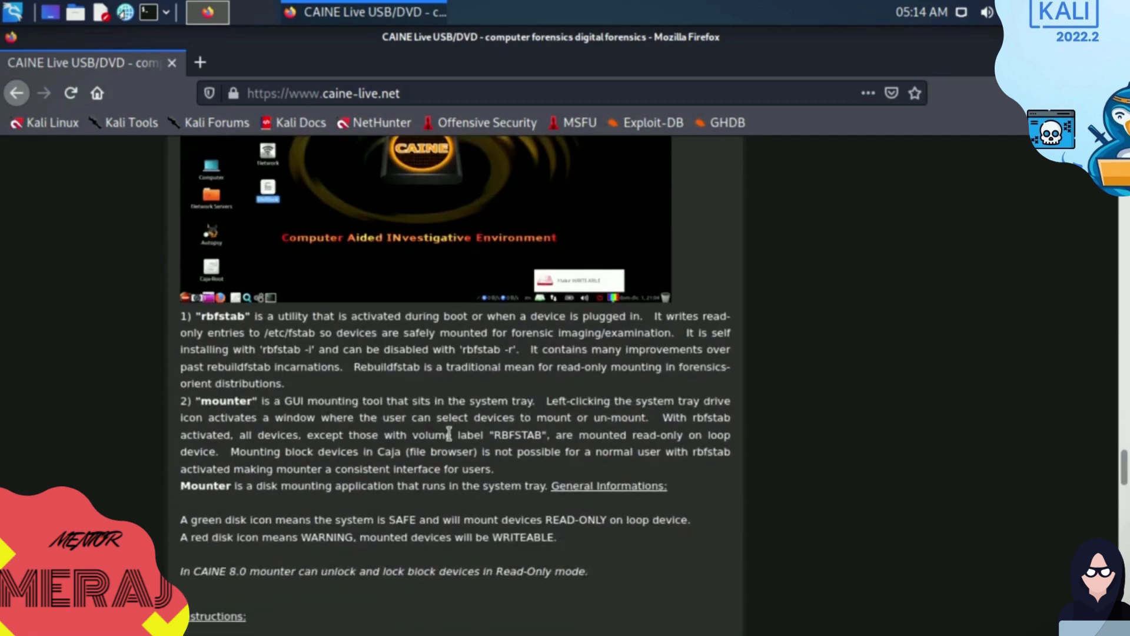
pyautogui.scroll(-3)
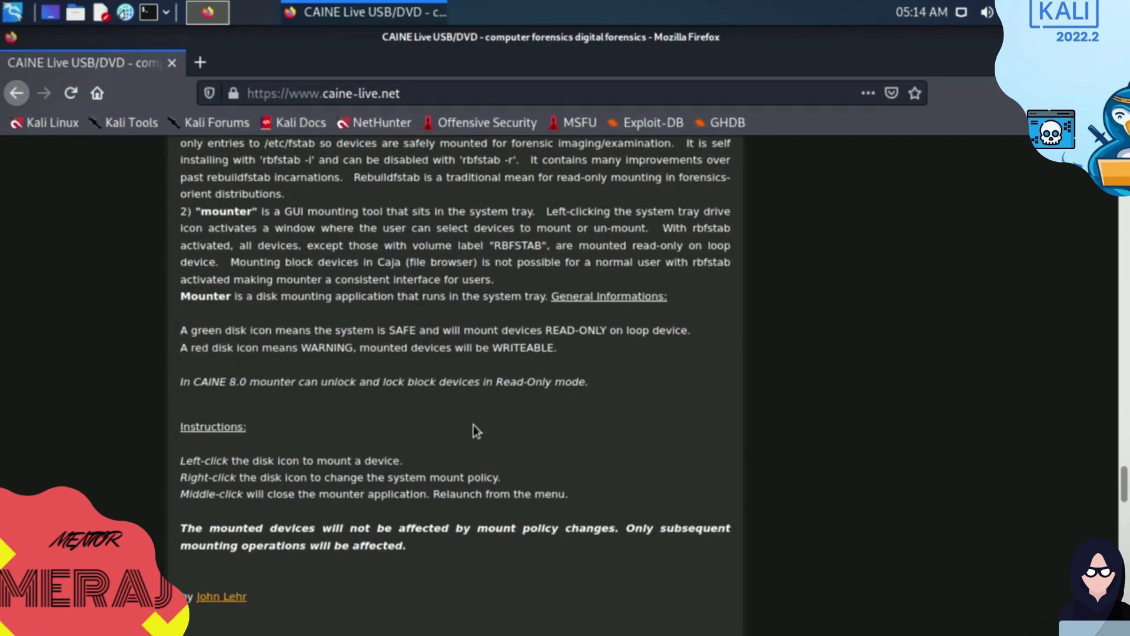
pyautogui.scroll(-3)
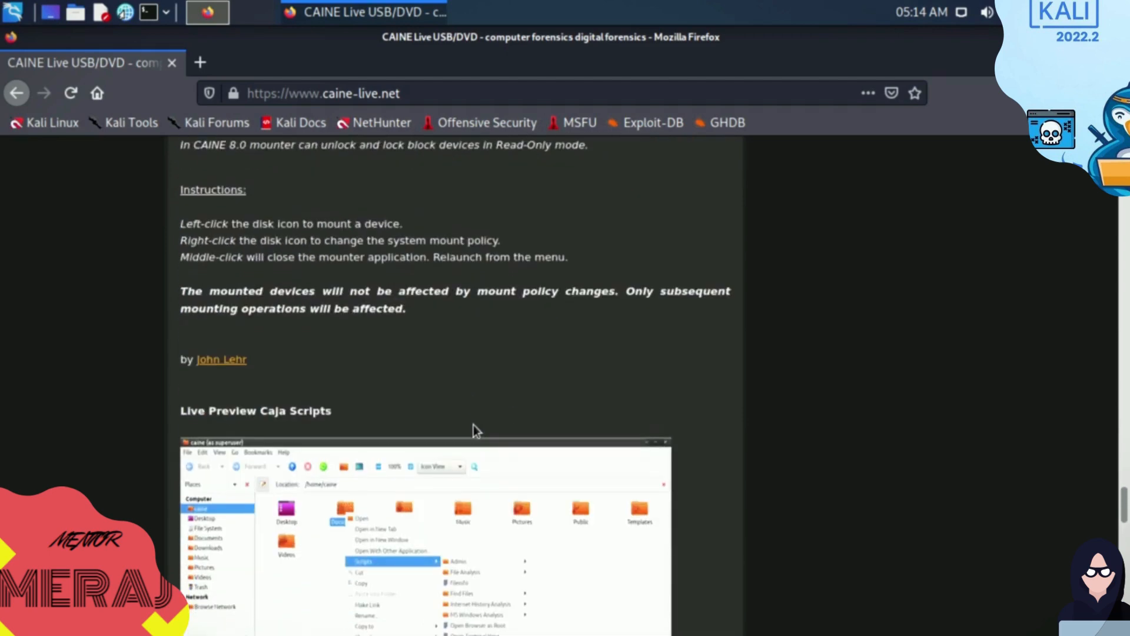
pyautogui.moveTo(481, 427)
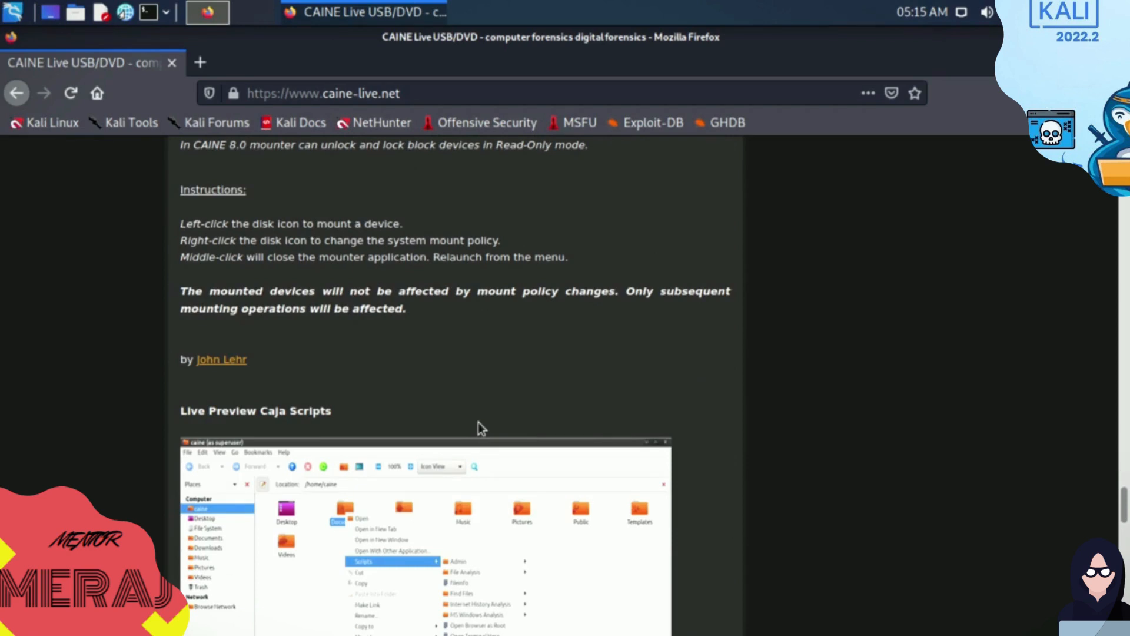
pyautogui.rightClick(481, 425)
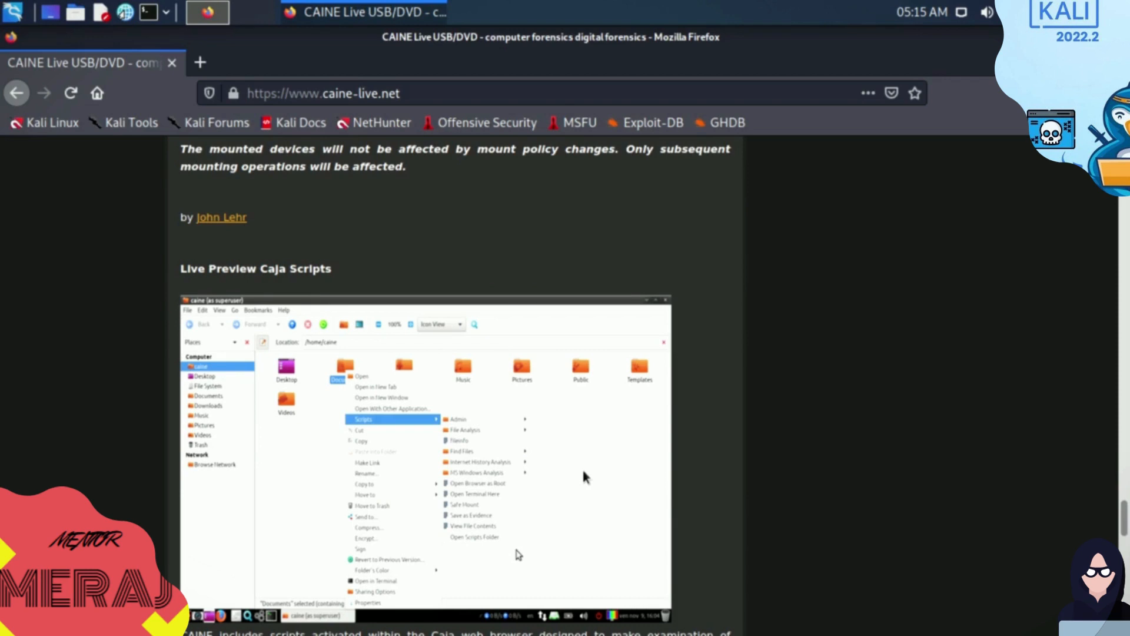
pyautogui.moveTo(710, 421)
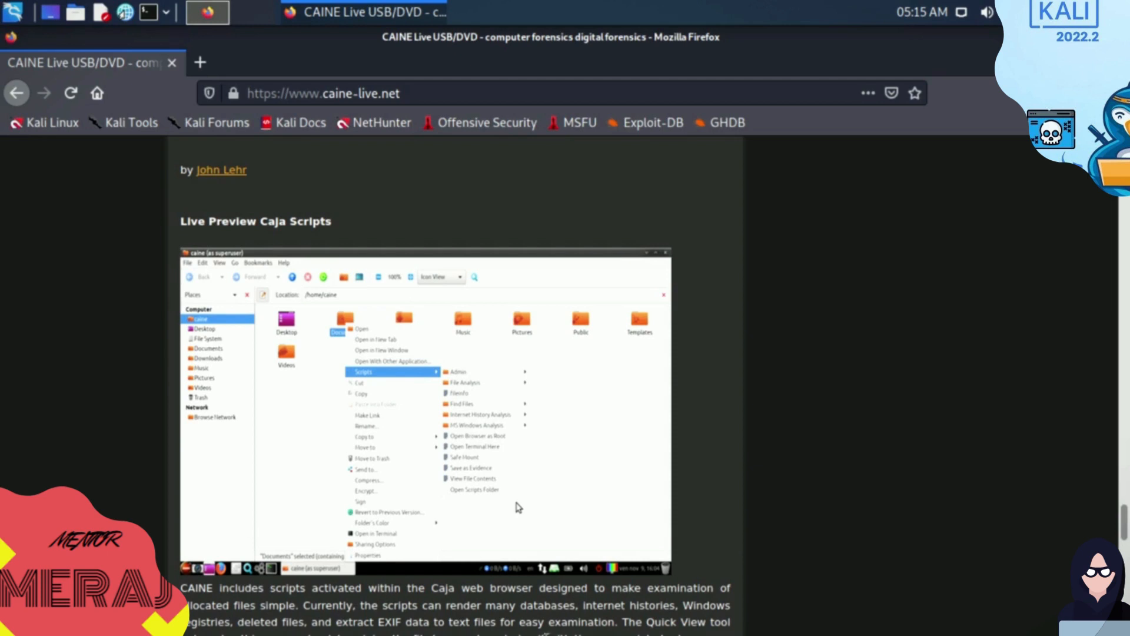
pyautogui.scroll(-3)
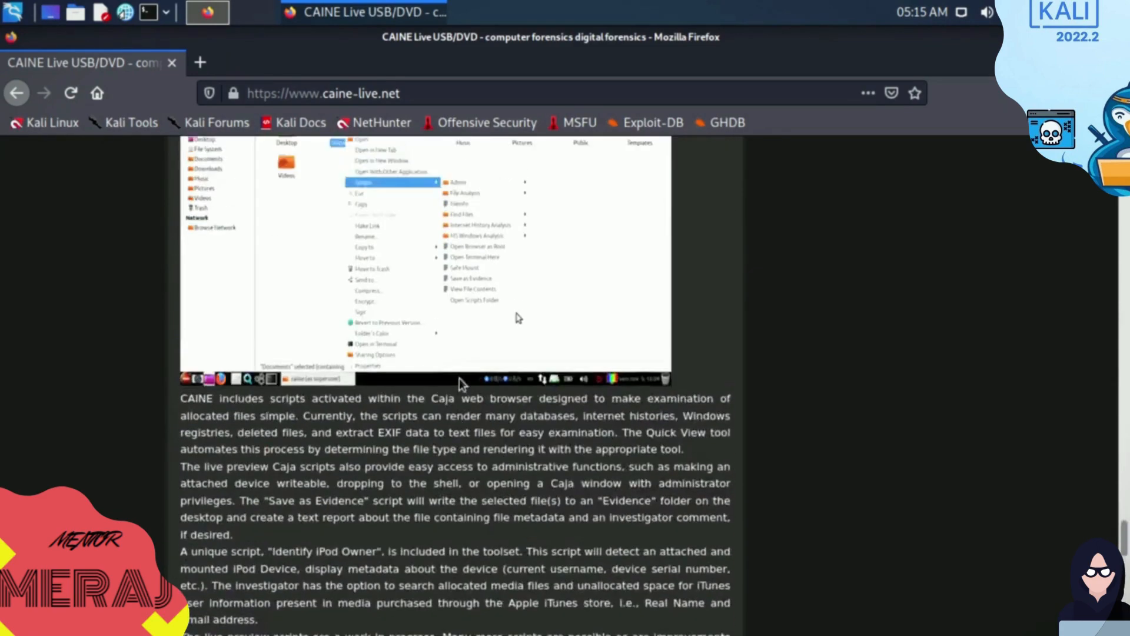
pyautogui.scroll(-3)
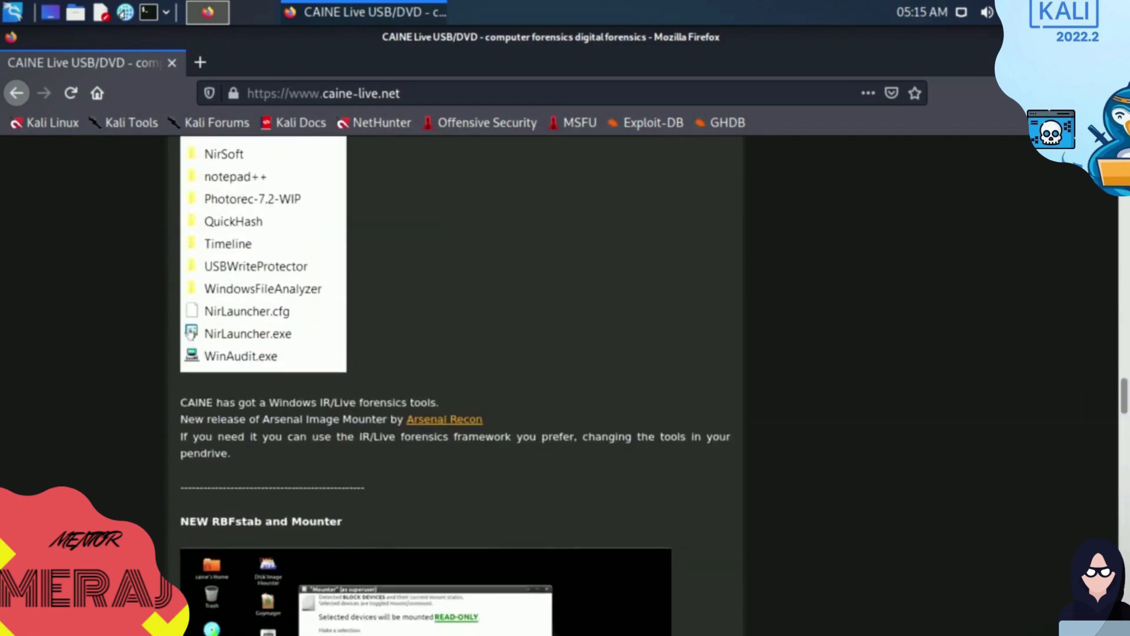
pyautogui.scroll(3)
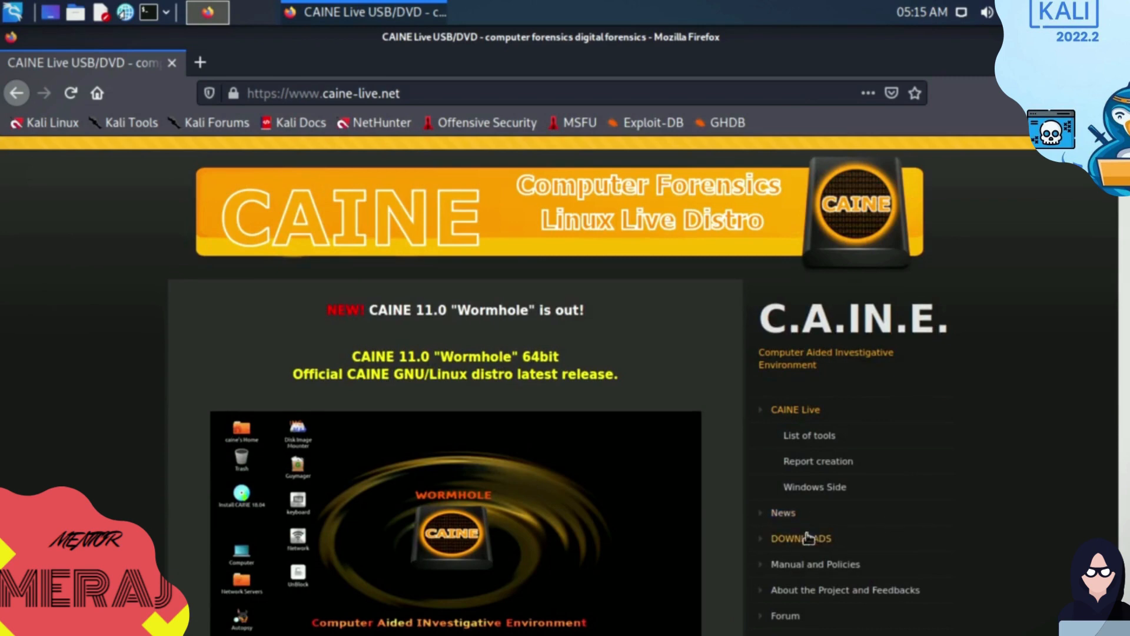
# Download caine11.iso.torrent from the CAINE downloads page and check progress in the Downloads panel.
pyautogui.click(800, 537)
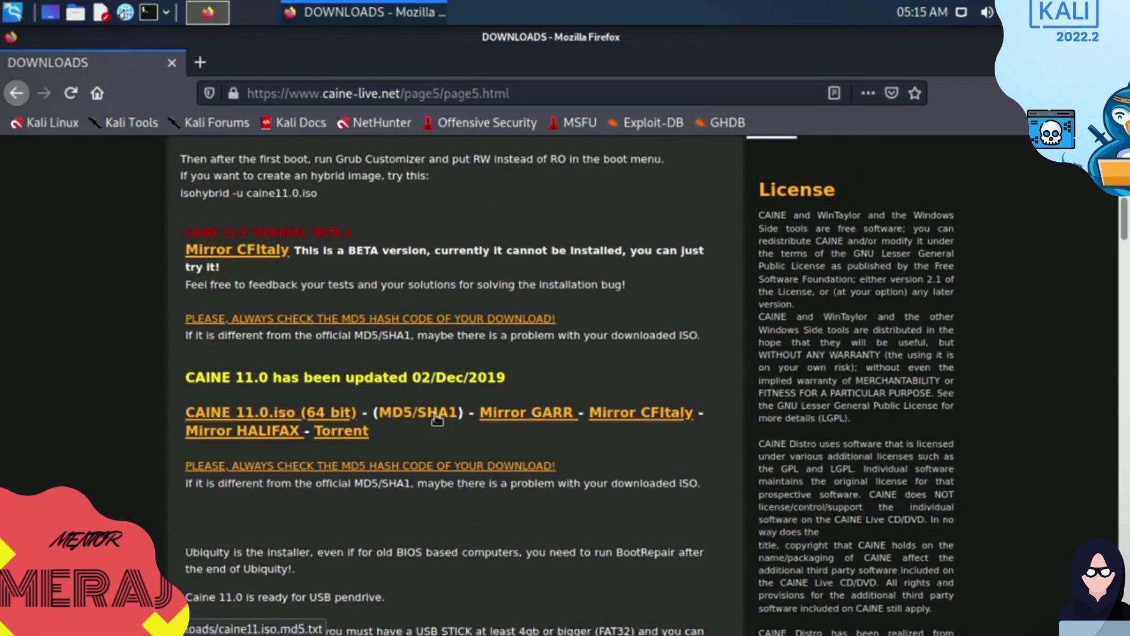
pyautogui.click(417, 411)
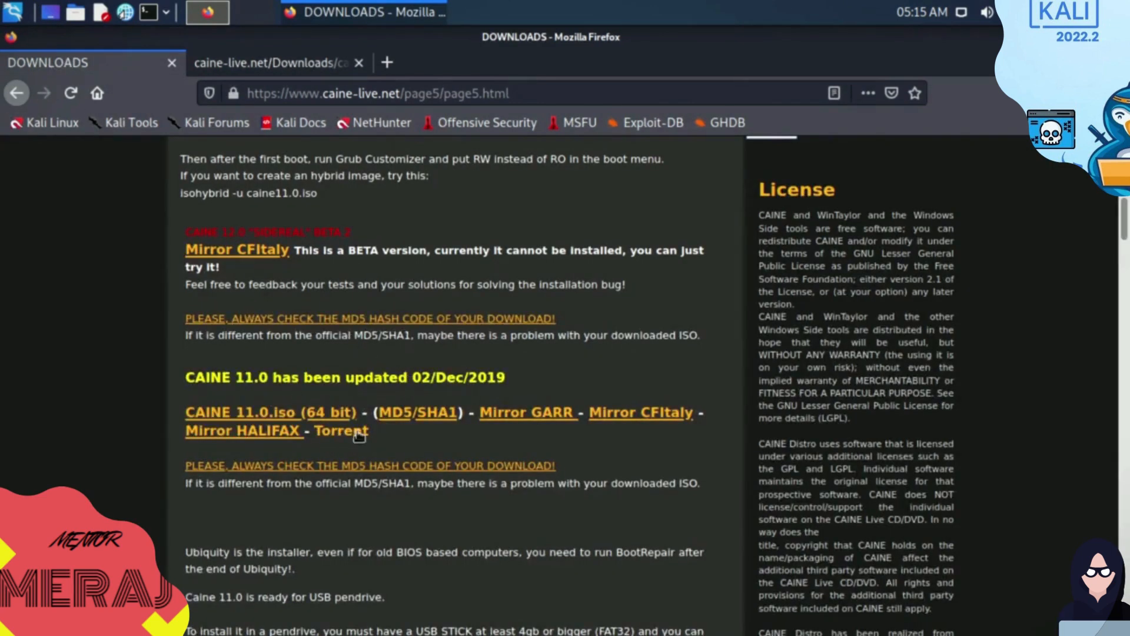
pyautogui.click(339, 431)
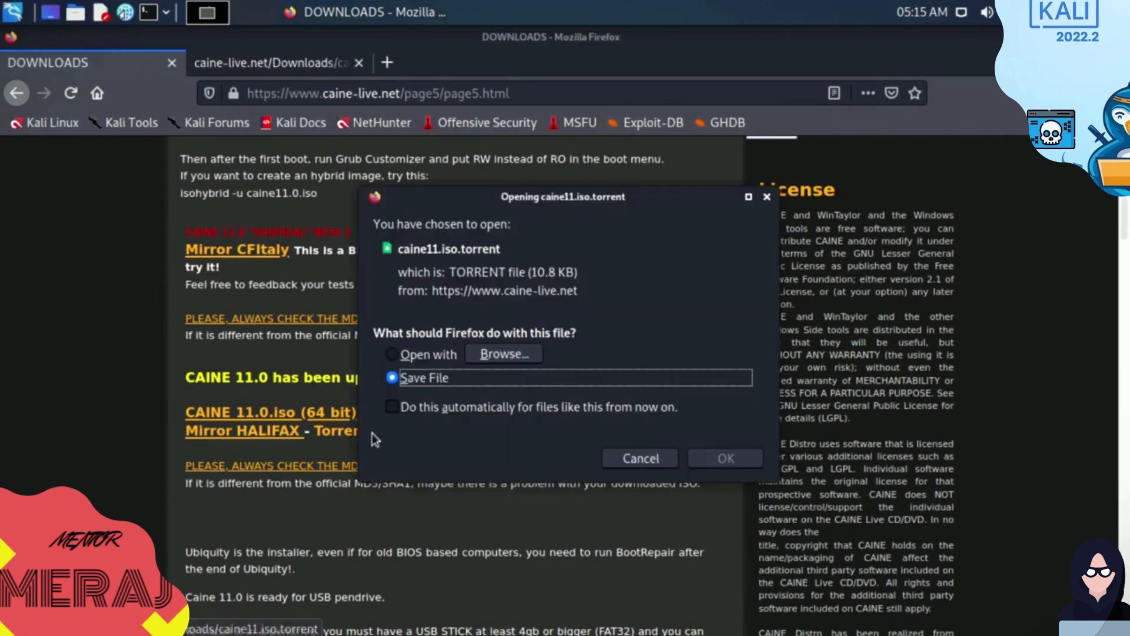
pyautogui.click(725, 458)
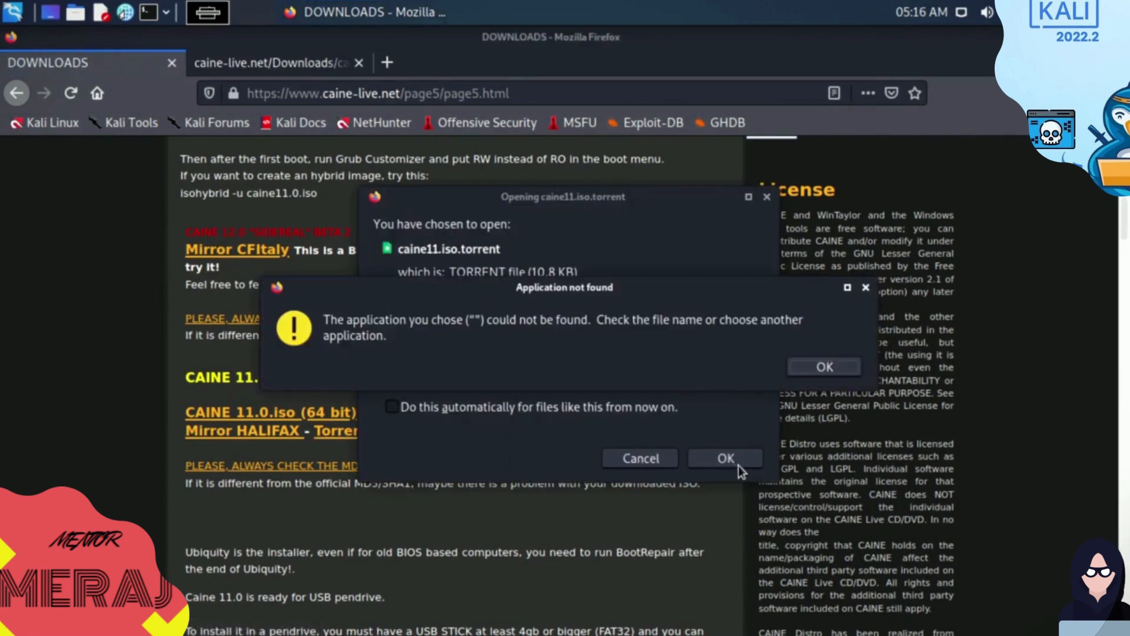
pyautogui.click(725, 458)
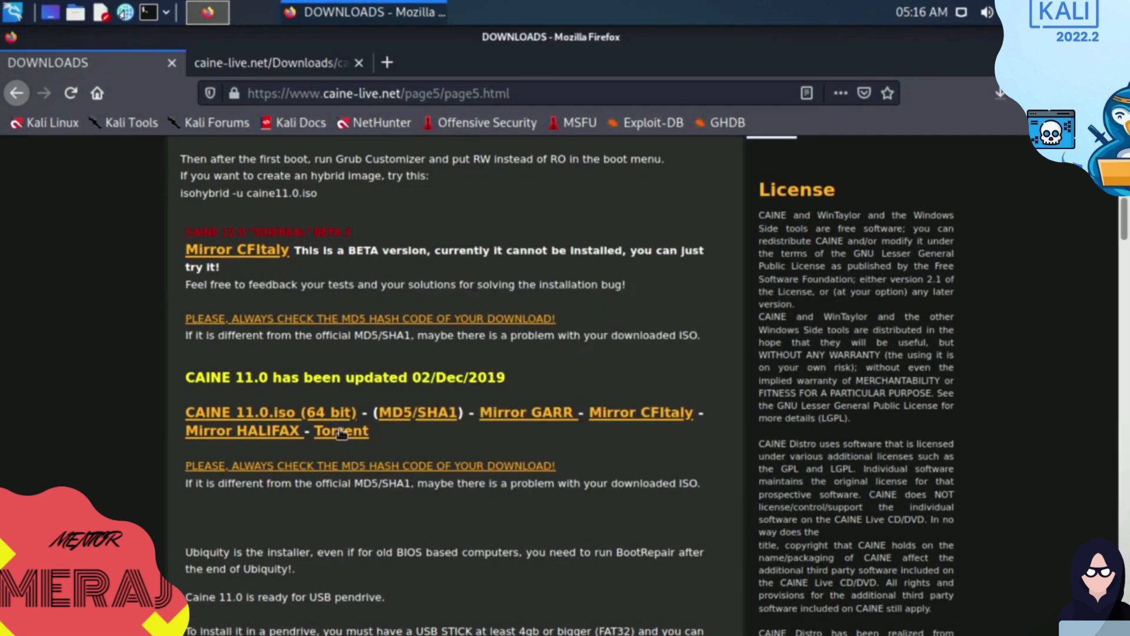
pyautogui.click(341, 430)
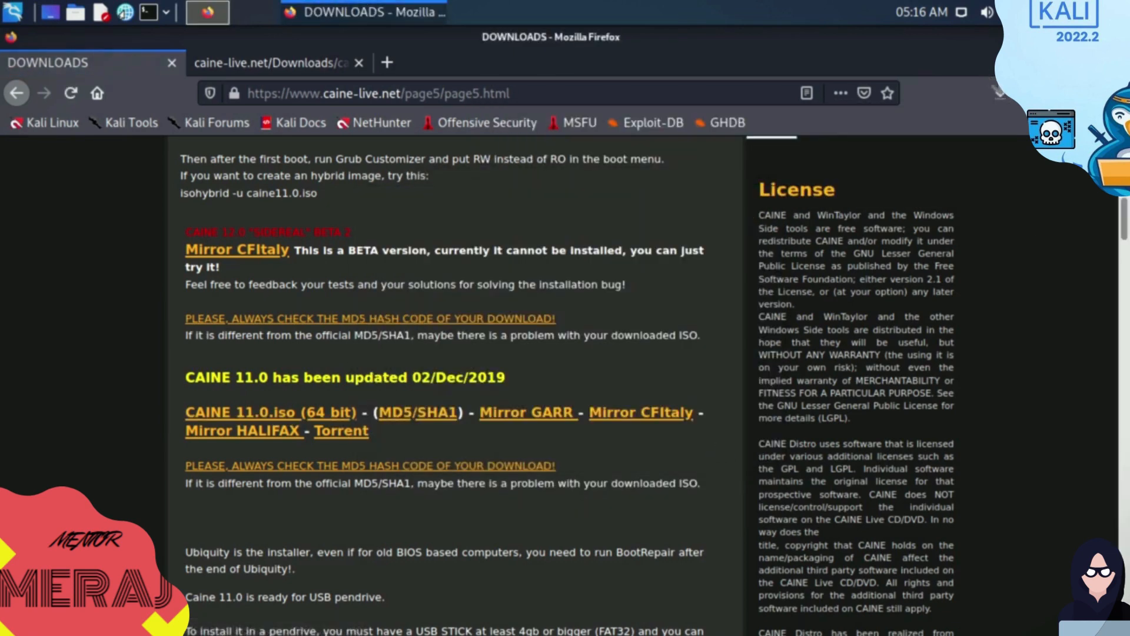
pyautogui.click(998, 93)
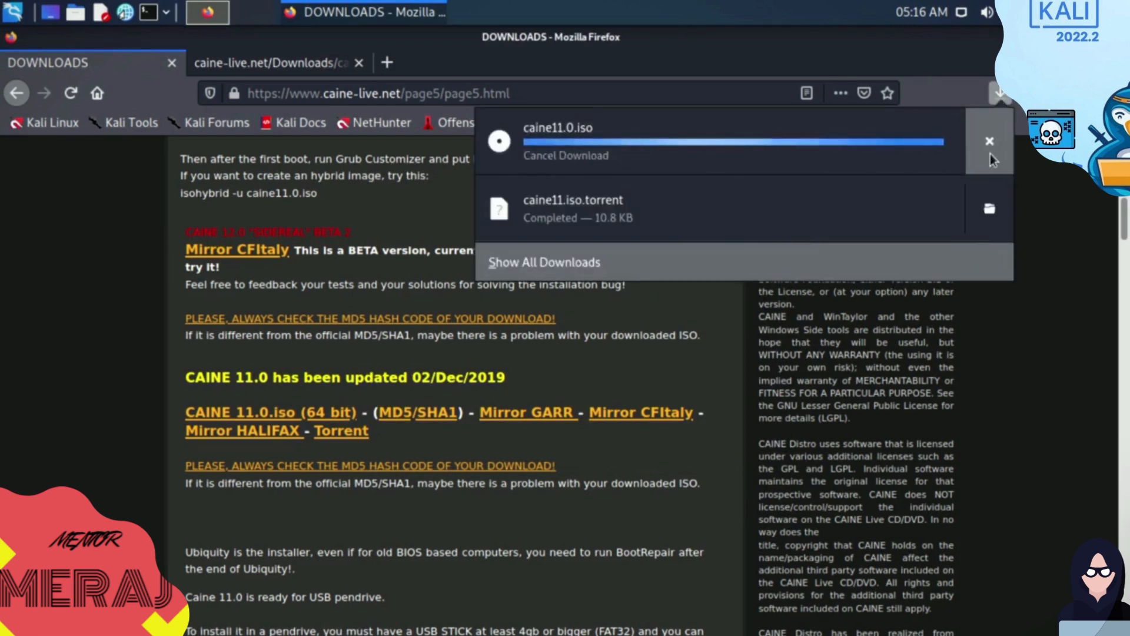
pyautogui.click(989, 140)
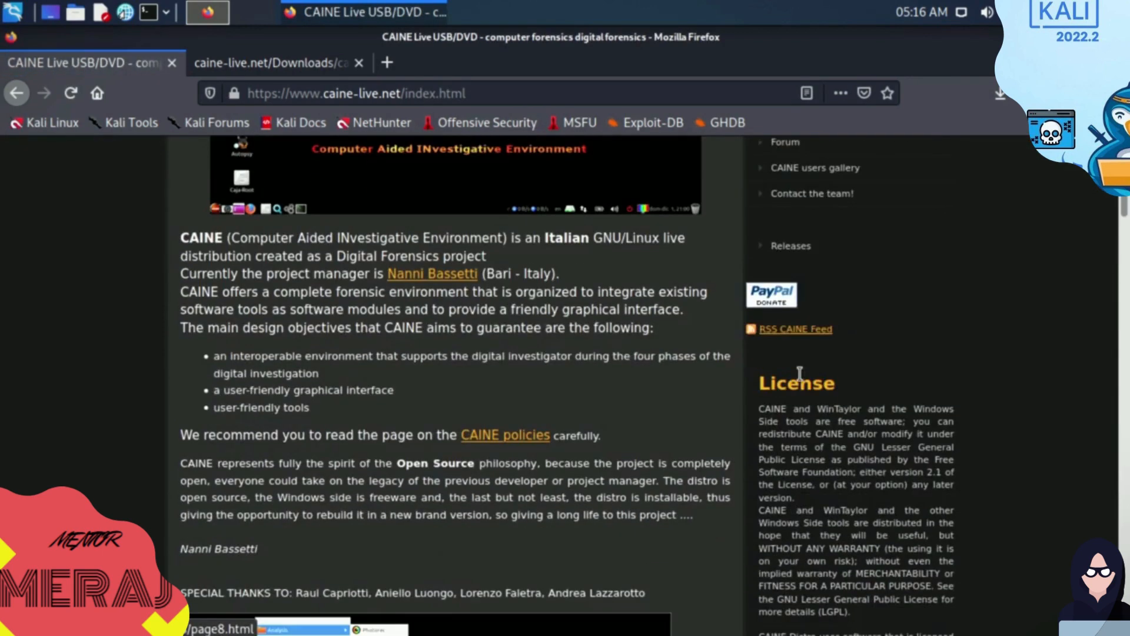
# Leave the Firefox session and focus the password field on the Kali login screen.
pyautogui.scroll(-3)
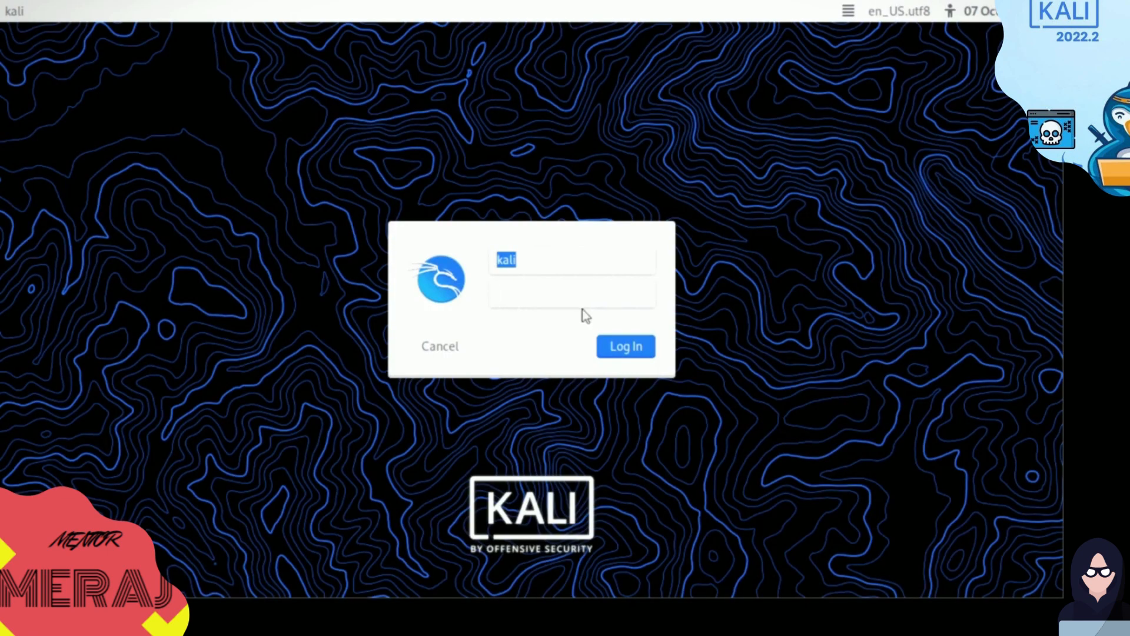
pyautogui.click(569, 293)
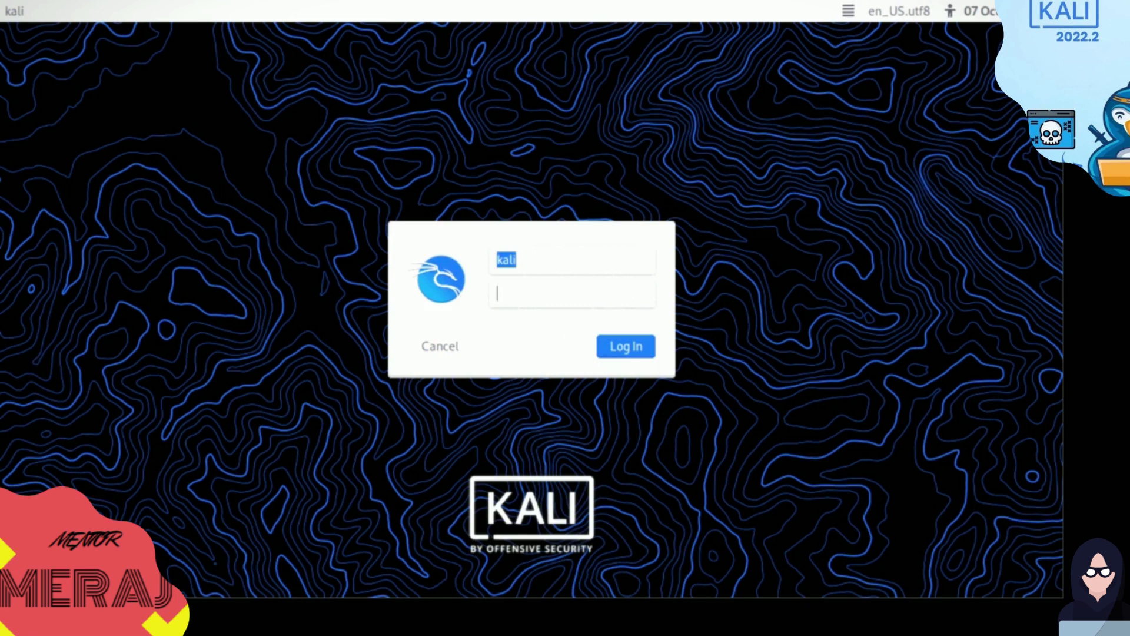
pyautogui.click(624, 346)
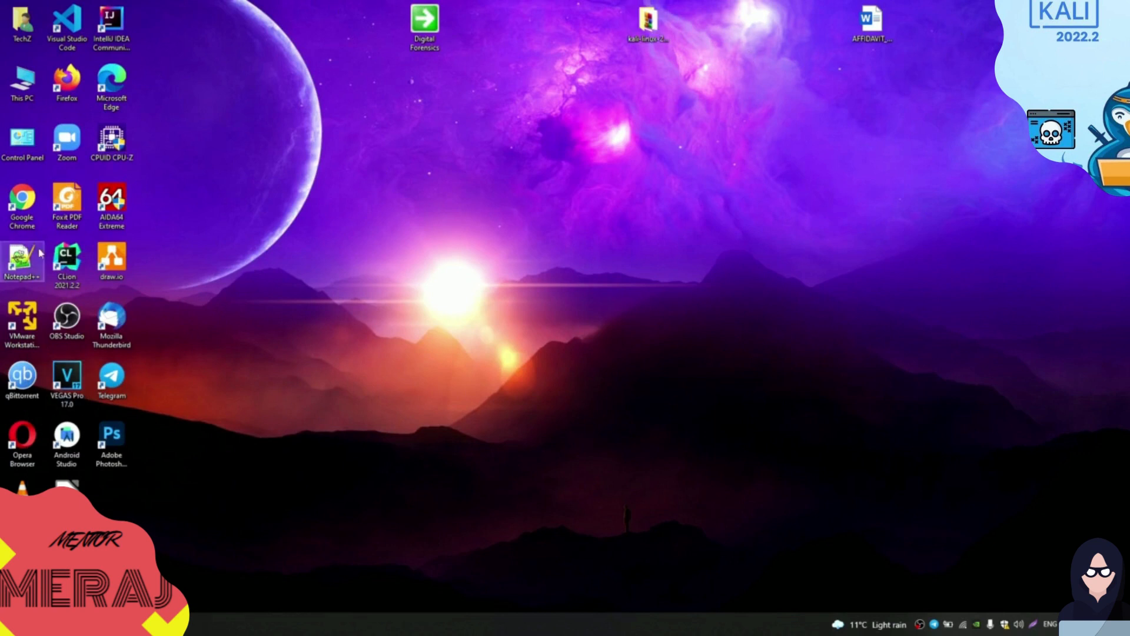
pyautogui.moveTo(22, 320)
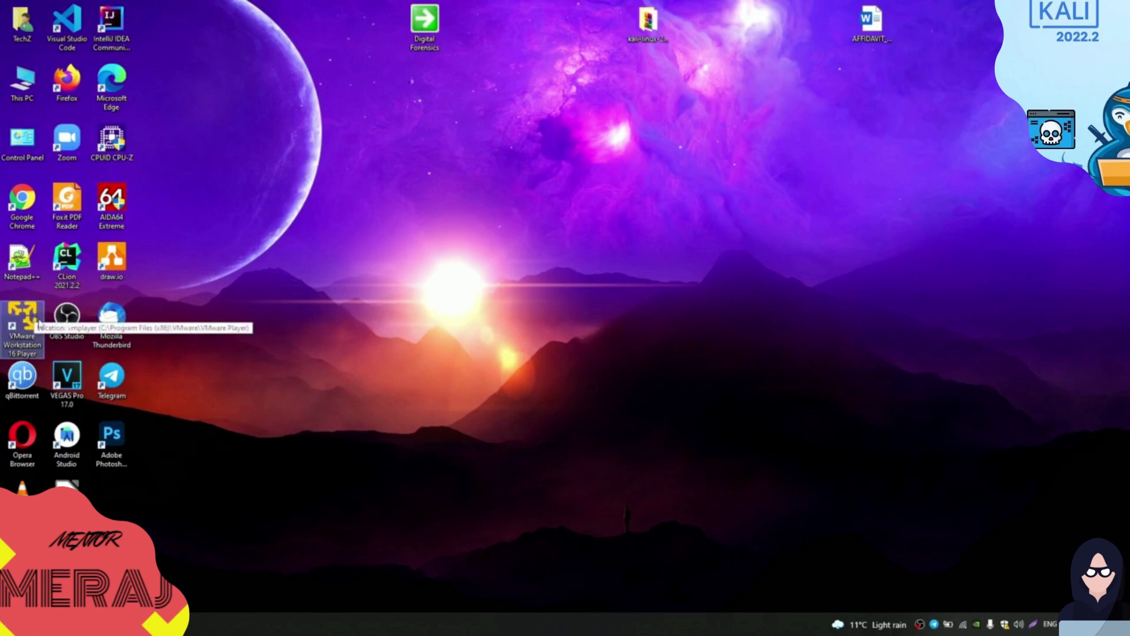
# Launch VMware Workstation 16 Player from its desktop shortcut and expand the Player File menu.
pyautogui.doubleClick(22, 328)
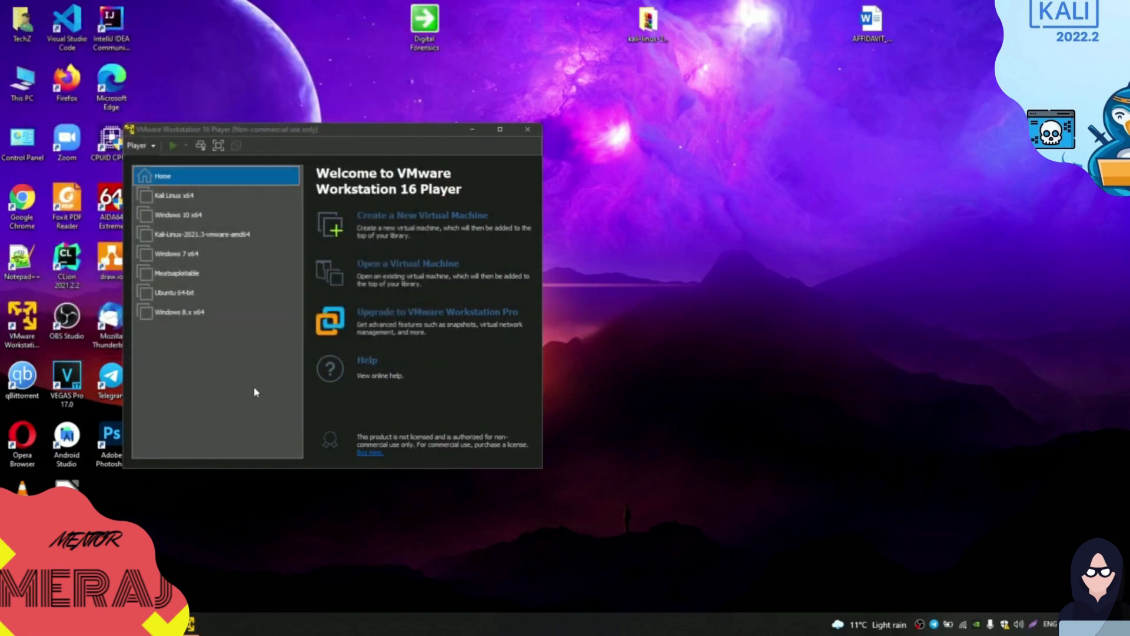
pyautogui.moveTo(202, 296)
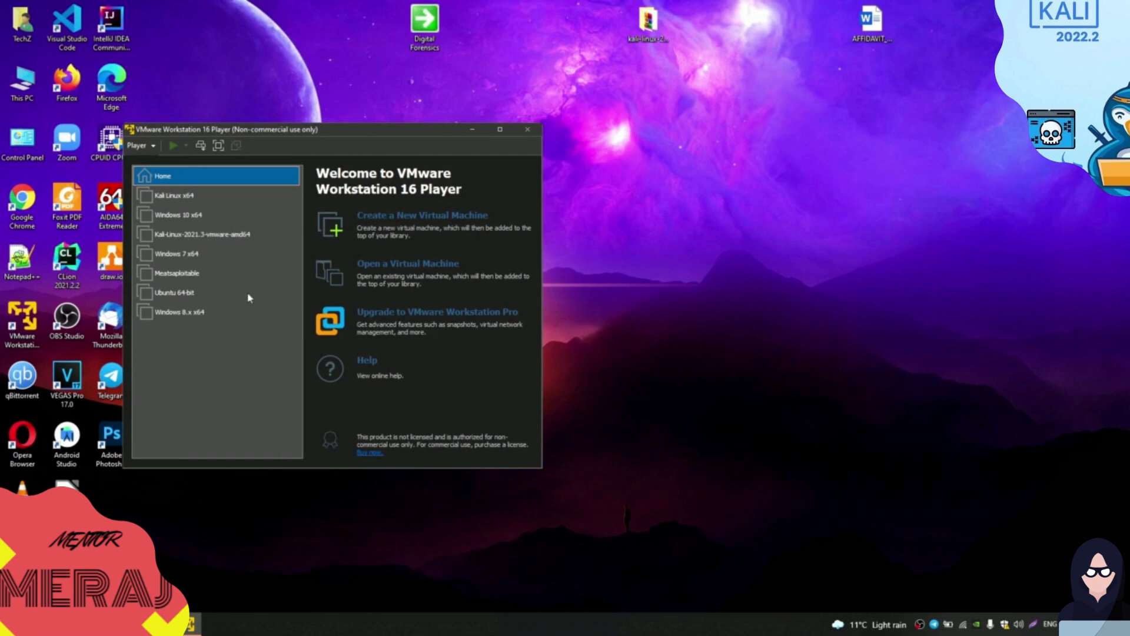
pyautogui.click(138, 145)
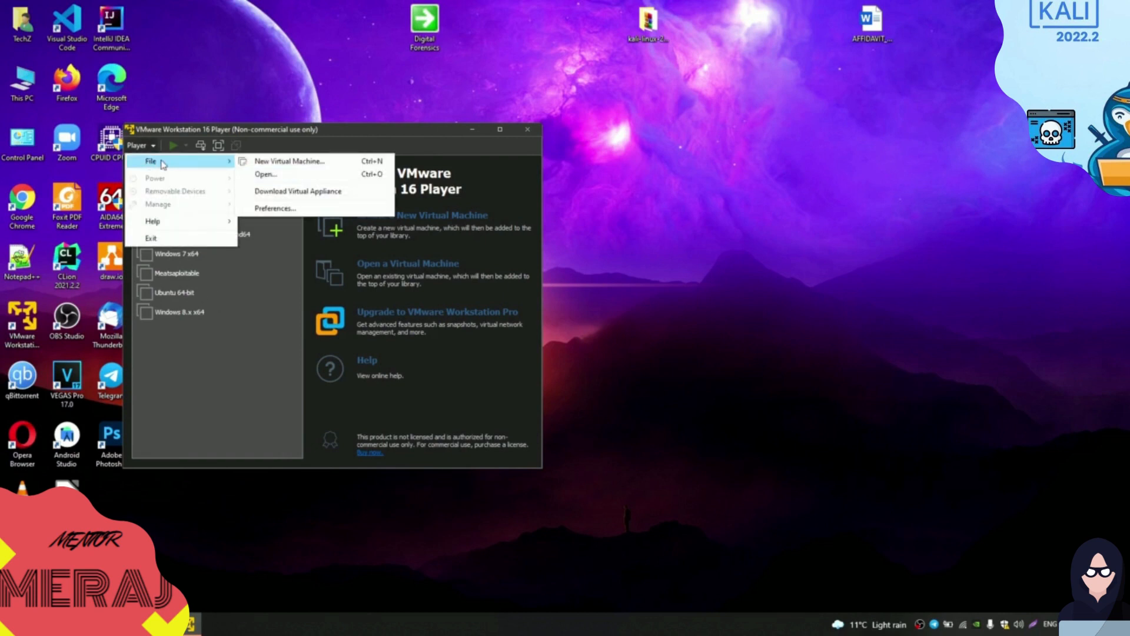
pyautogui.moveTo(302, 160)
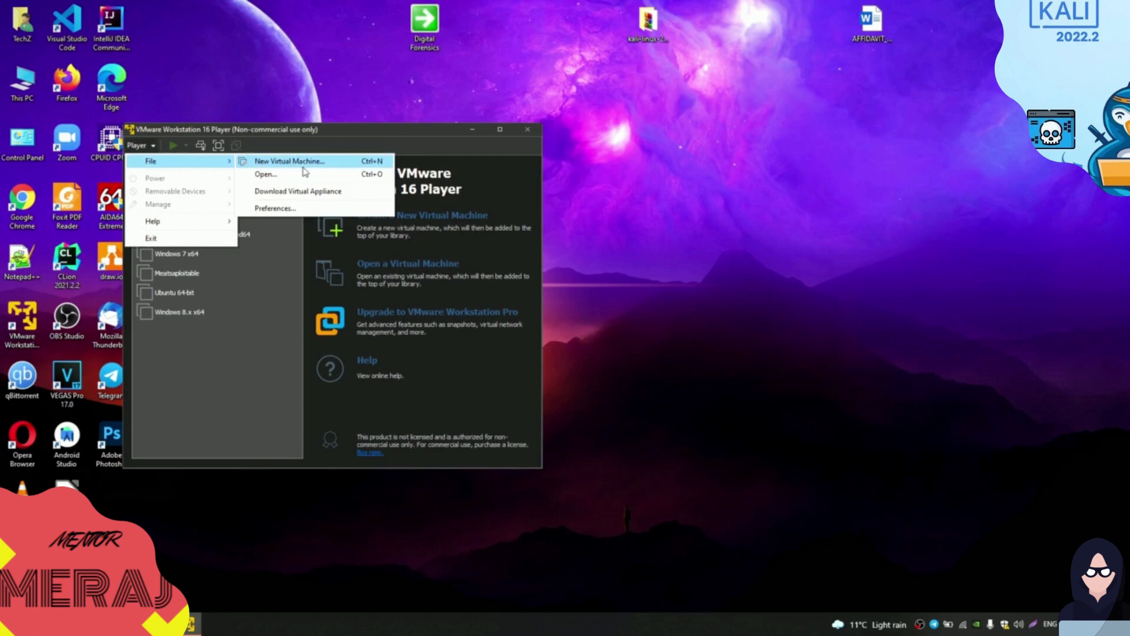
# Start a new virtual machine from a disc image with Linux Ubuntu 64-bit as guest.
pyautogui.click(290, 161)
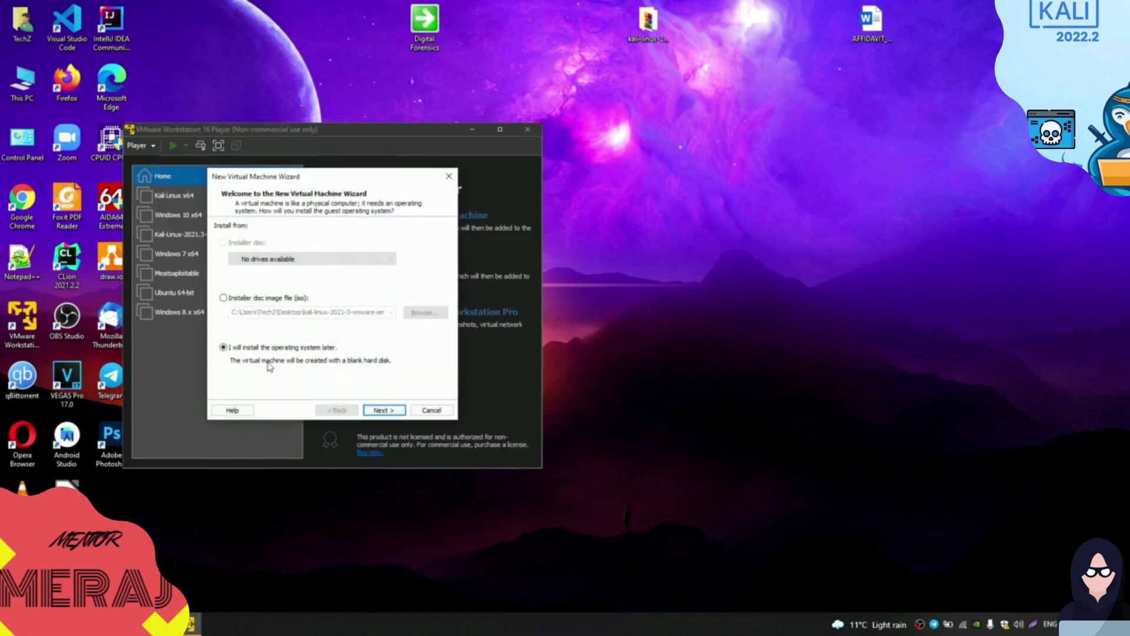
pyautogui.click(224, 298)
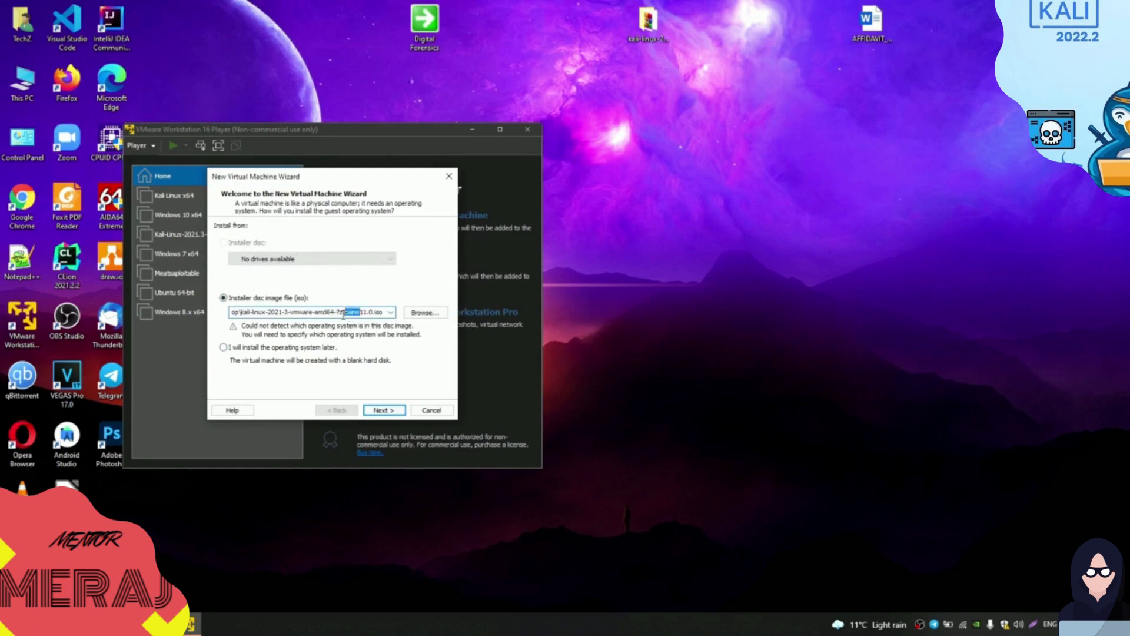
pyautogui.click(384, 410)
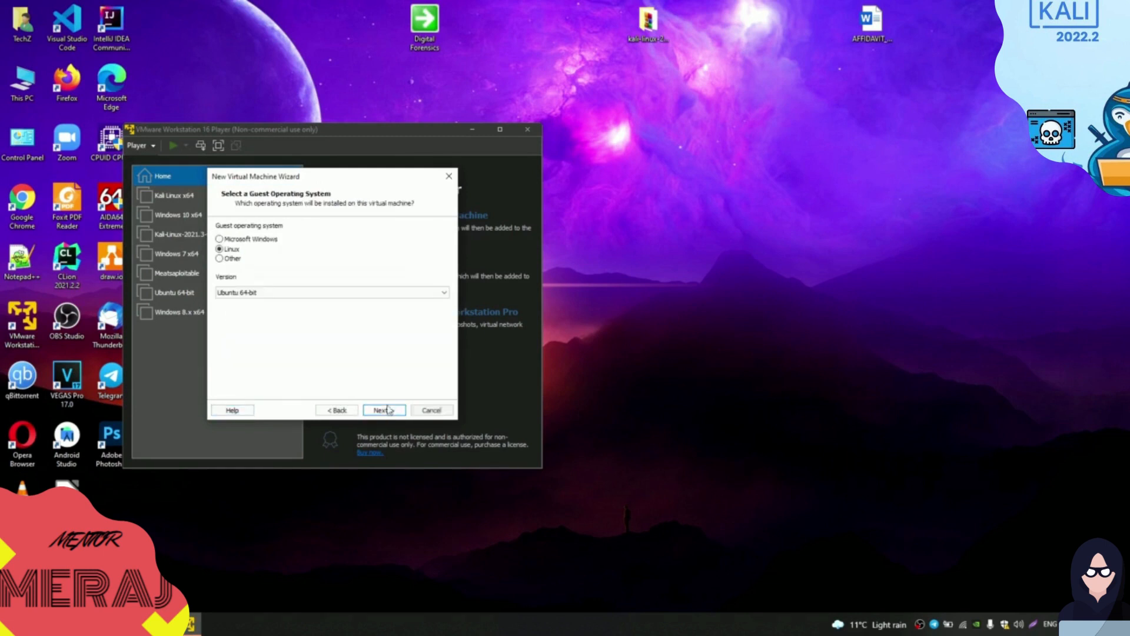
pyautogui.click(219, 239)
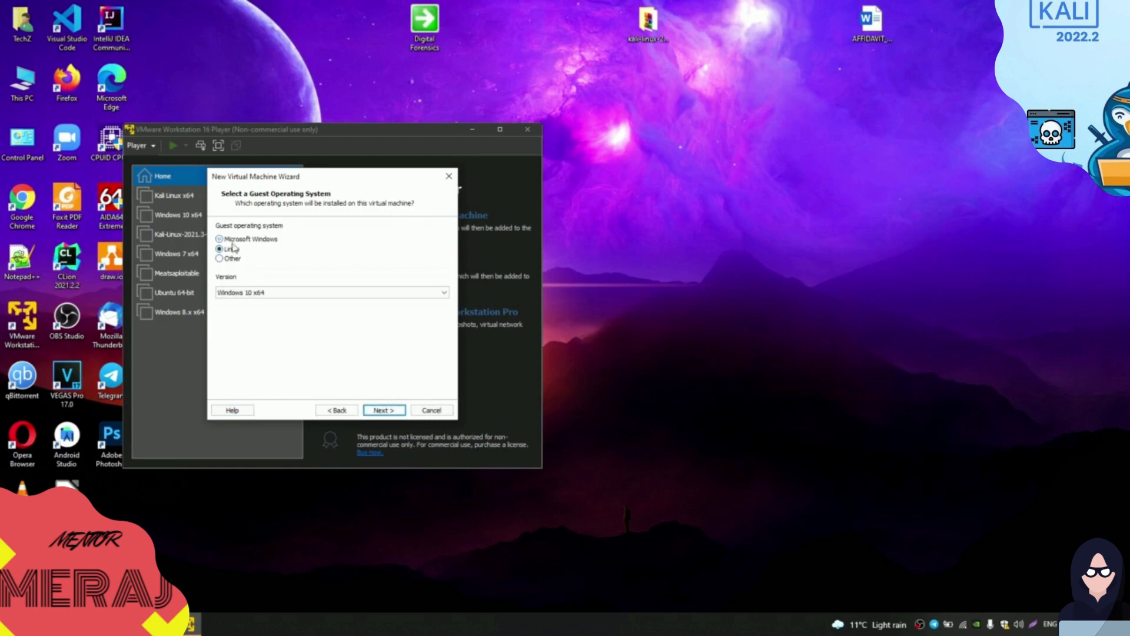
pyautogui.click(219, 248)
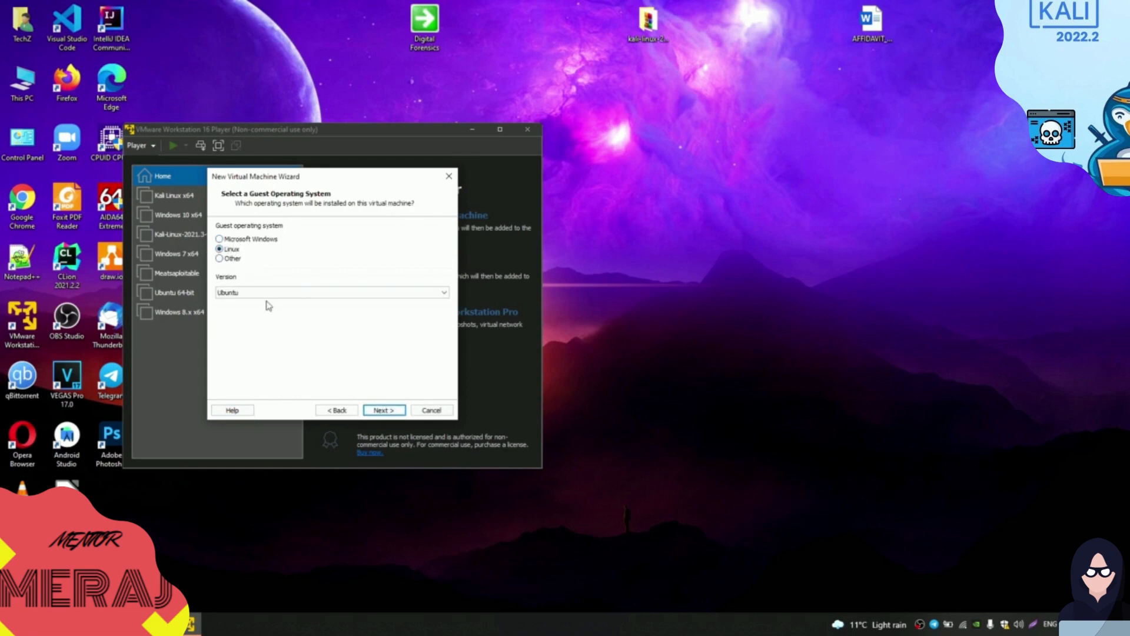
pyautogui.click(331, 292)
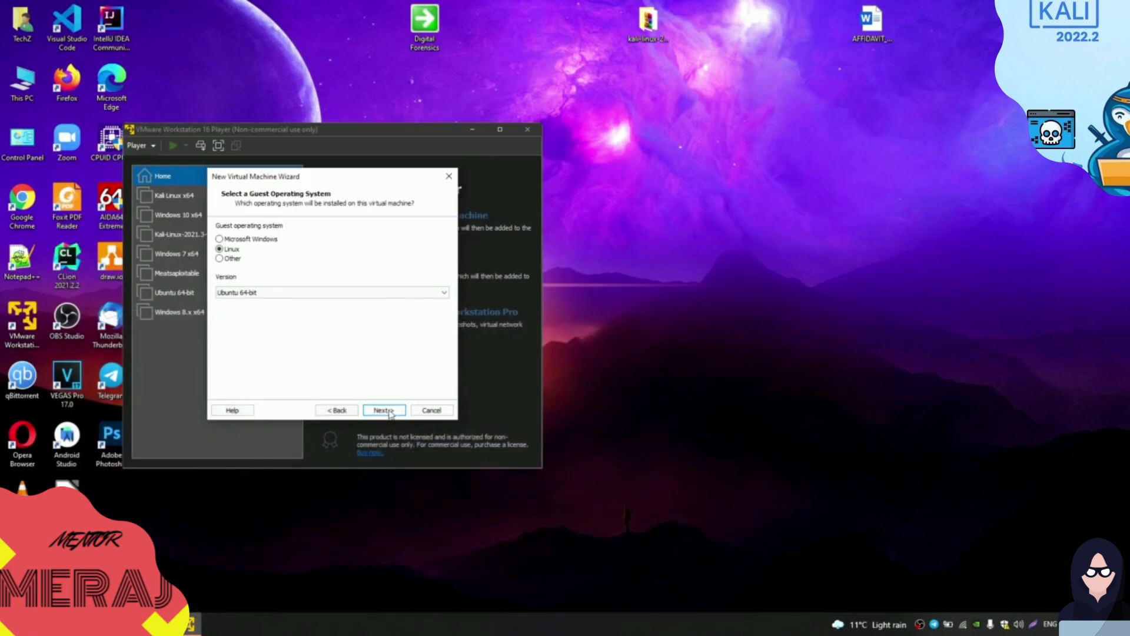
# Name the machine 'Caine OS 64' and accept the 20 GB split disk.
pyautogui.click(383, 410)
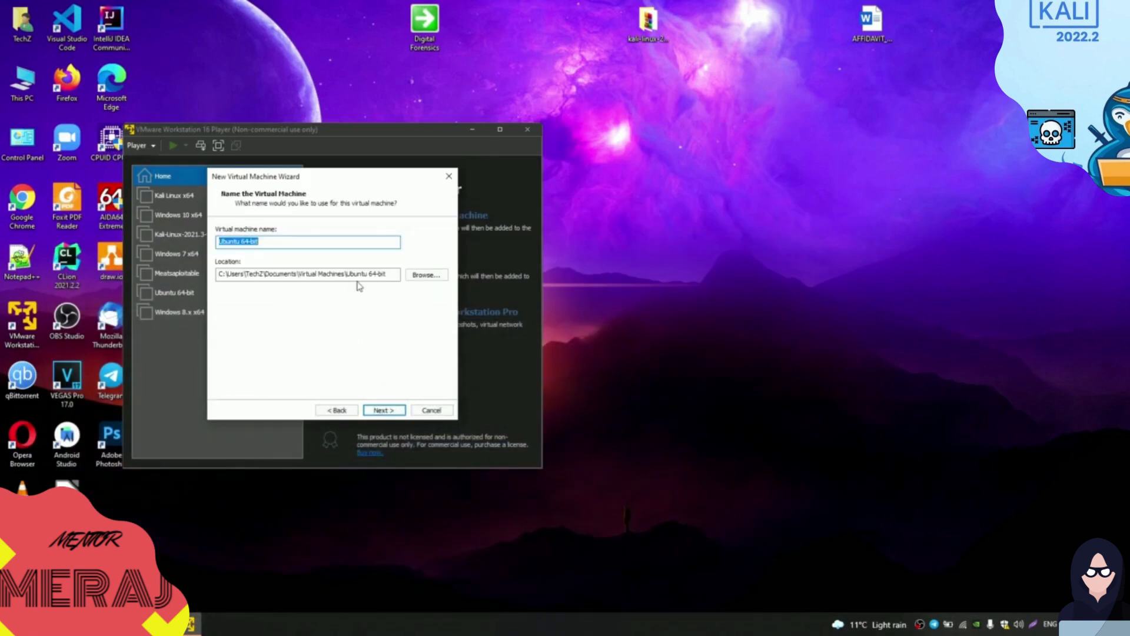
pyautogui.write('Caine OS 64')
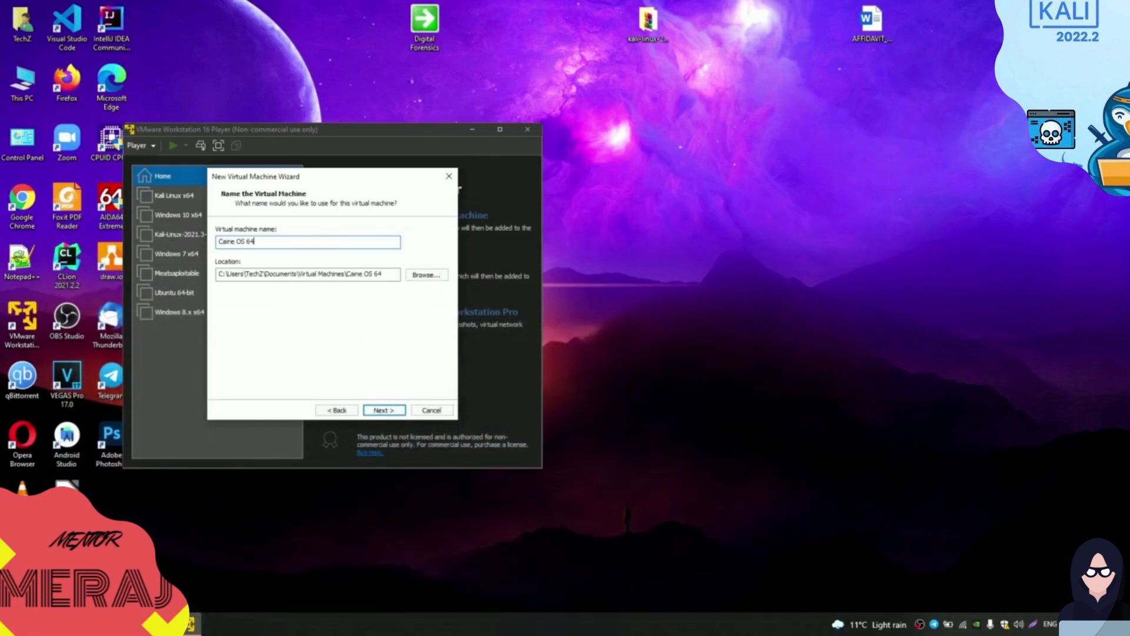
pyautogui.click(383, 410)
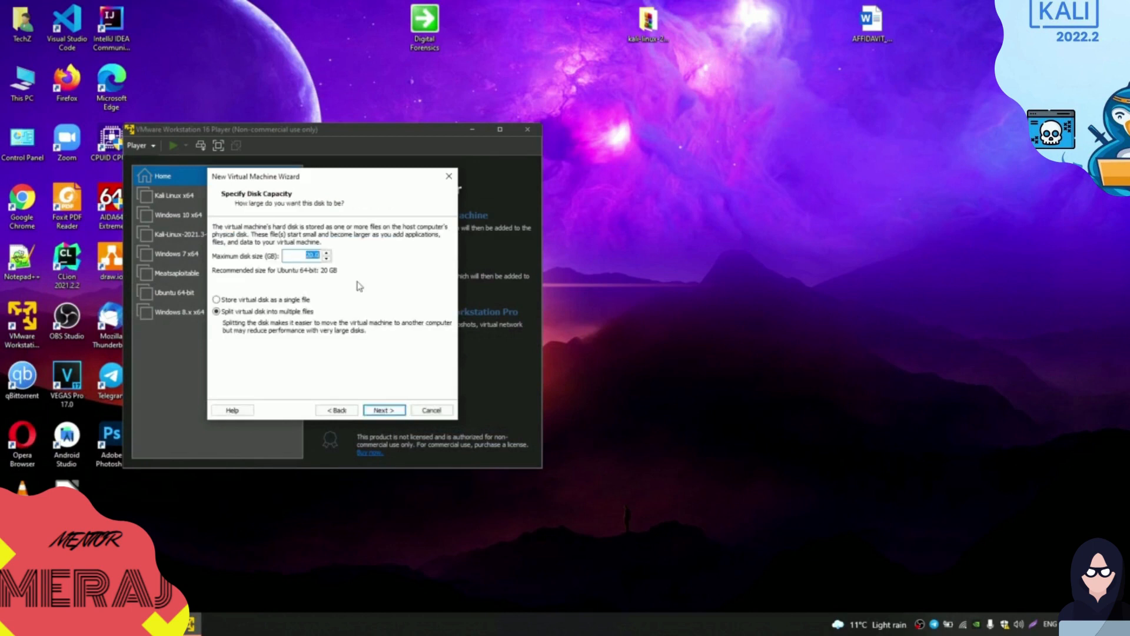
pyautogui.moveTo(375, 355)
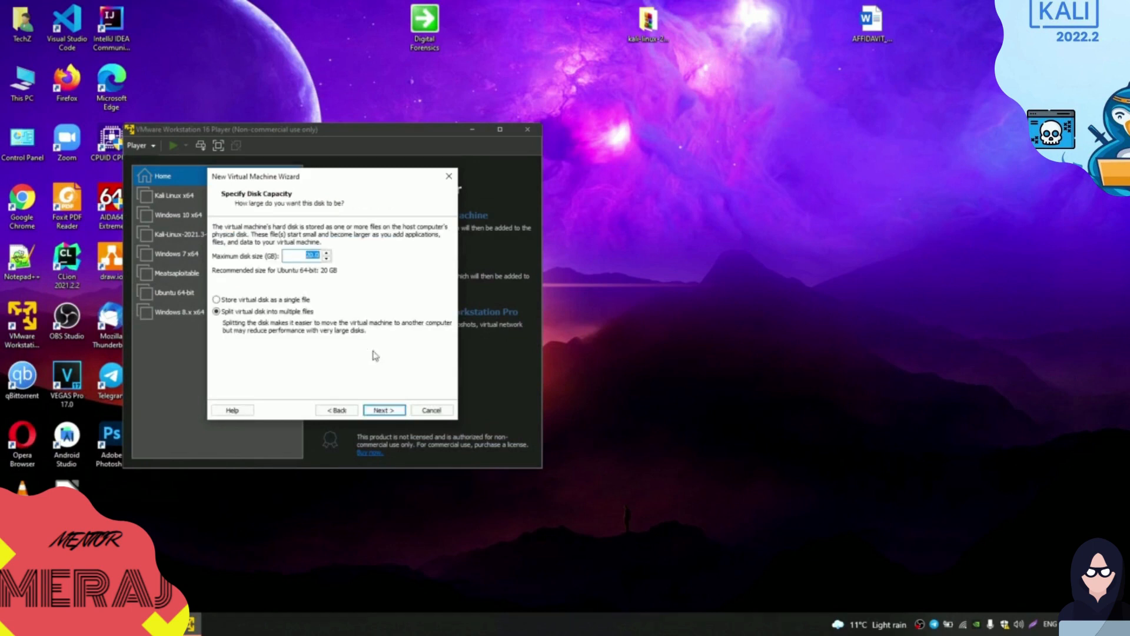
pyautogui.click(383, 410)
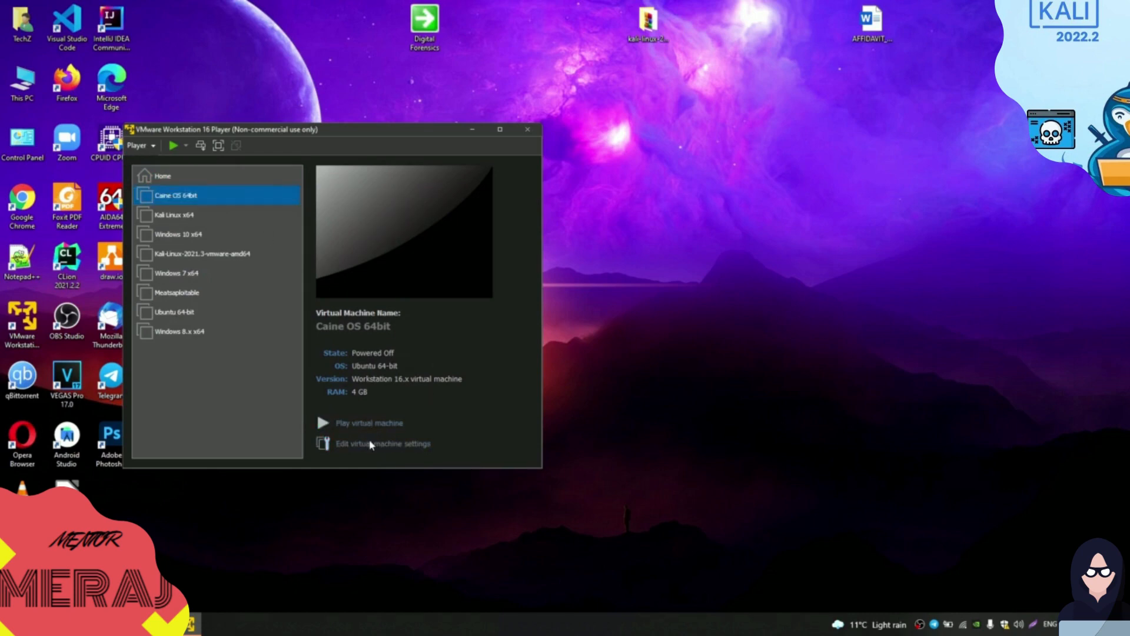
# Review Caine OS 64bit hardware: processors, hard disk, network, USB, sound card, printer, display.
pyautogui.click(382, 443)
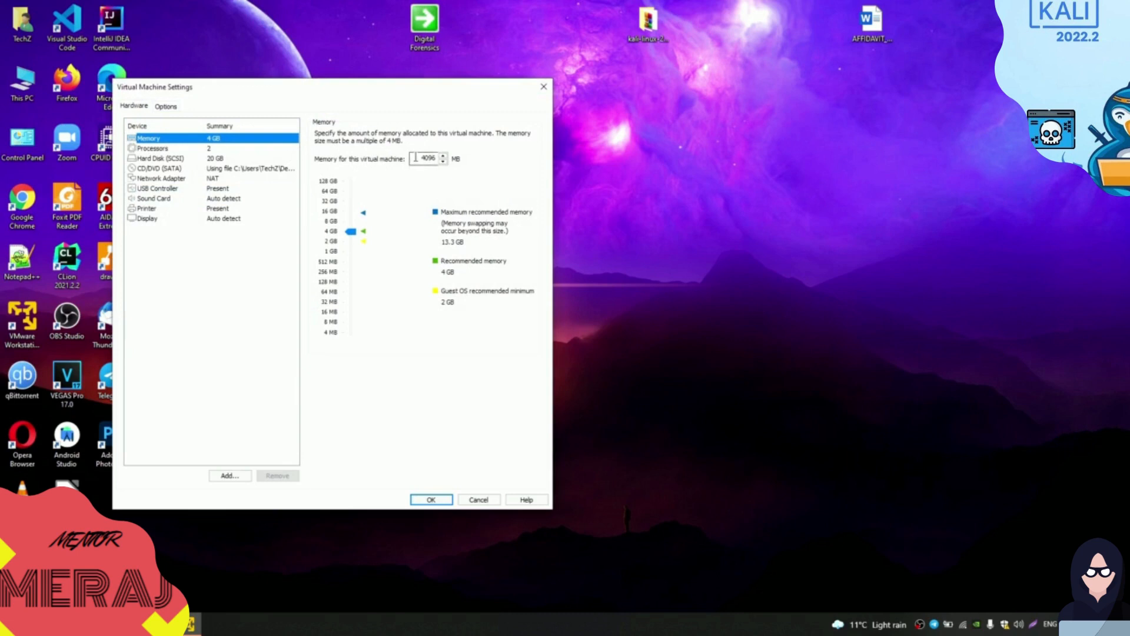
pyautogui.click(153, 148)
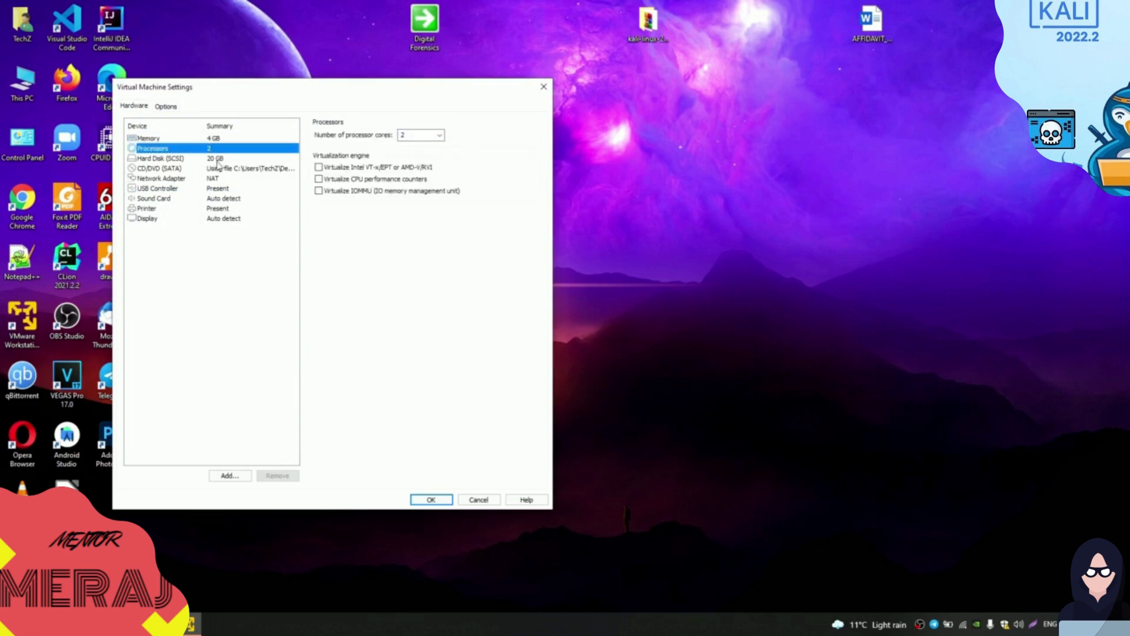
pyautogui.click(160, 157)
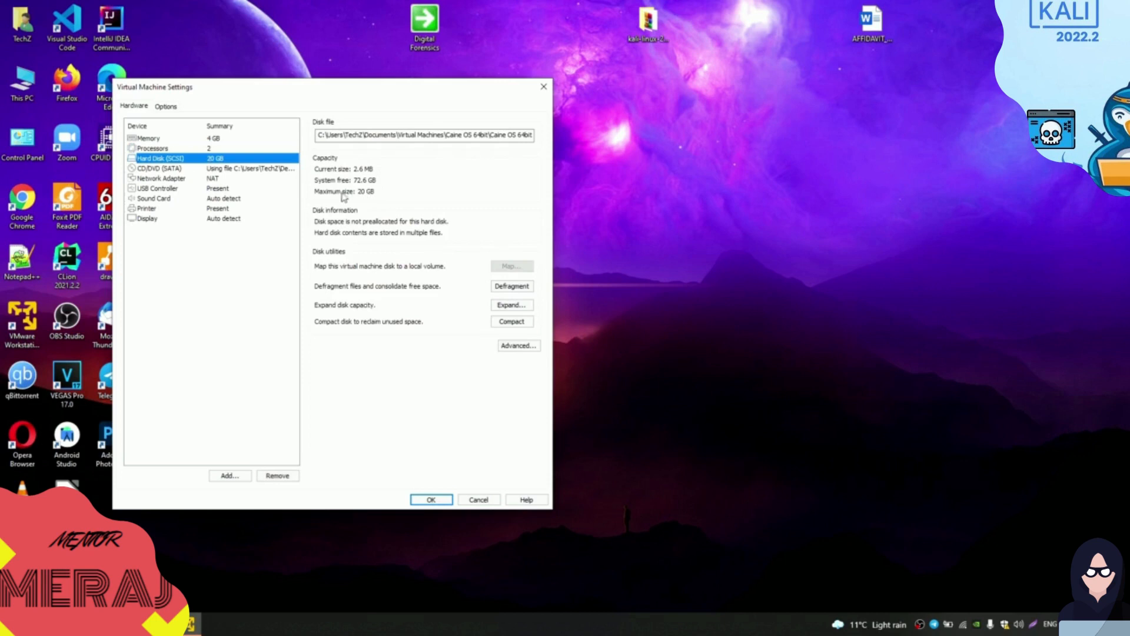
pyautogui.click(160, 177)
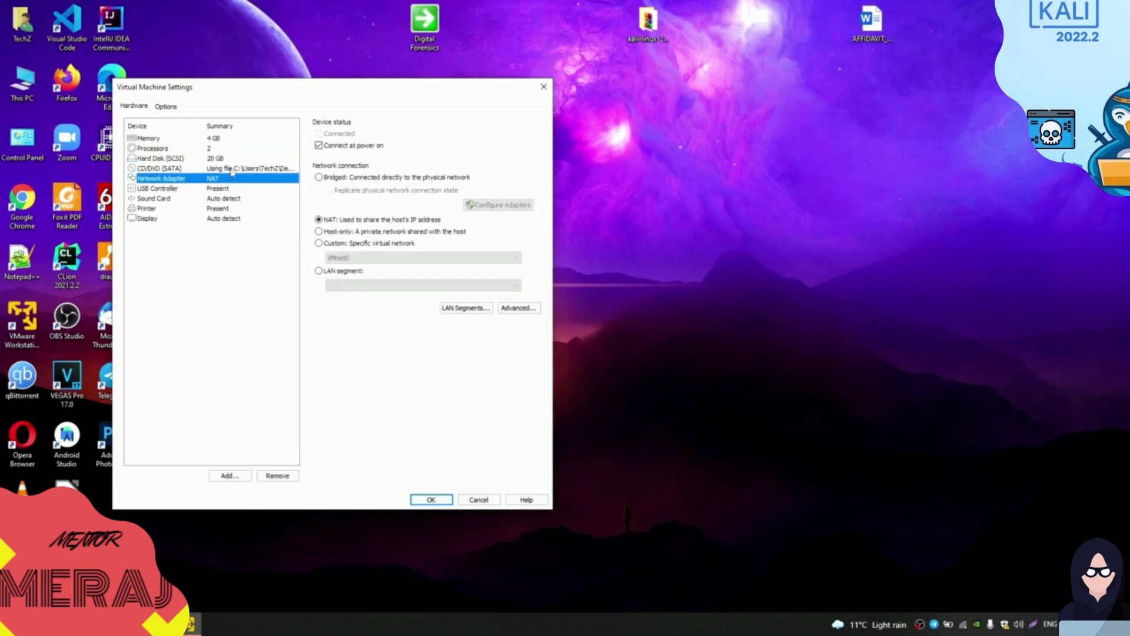
pyautogui.click(156, 188)
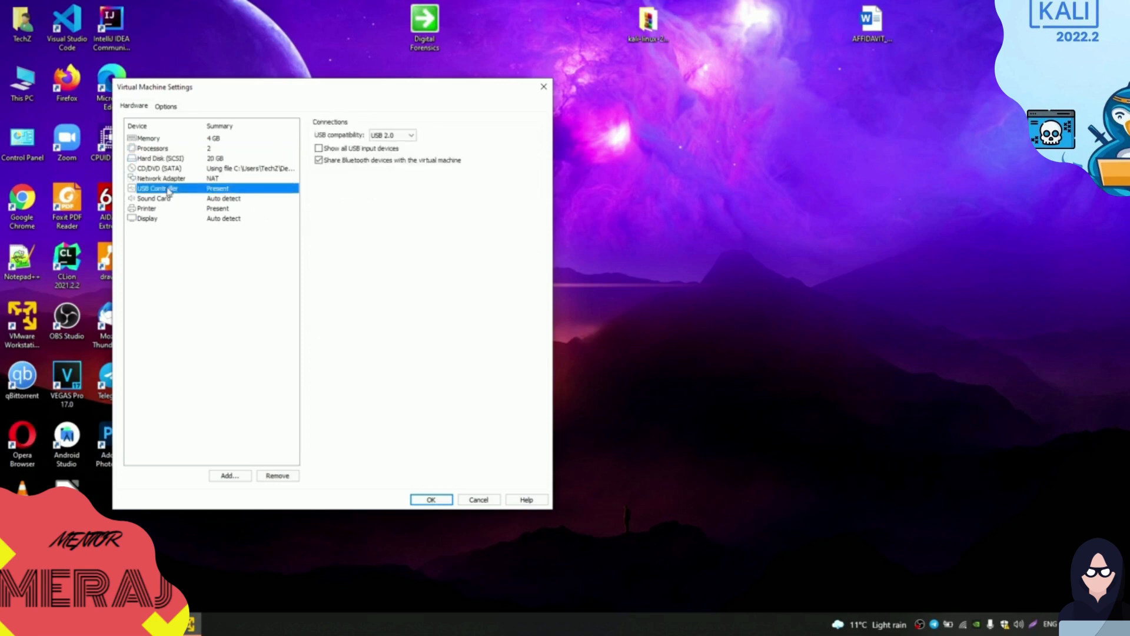
pyautogui.click(391, 134)
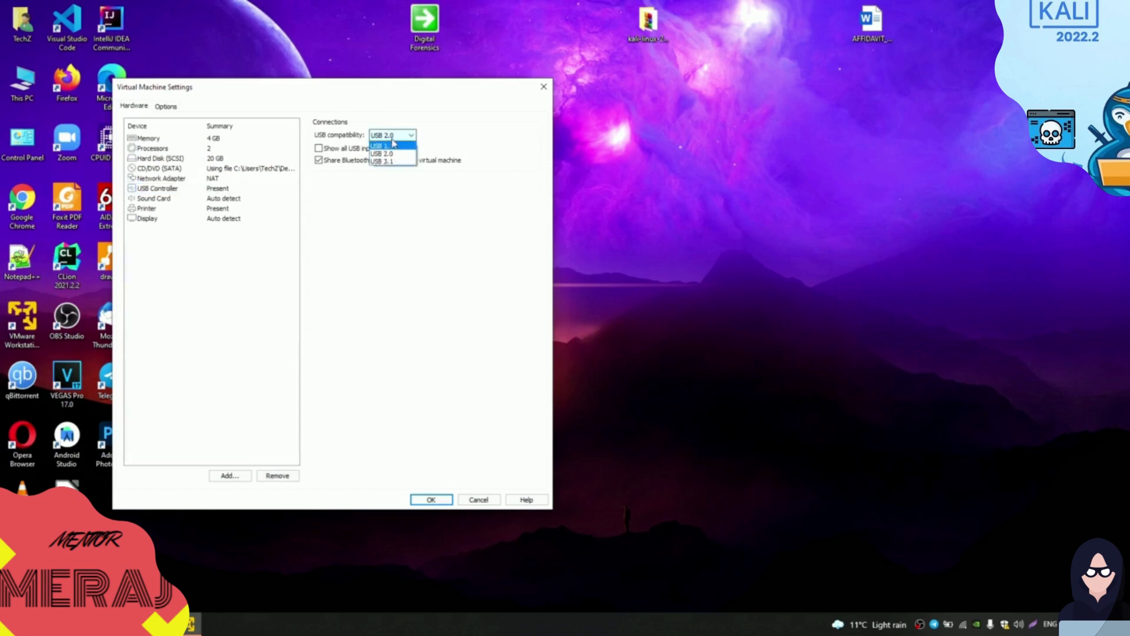
pyautogui.click(154, 198)
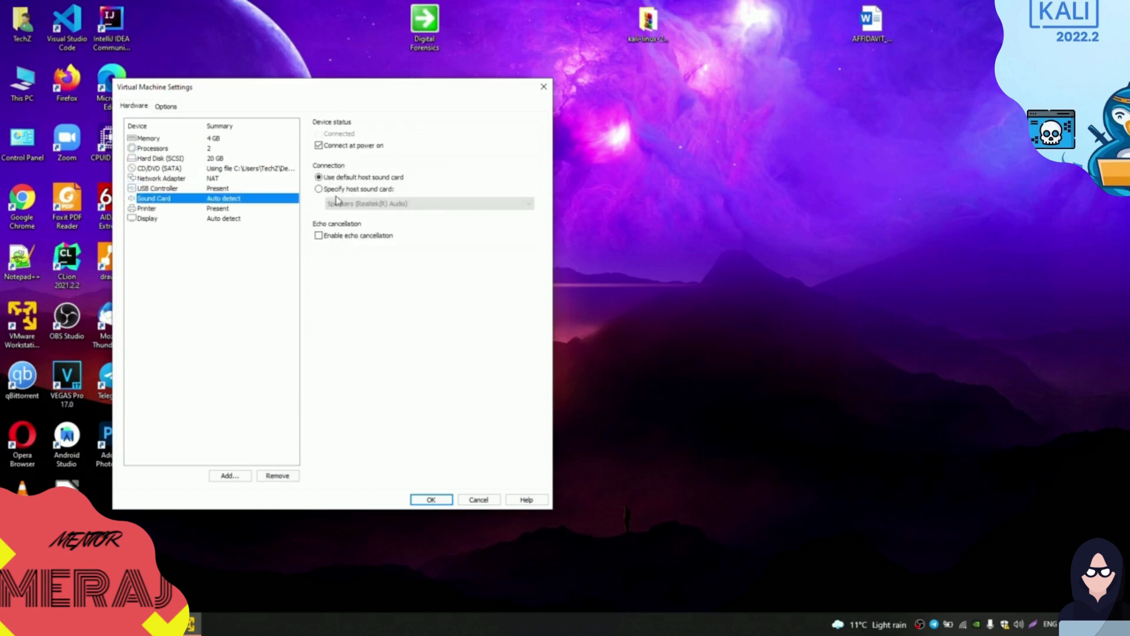
pyautogui.click(318, 176)
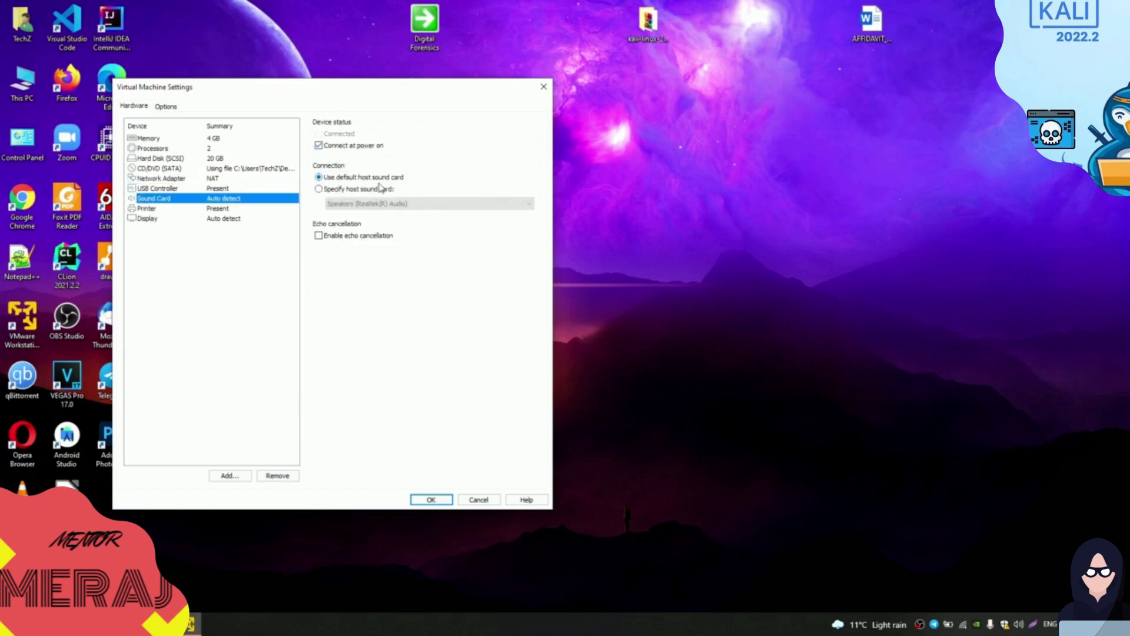
pyautogui.click(147, 209)
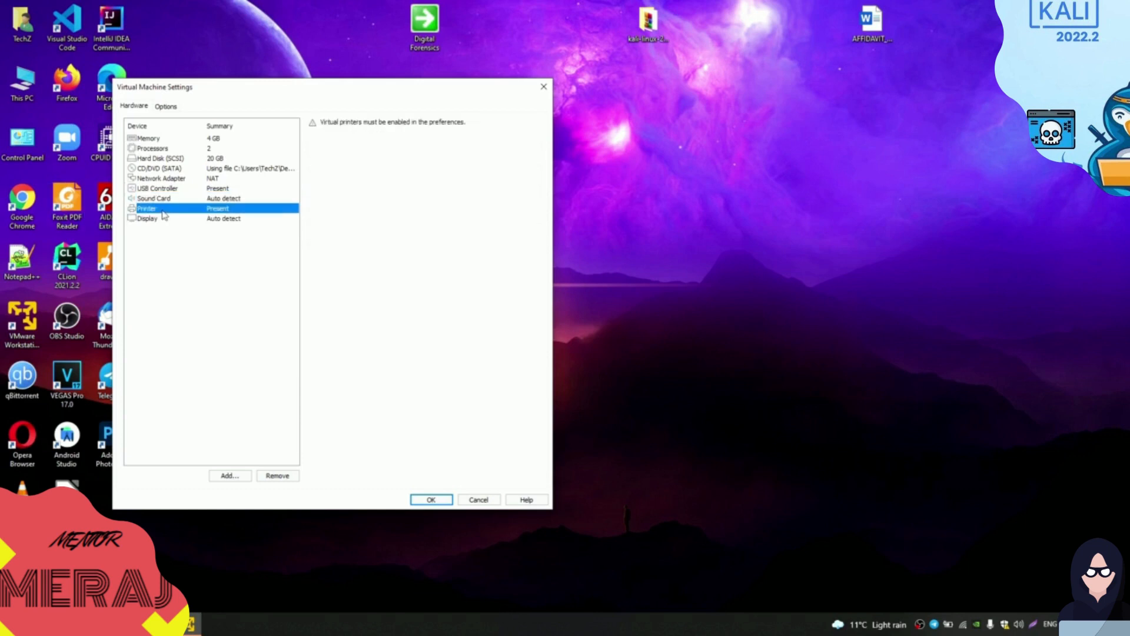
pyautogui.click(147, 218)
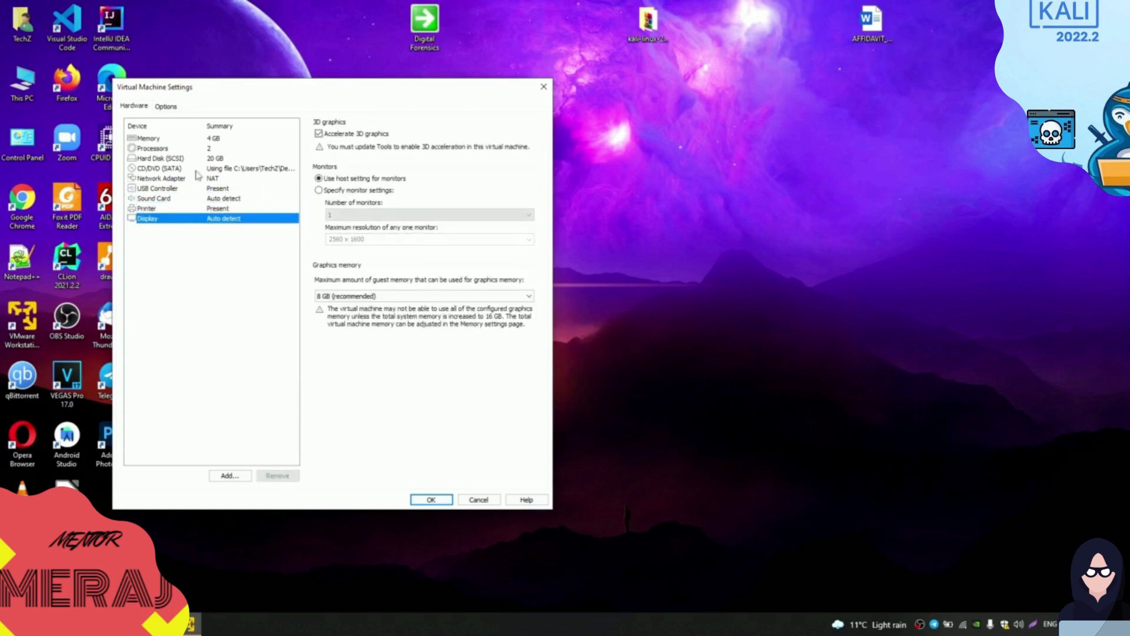
# Review the Options tab's power, VMware Tools and Unity settings, then close the settings dialog.
pyautogui.click(166, 106)
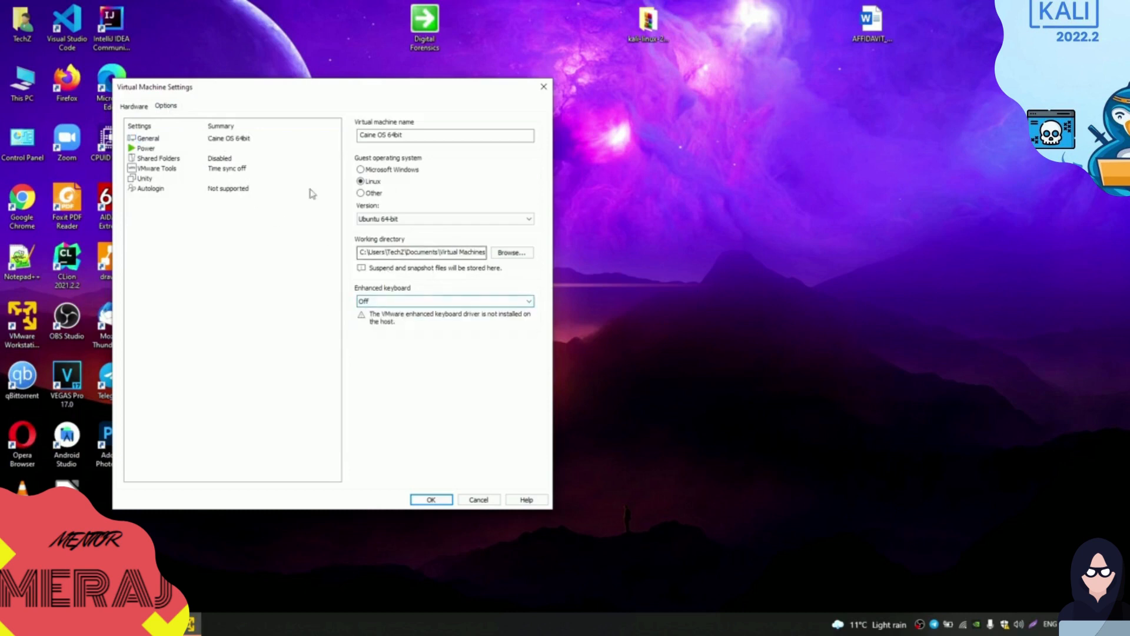
pyautogui.click(145, 148)
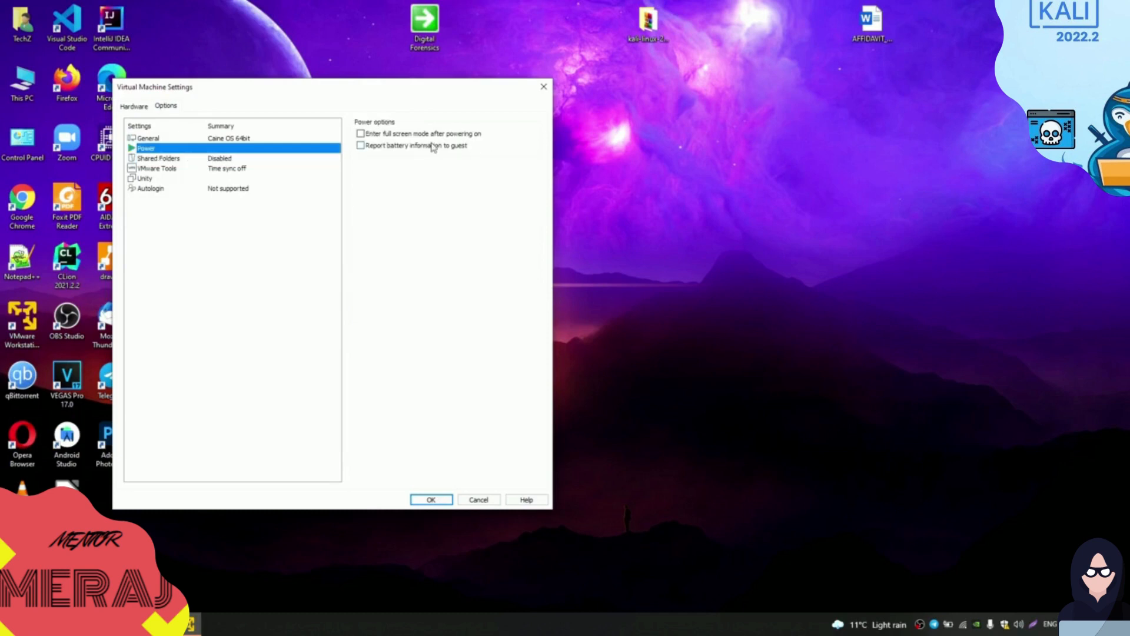
pyautogui.click(156, 168)
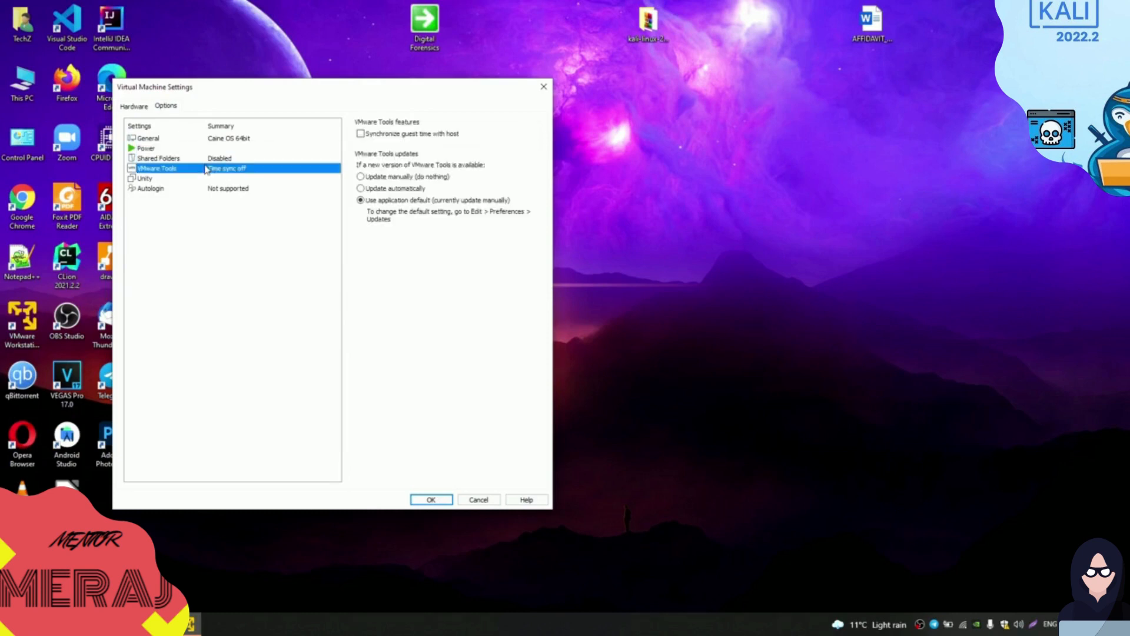
pyautogui.click(143, 177)
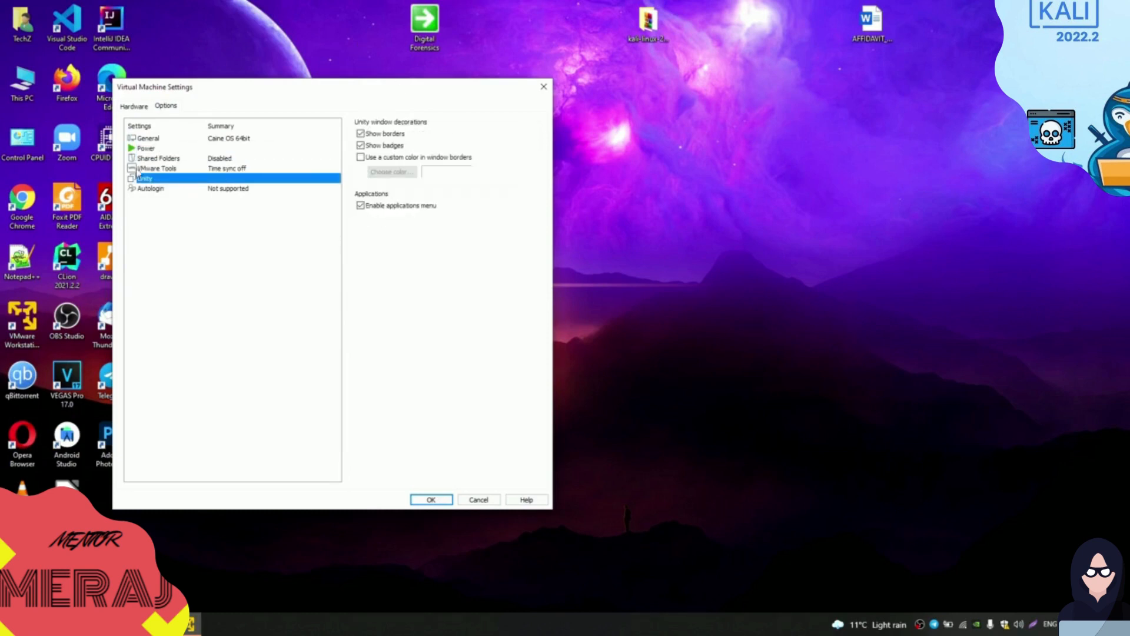
pyautogui.click(148, 138)
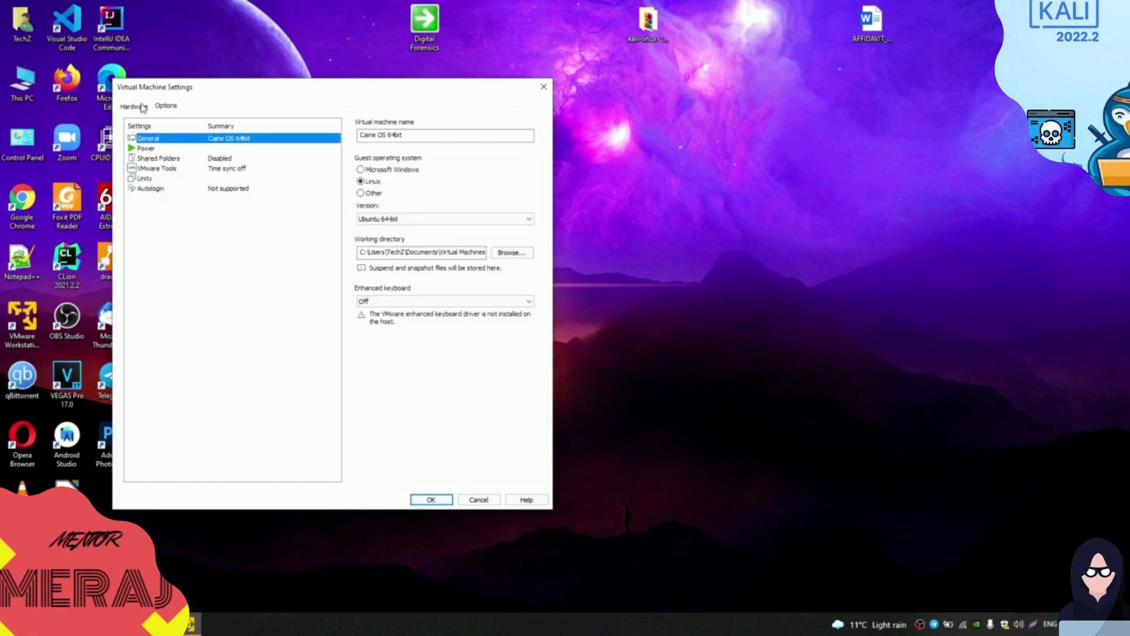
pyautogui.click(132, 106)
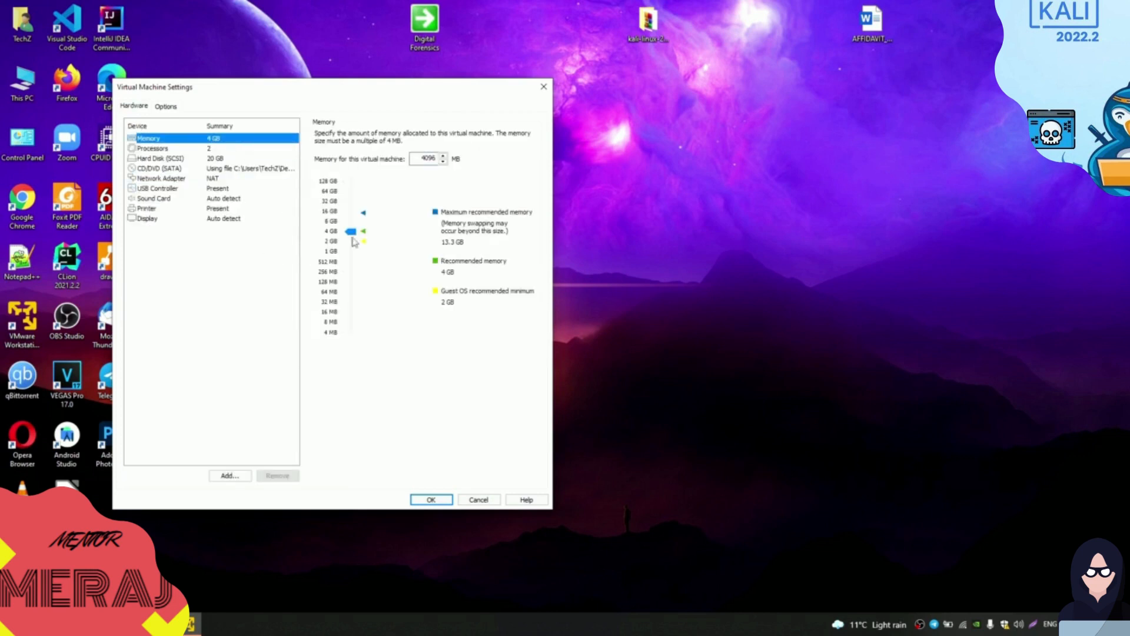
pyautogui.click(430, 498)
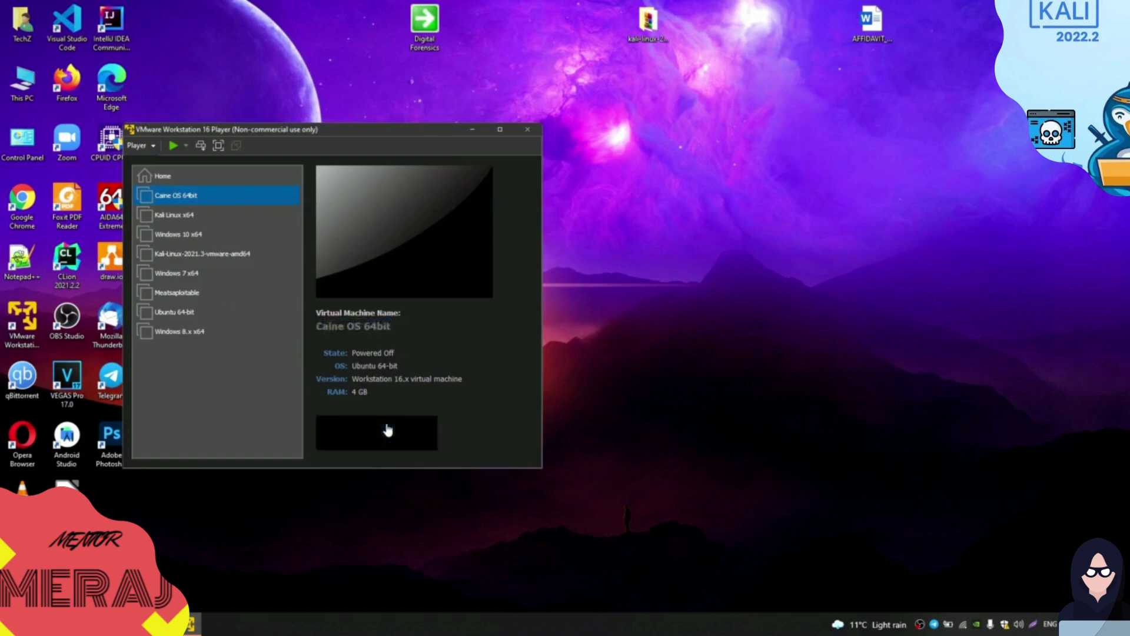
# Open File Explorer to the kali-linux-2021-3-vmware-amd64-7z folder containing caine11.0.iso.
pyautogui.click(377, 433)
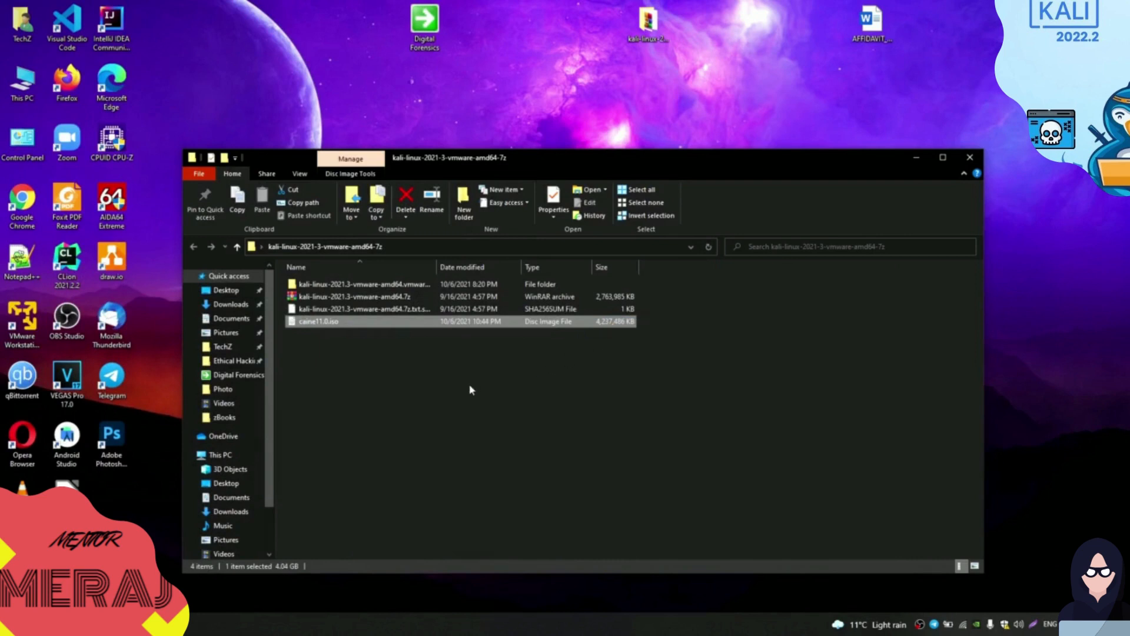
pyautogui.moveTo(969, 157)
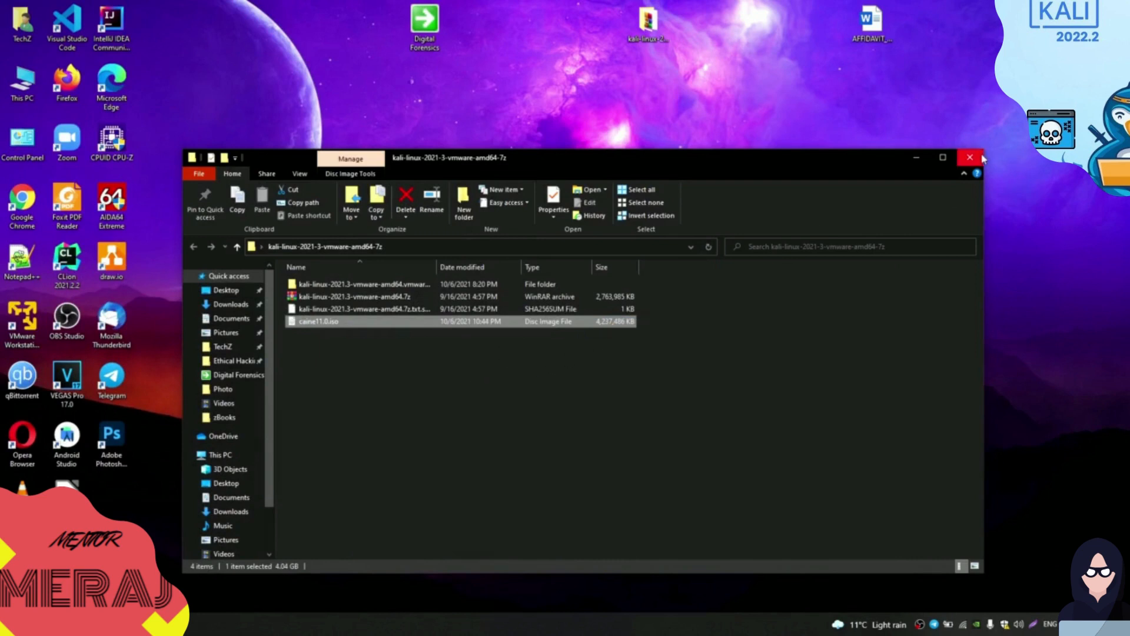
# Close File Explorer, relaunch VMware Player and power on Caine OS 64bit to its boot menu.
pyautogui.click(969, 157)
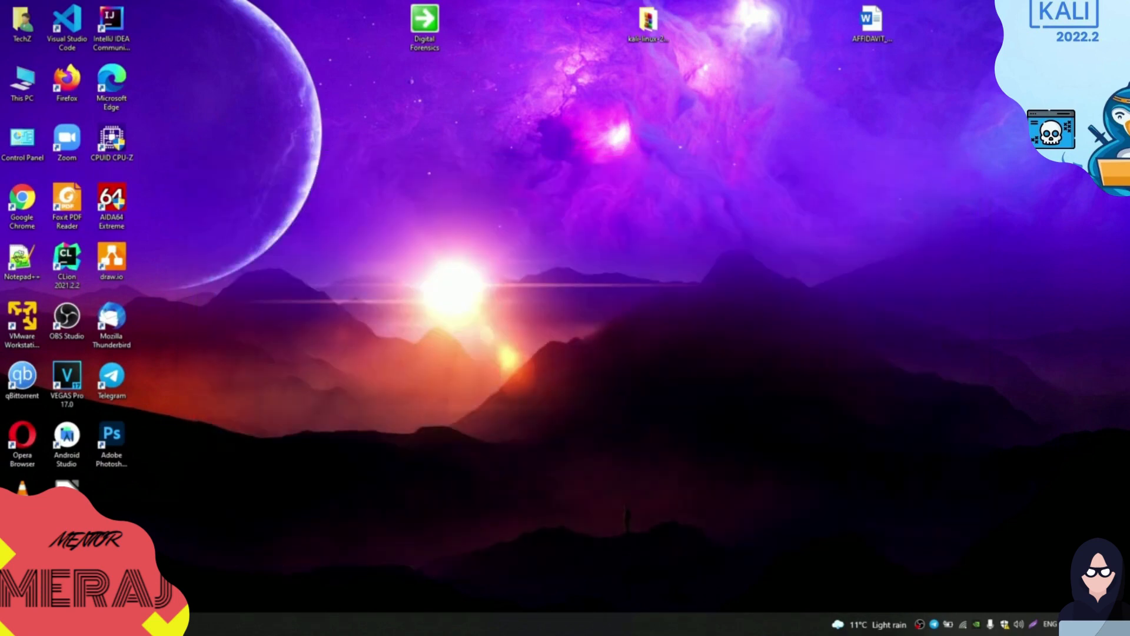
pyautogui.click(66, 259)
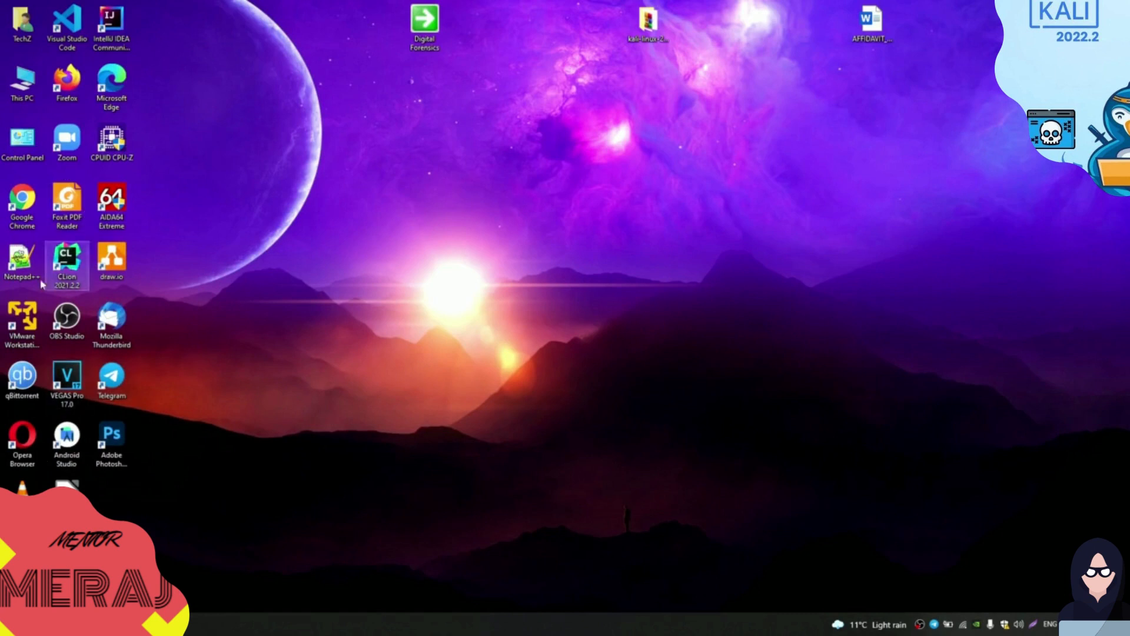
pyautogui.click(22, 325)
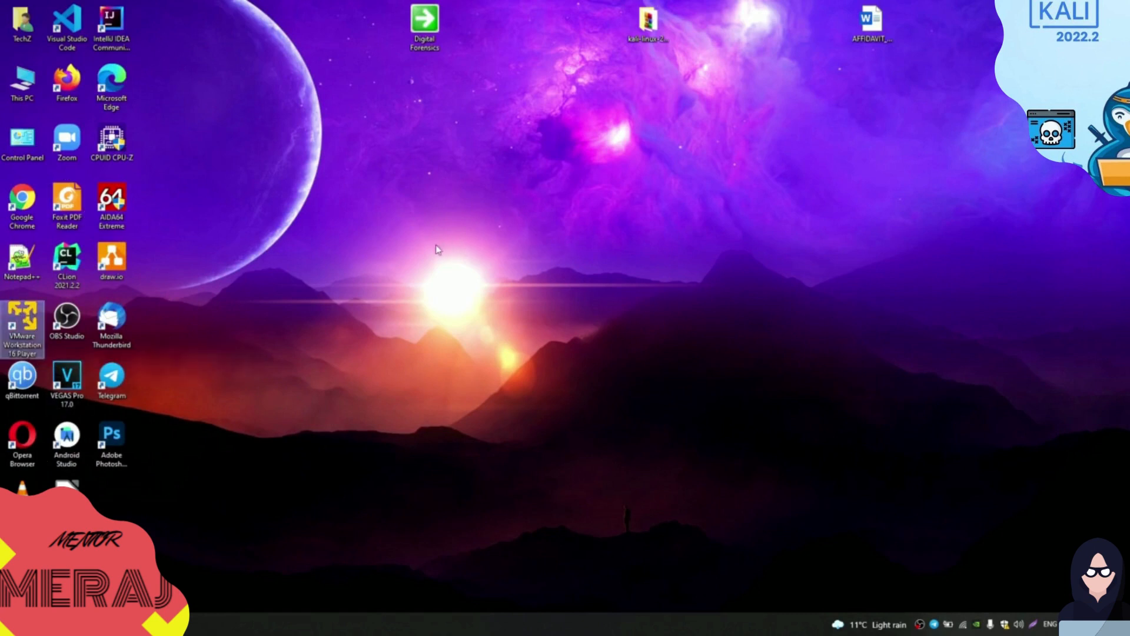
pyautogui.doubleClick(22, 321)
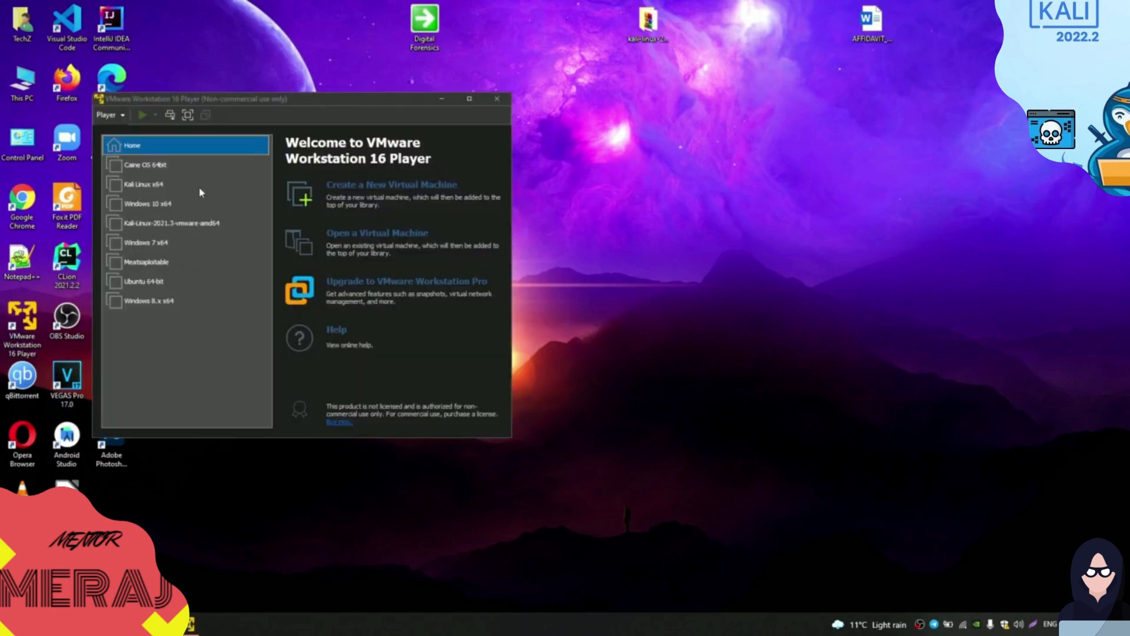
pyautogui.doubleClick(142, 164)
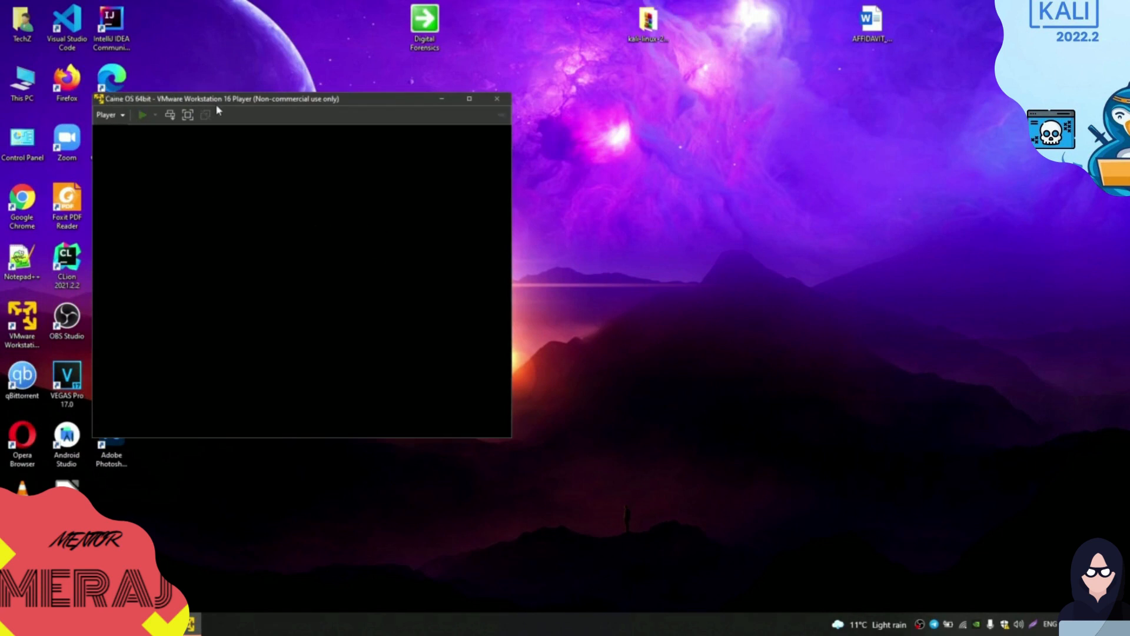
pyautogui.click(143, 115)
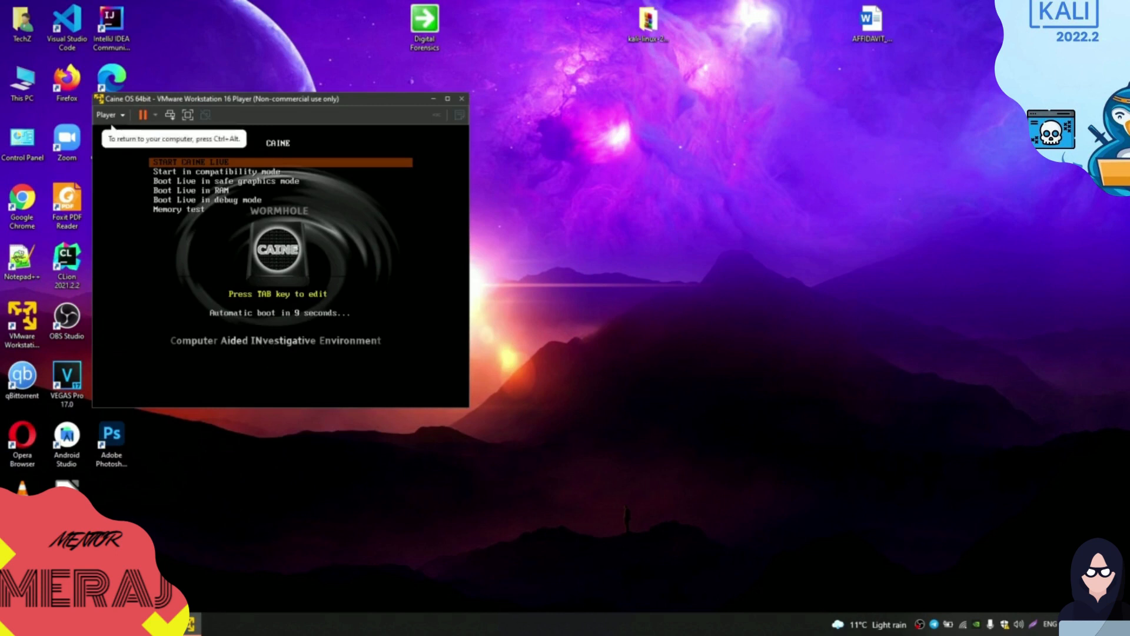
pyautogui.press('Down')
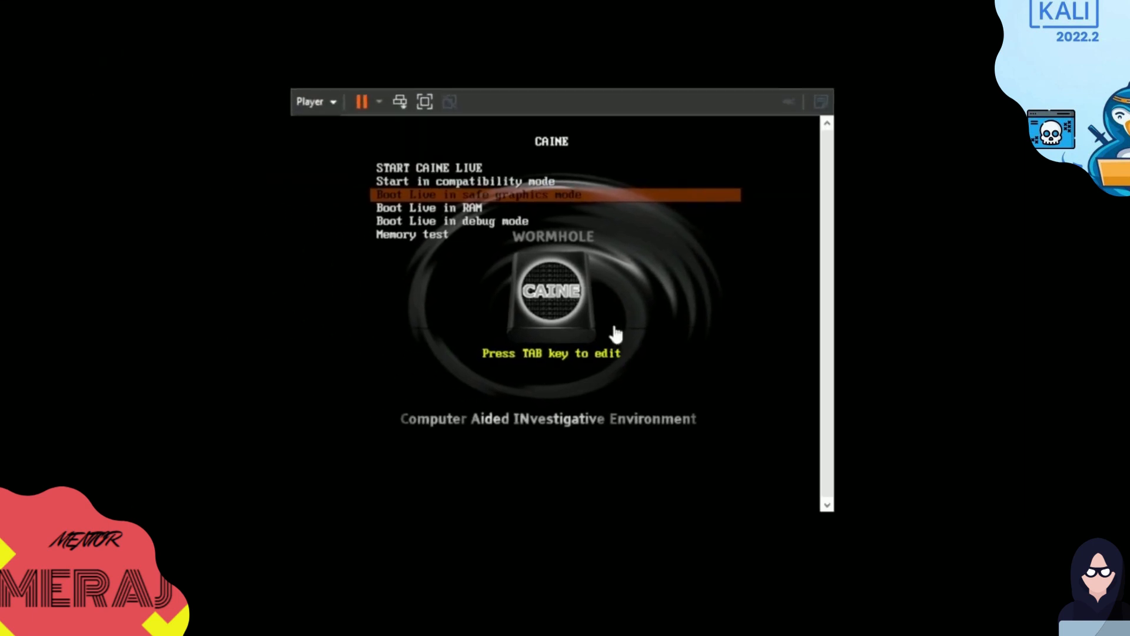
pyautogui.press('Down')
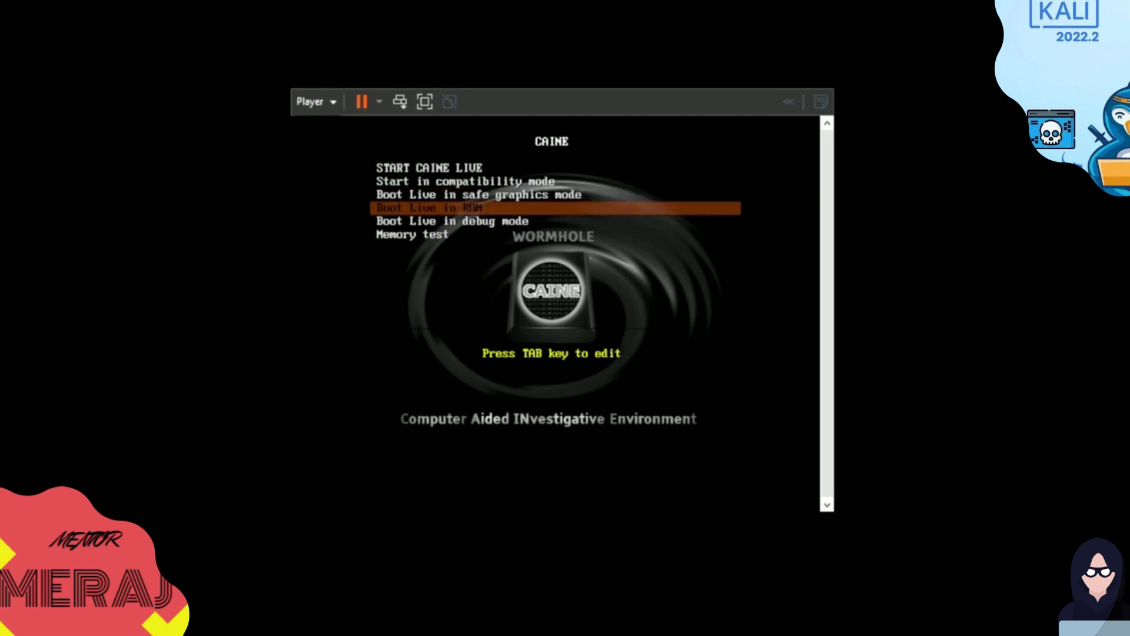
pyautogui.moveTo(684, 201)
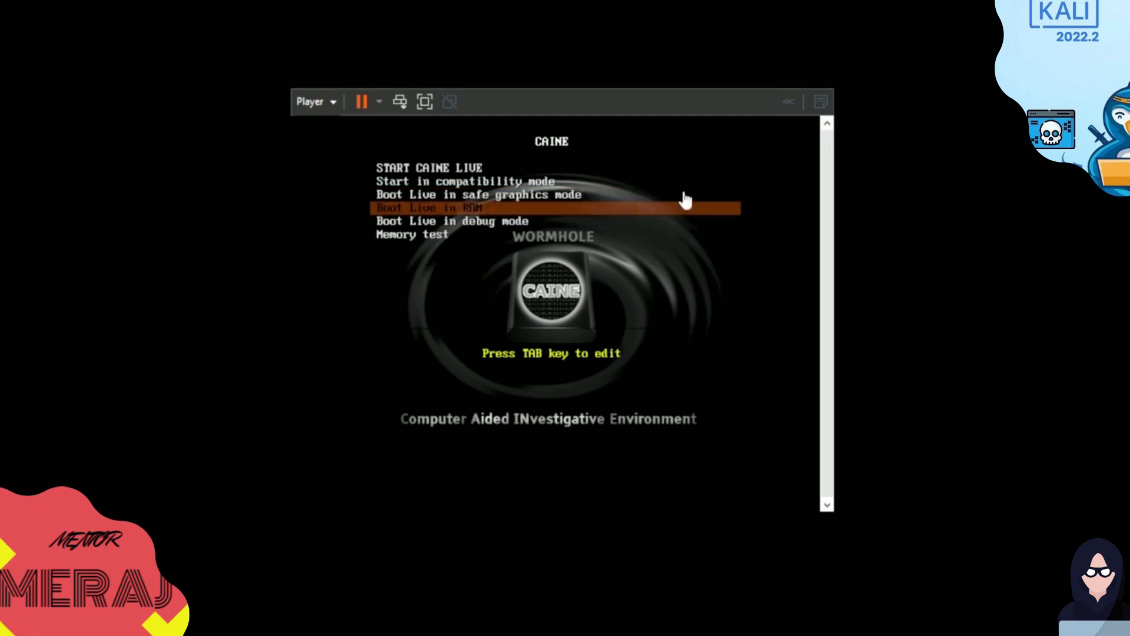
pyautogui.press('Down')
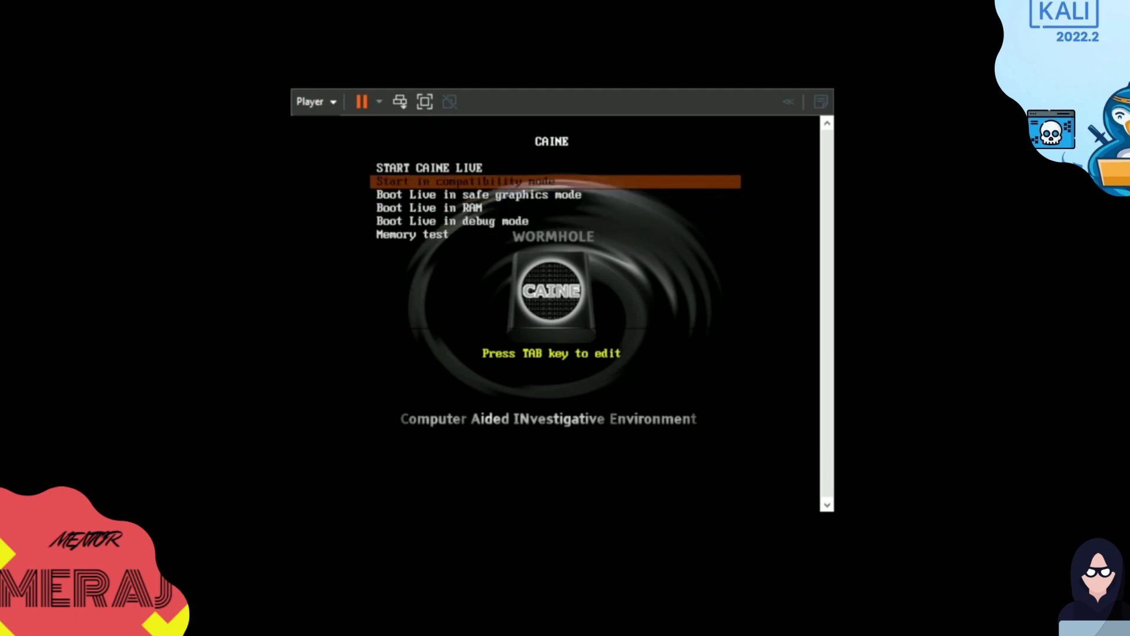
pyautogui.press('Up')
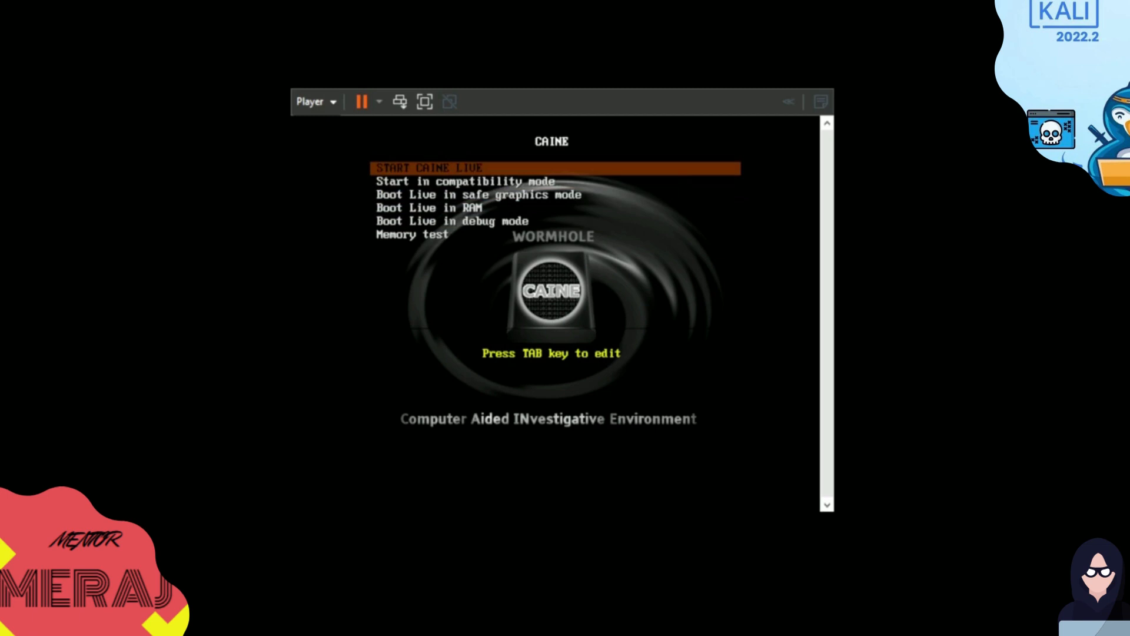
pyautogui.press('Down')
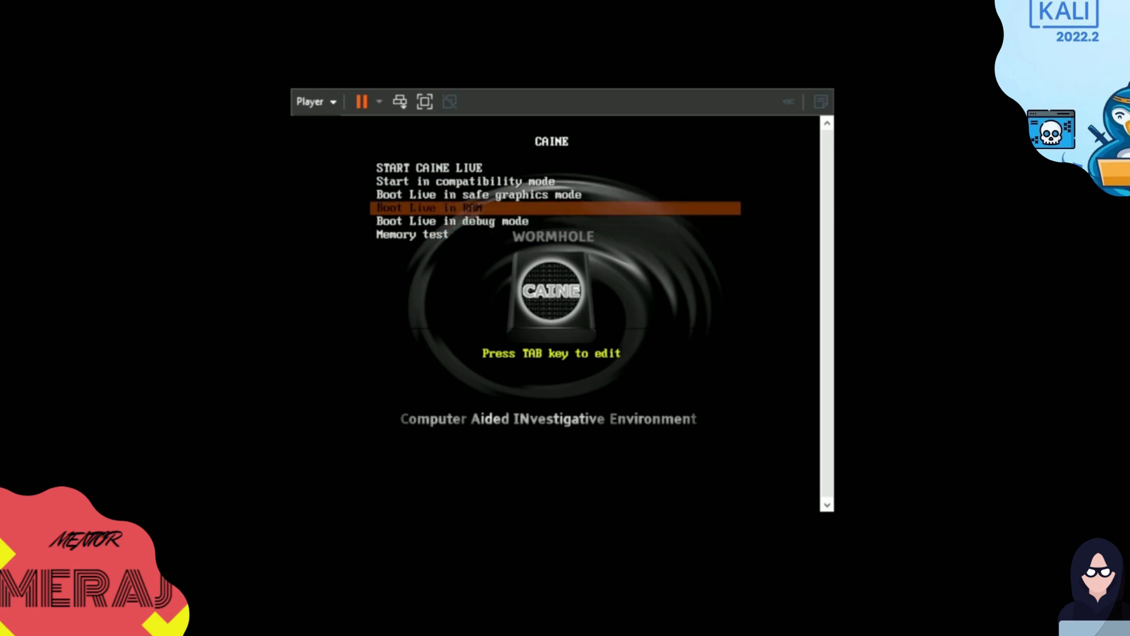
pyautogui.press('Up')
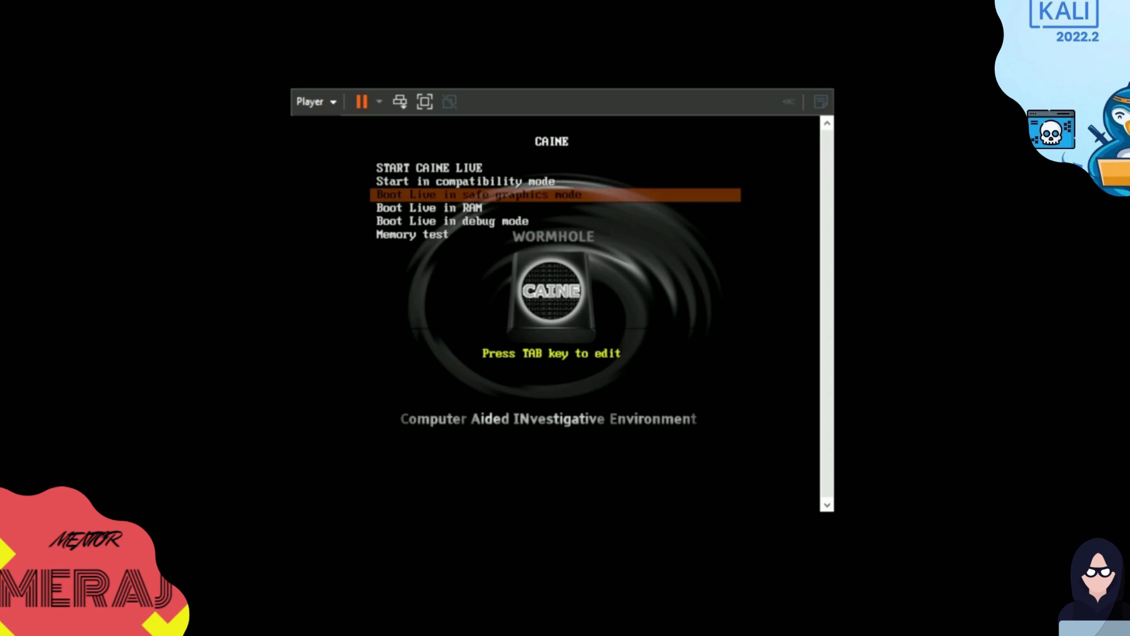
pyautogui.press('Down')
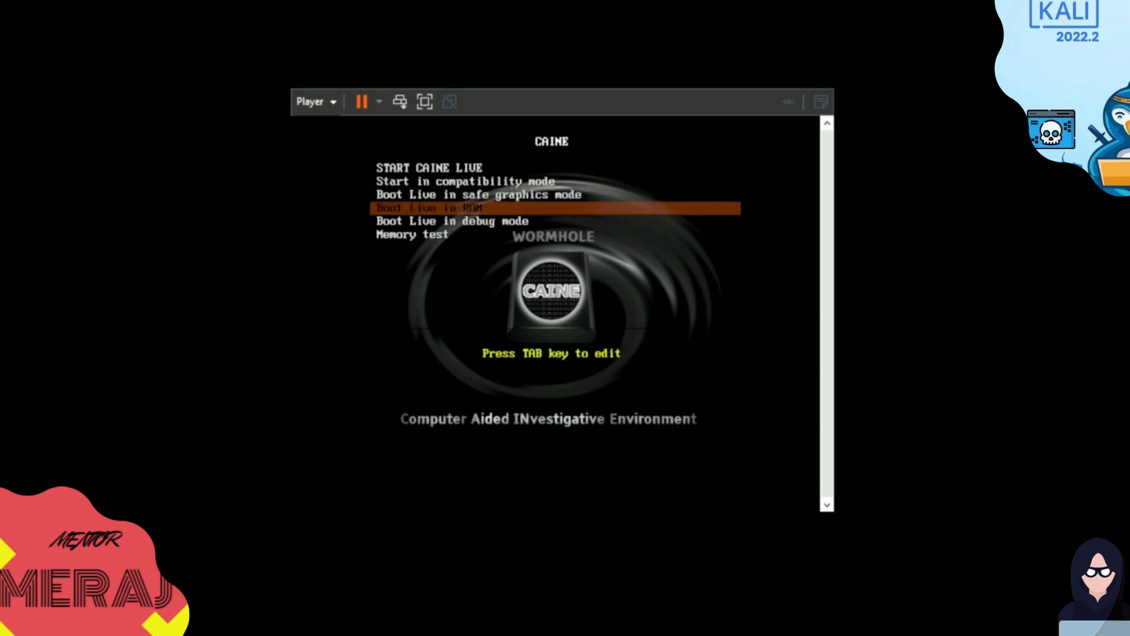
pyautogui.press('Up')
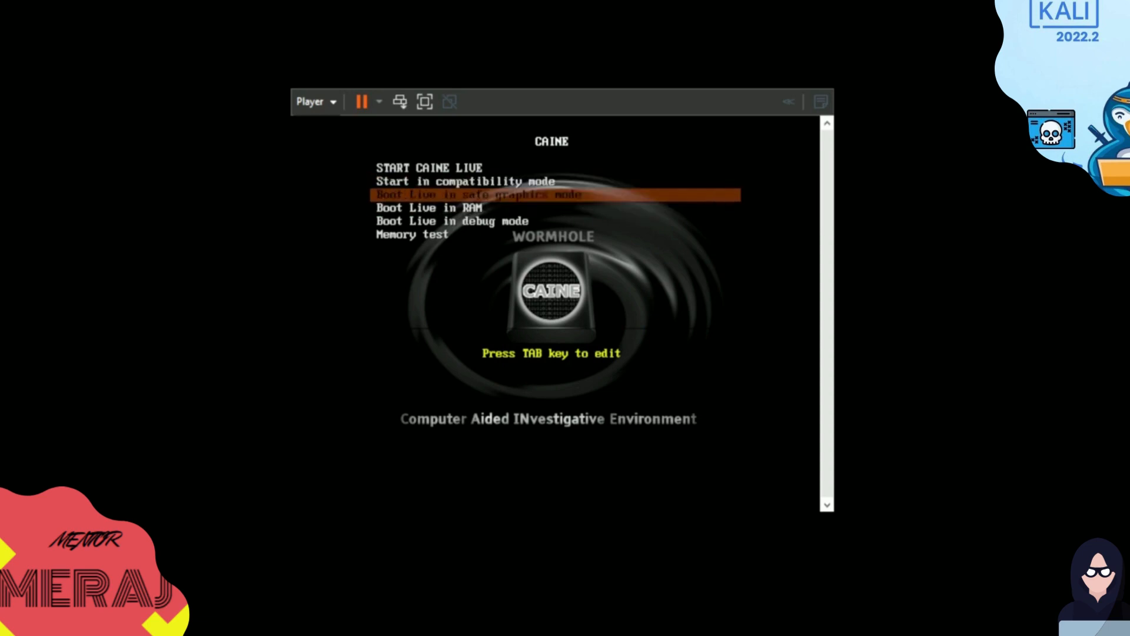
# Boot the chosen CAINE live mode and browse the application menu's System categories.
pyautogui.press('Up')
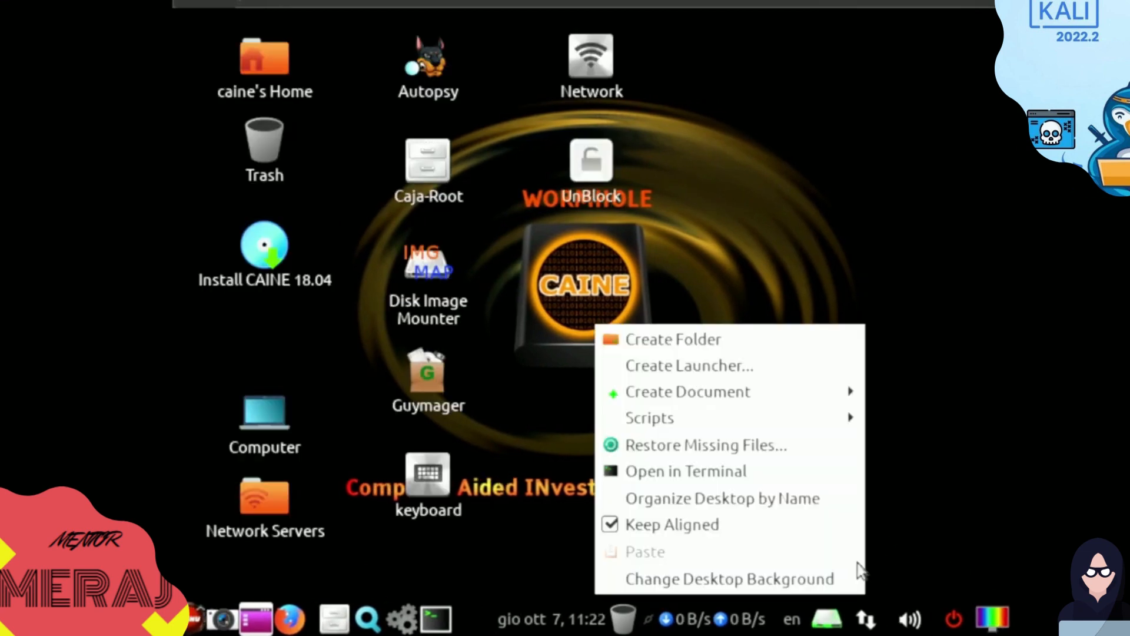
pyautogui.moveTo(720, 498)
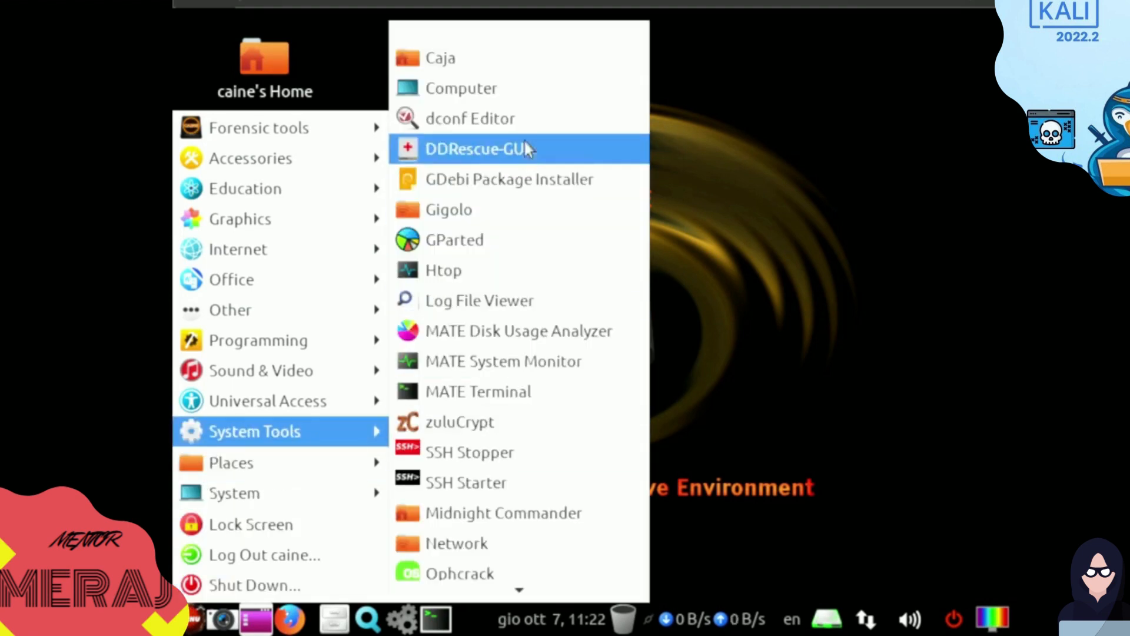
pyautogui.moveTo(523, 482)
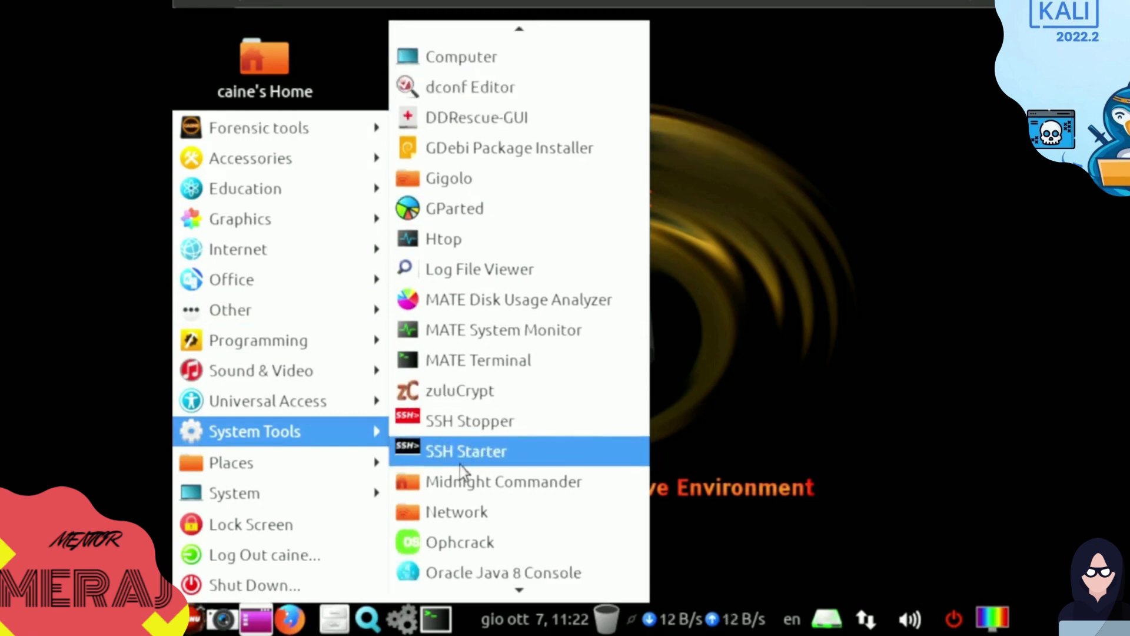
pyautogui.scroll(-3)
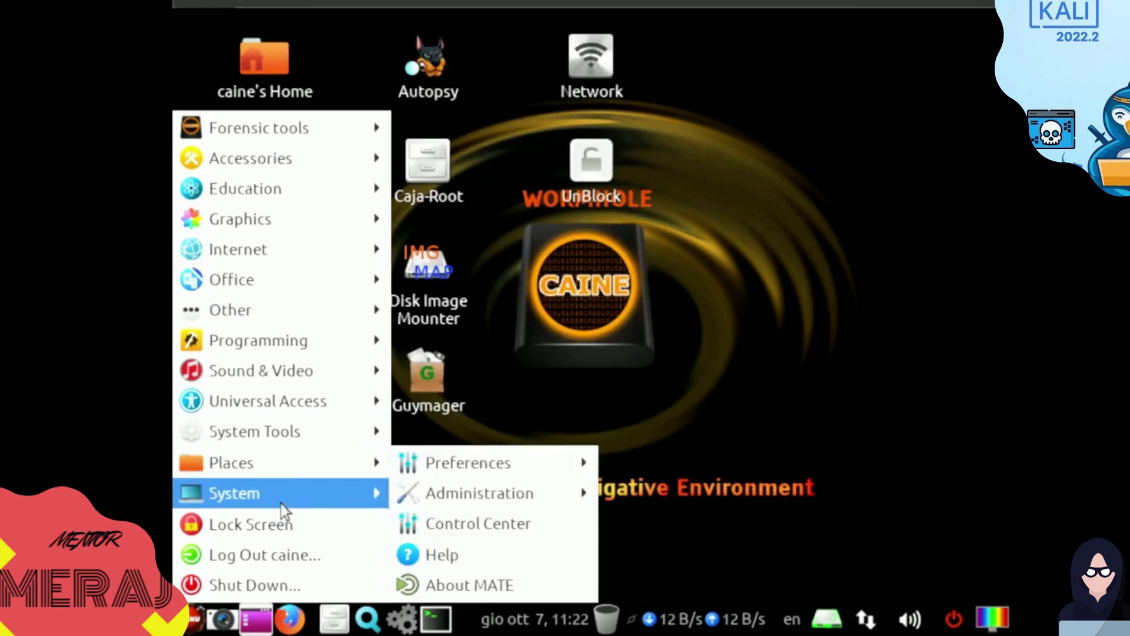
pyautogui.moveTo(468, 462)
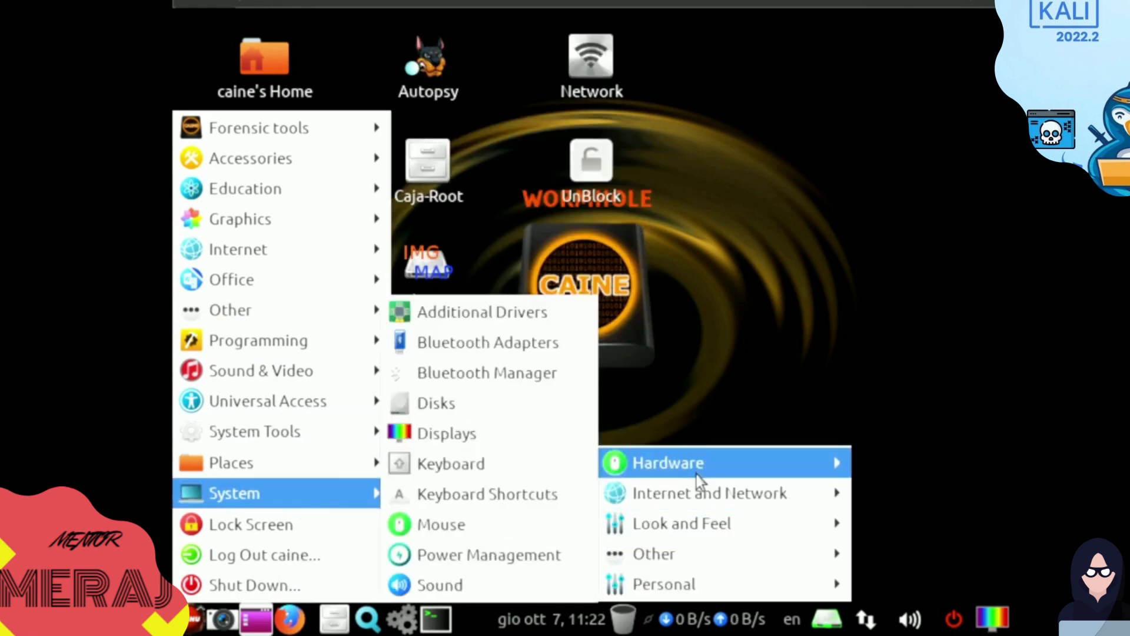
# Set the CAINE display resolution to 1360 x 768 and close Monitor Preferences.
pyautogui.click(453, 433)
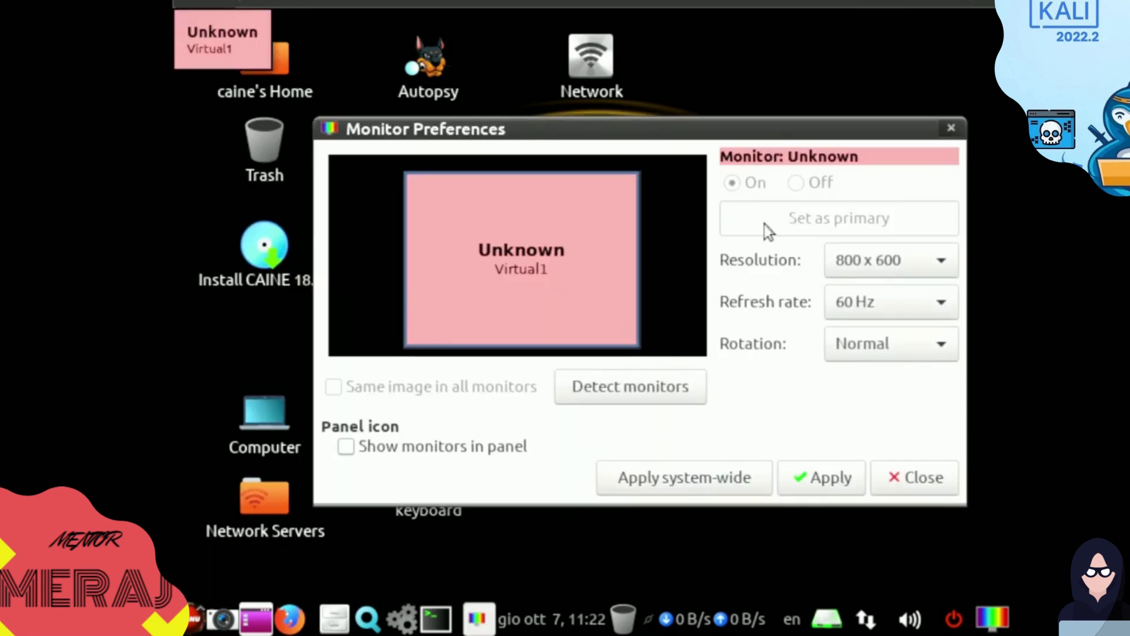
pyautogui.click(890, 260)
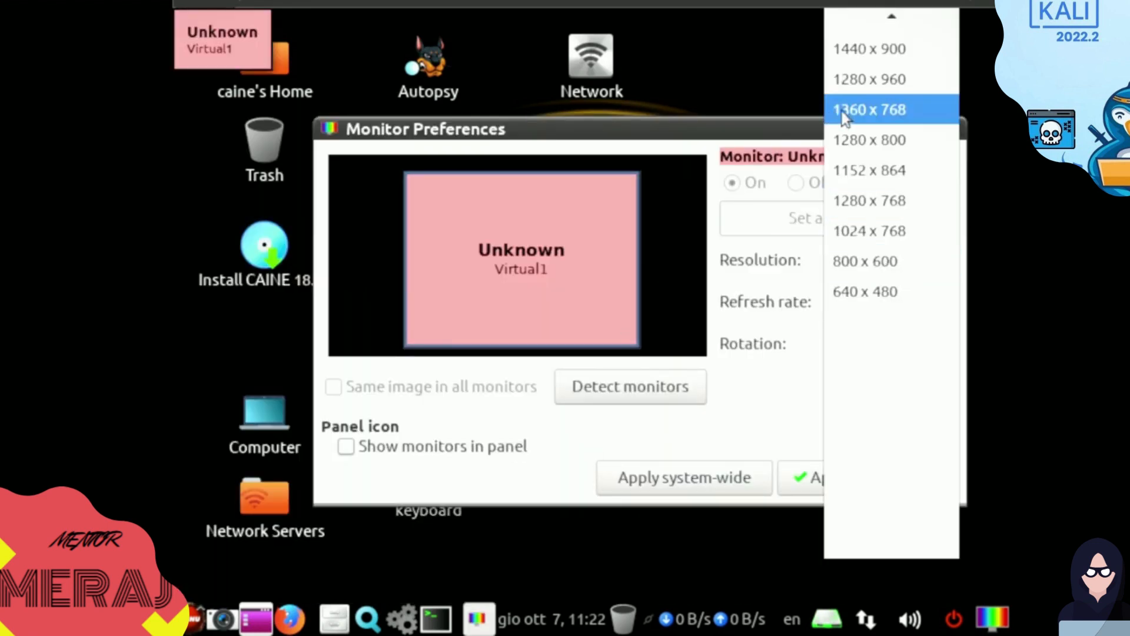
pyautogui.click(869, 139)
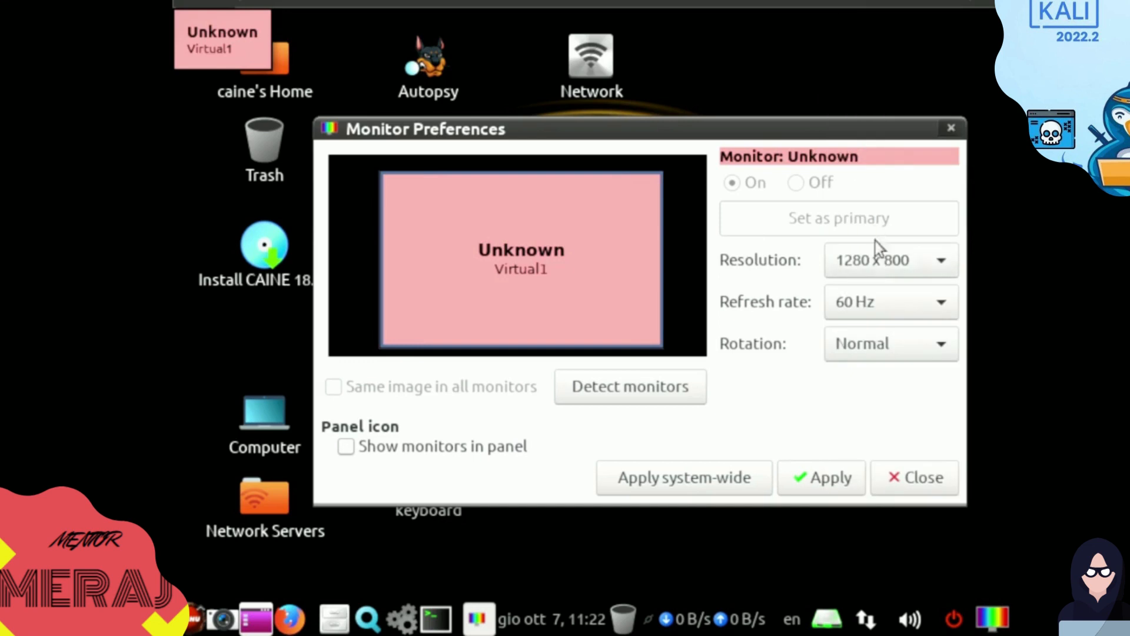
pyautogui.click(890, 259)
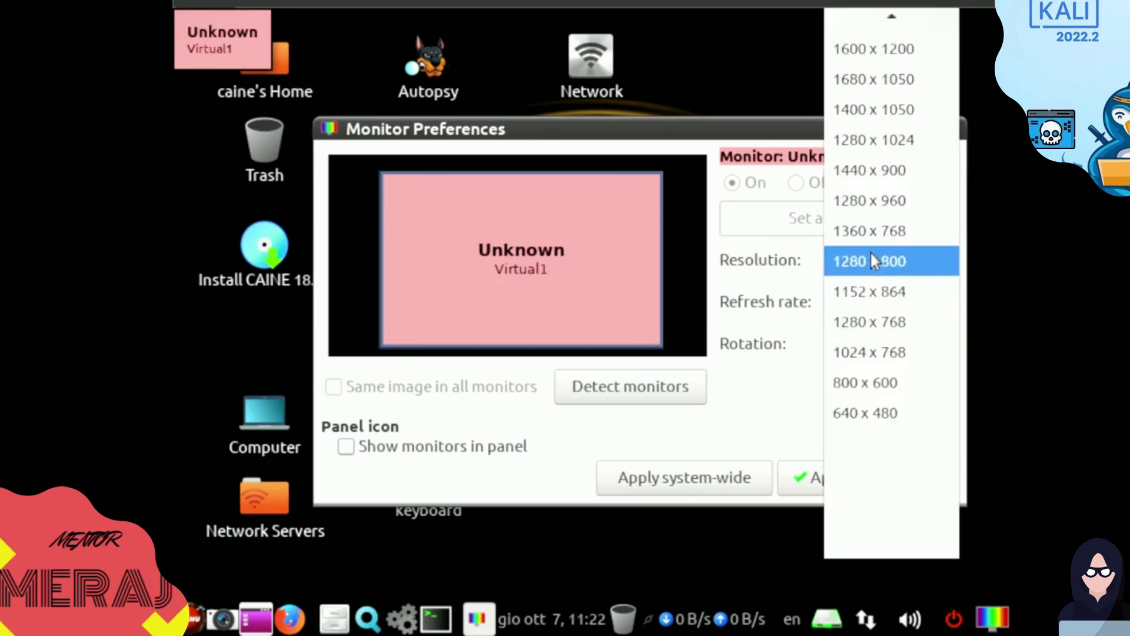
pyautogui.click(869, 230)
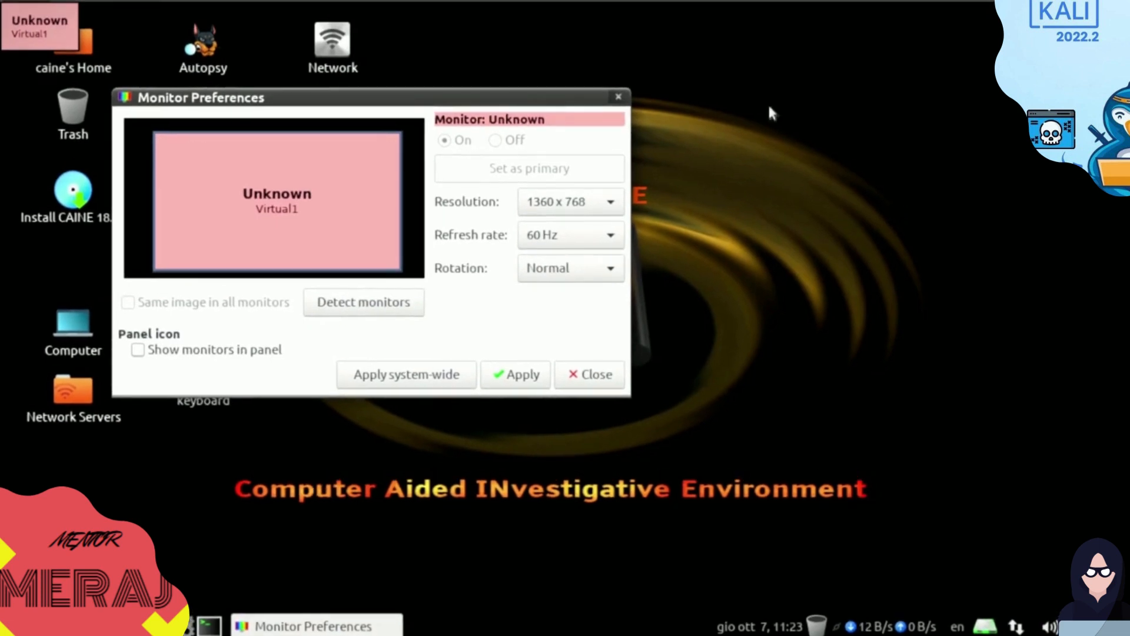
pyautogui.click(589, 374)
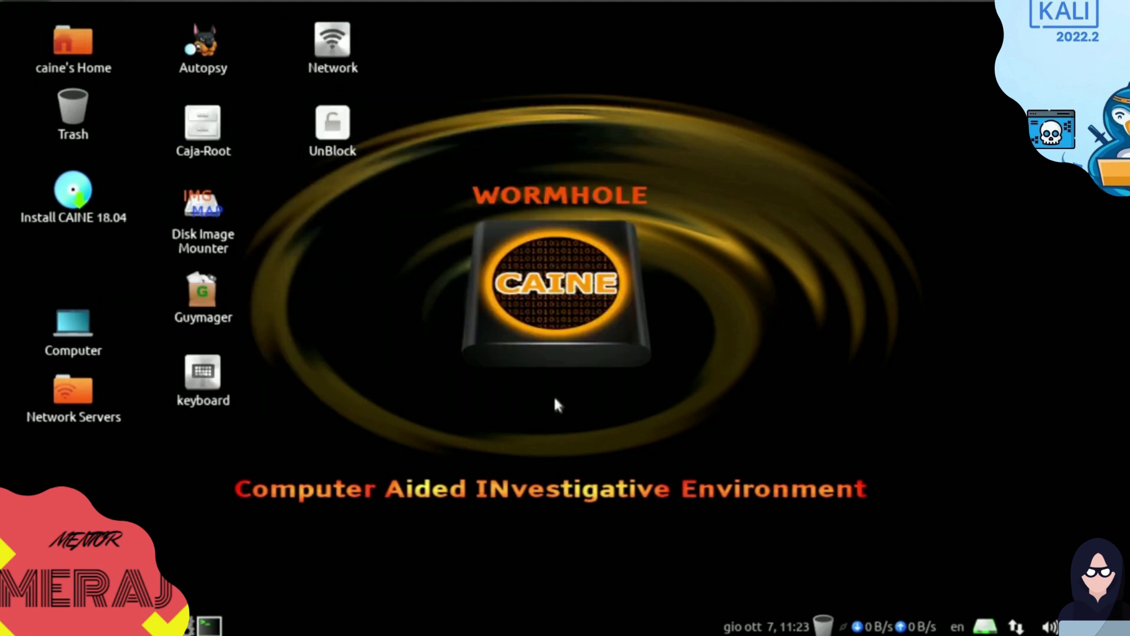
pyautogui.moveTo(374, 155)
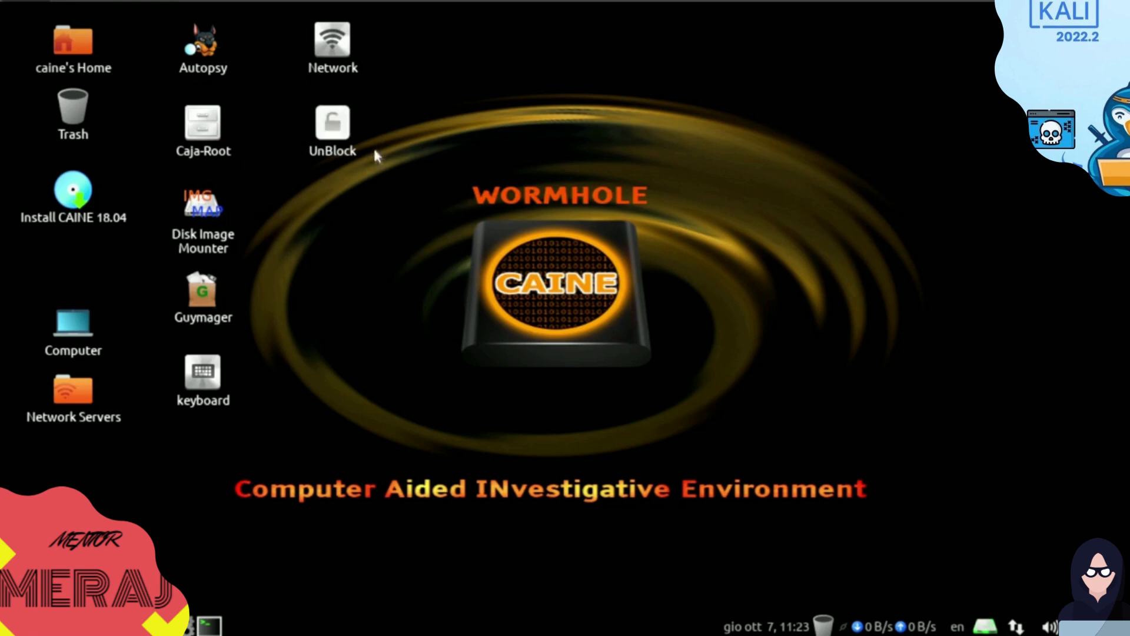
# Launch UnBlock from the desktop icon and tick the 20G Read-Only sda disk.
pyautogui.click(331, 128)
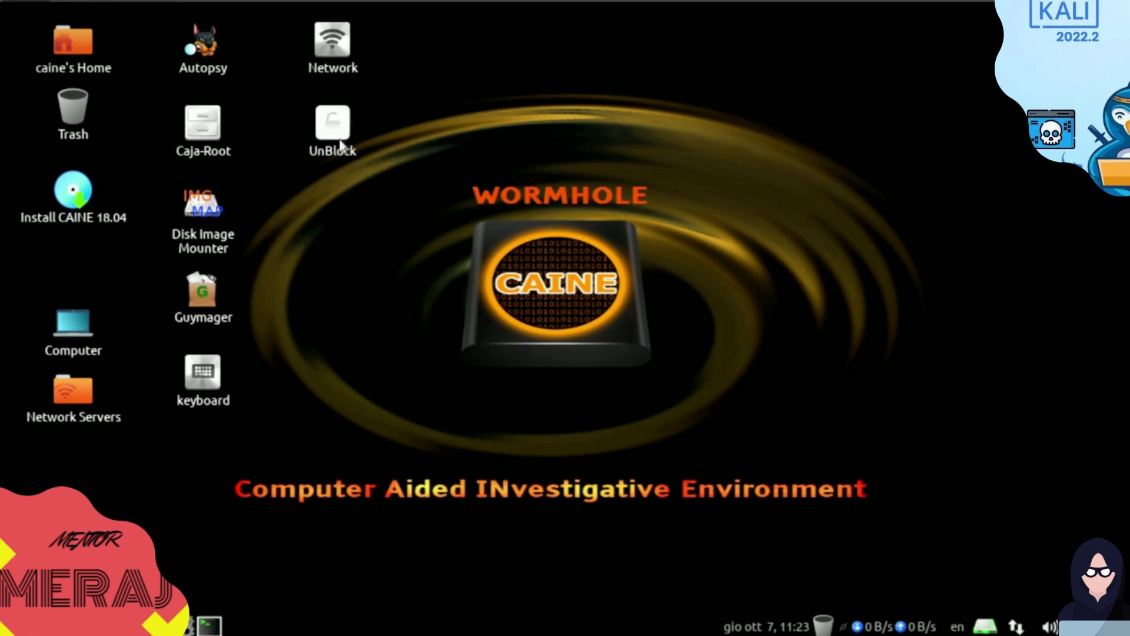
pyautogui.doubleClick(332, 123)
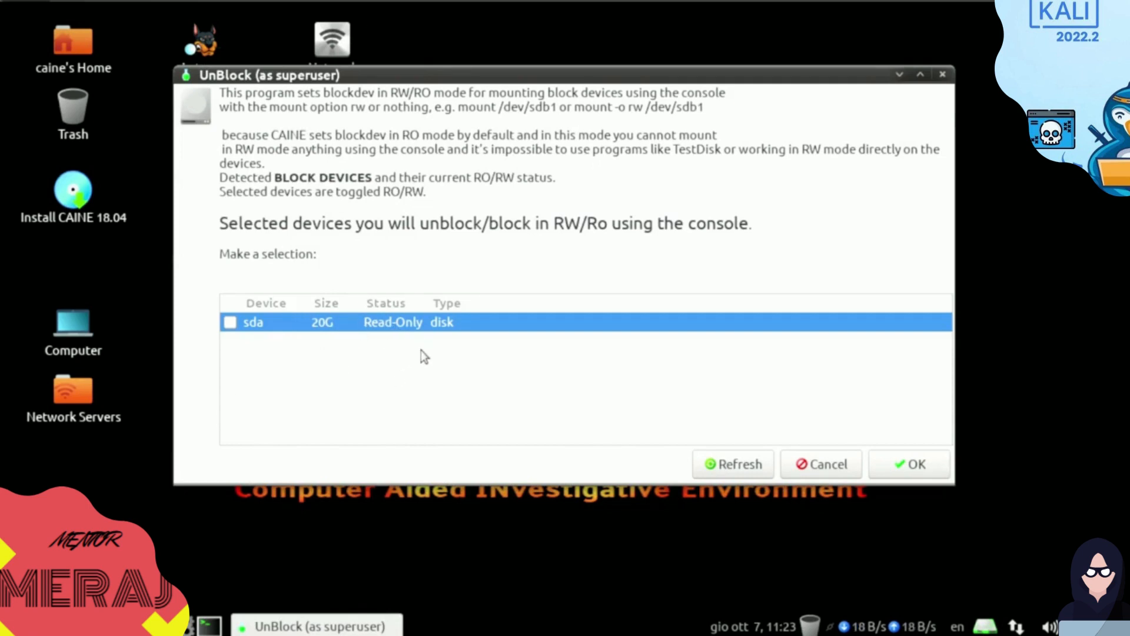
pyautogui.click(229, 321)
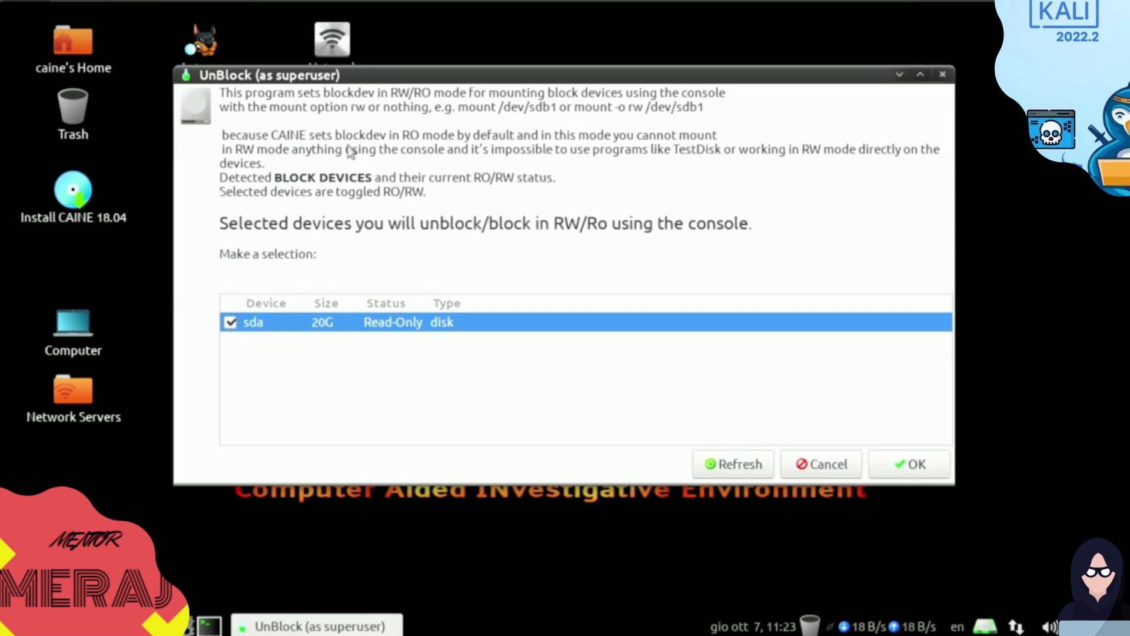
pyautogui.moveTo(446, 302)
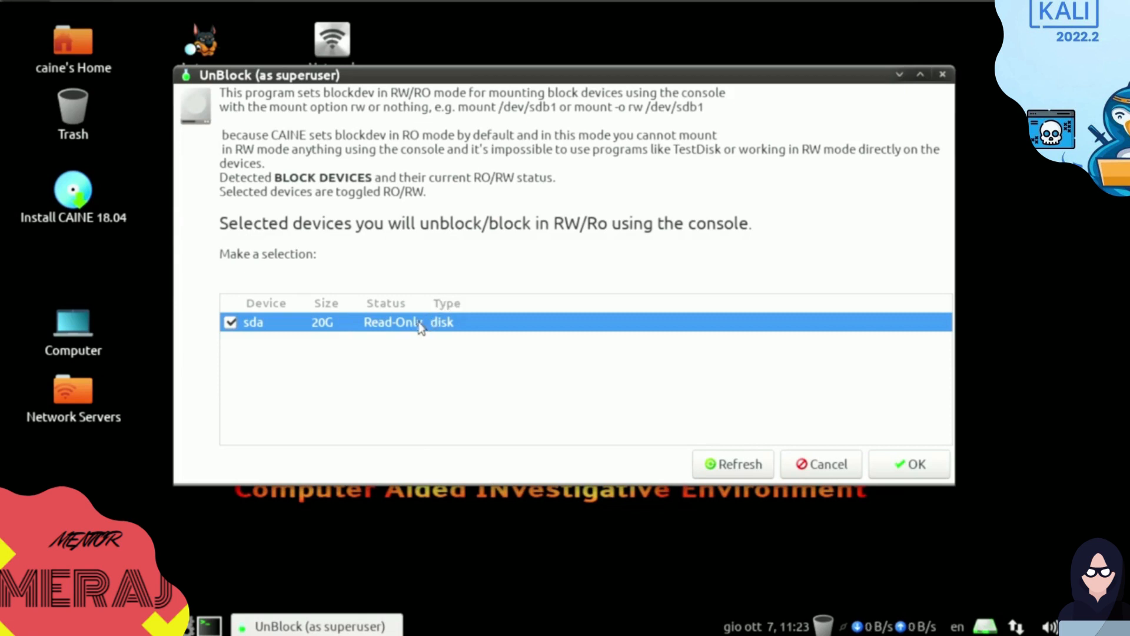
pyautogui.moveTo(443, 306)
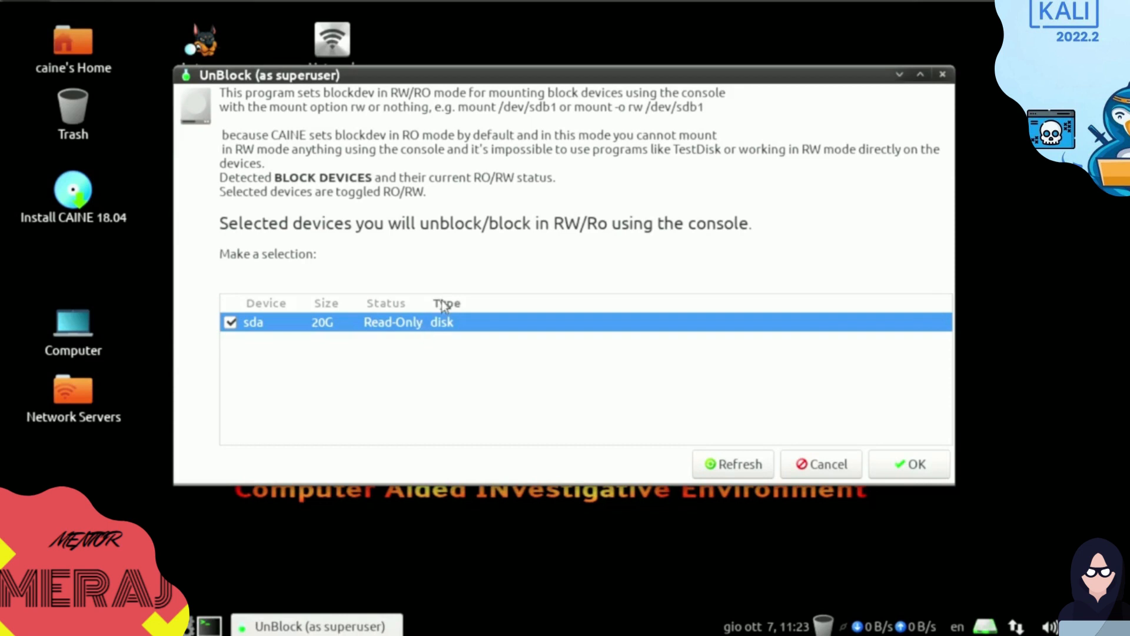
pyautogui.moveTo(468, 361)
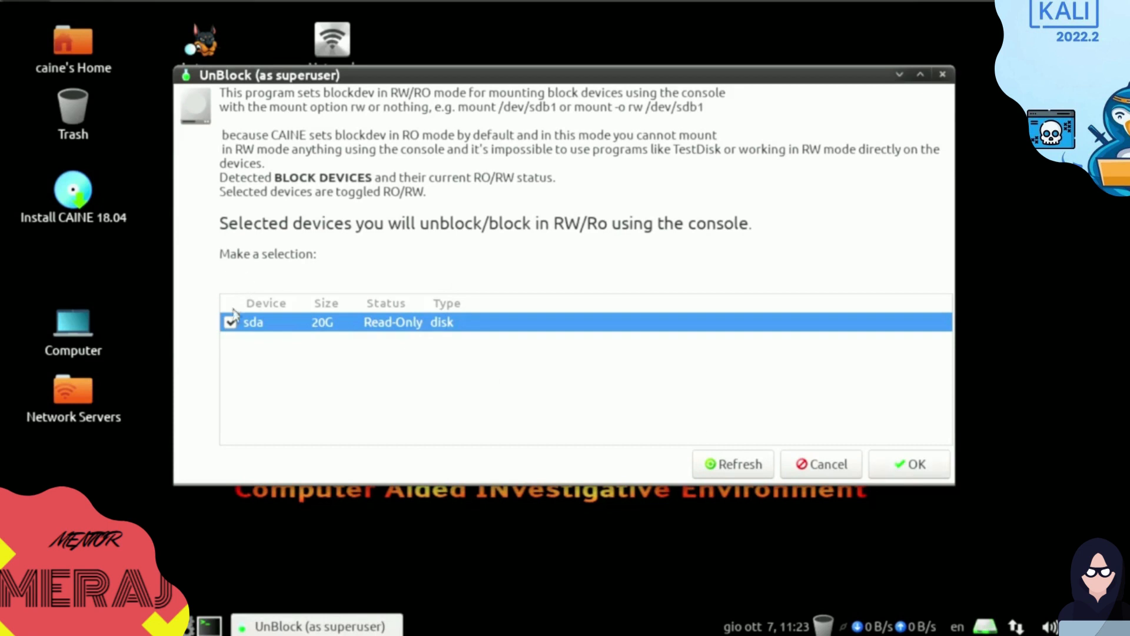
pyautogui.click(229, 322)
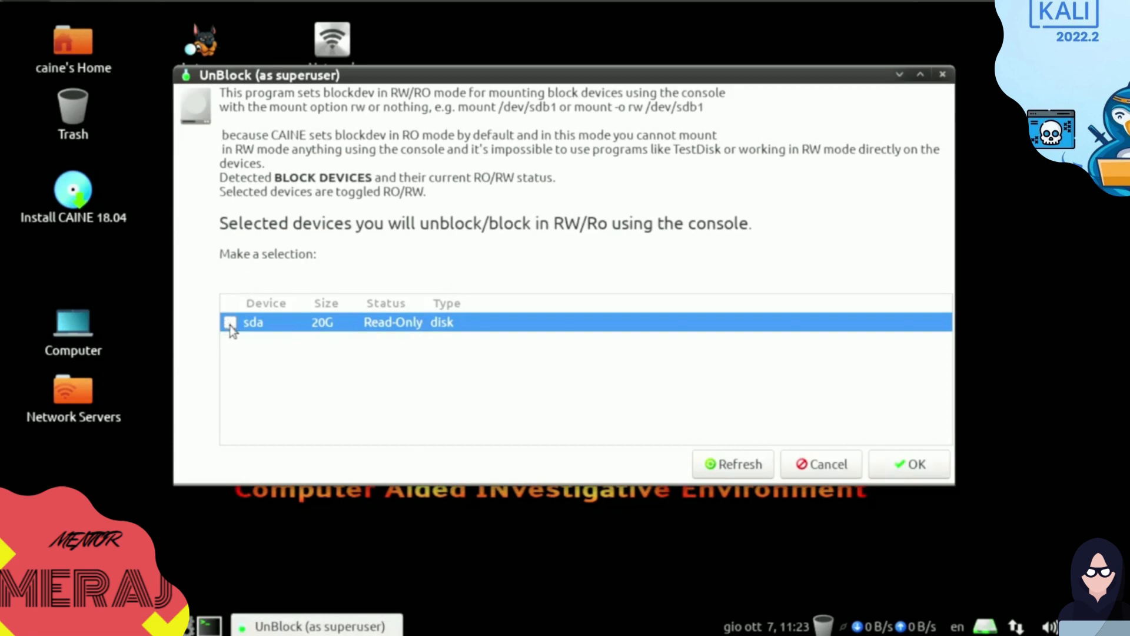
pyautogui.click(230, 322)
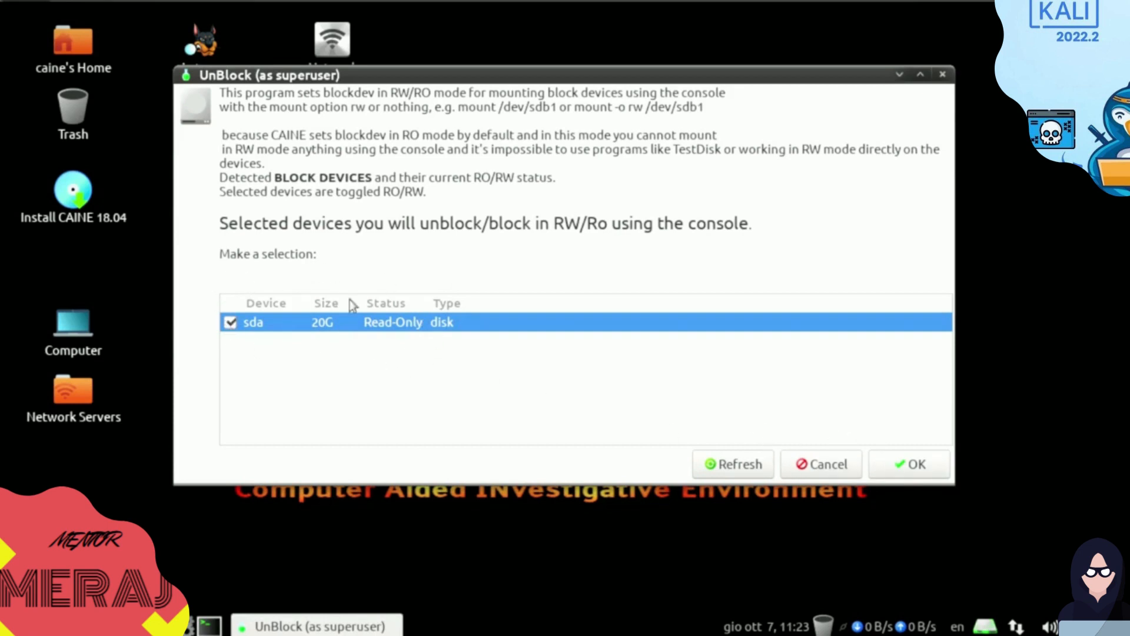
pyautogui.moveTo(280, 103)
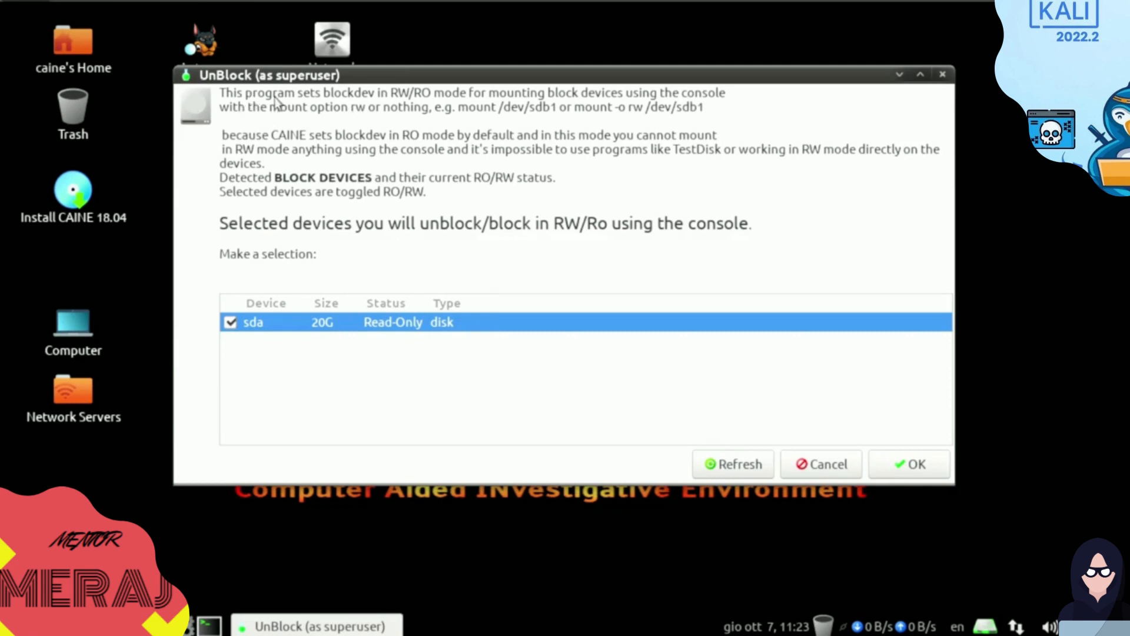
pyautogui.moveTo(403, 103)
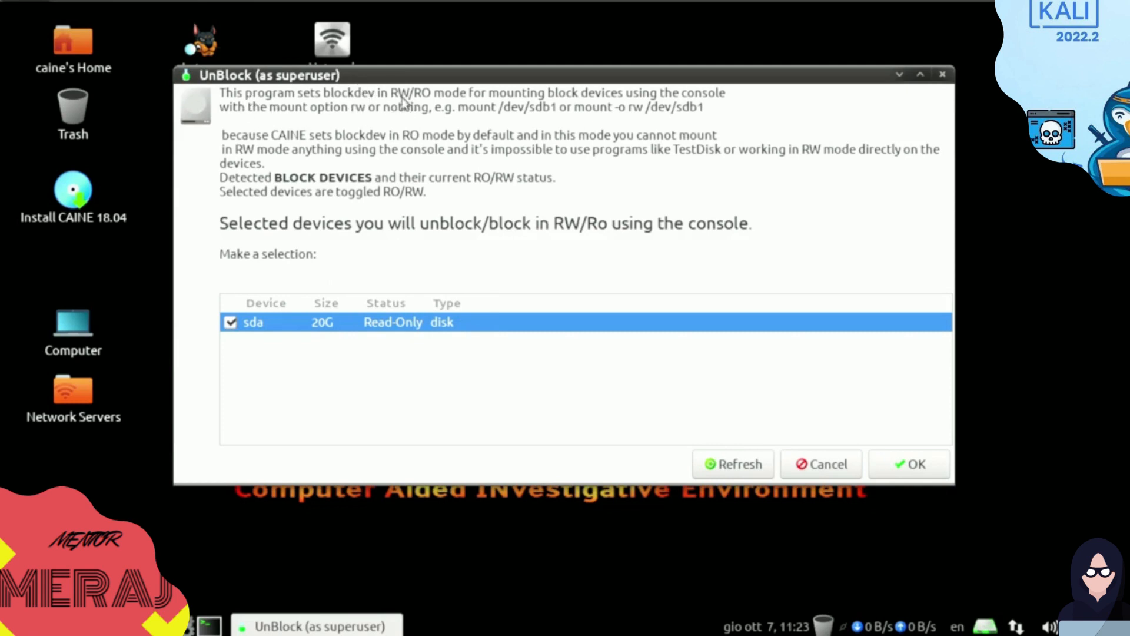
pyautogui.moveTo(395, 105)
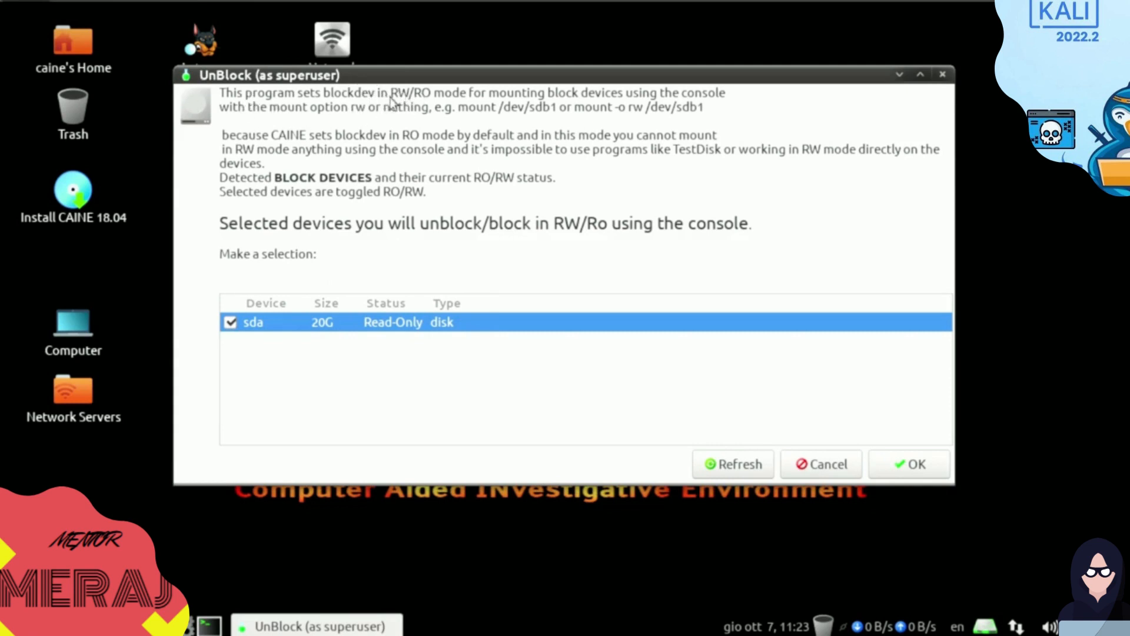
pyautogui.moveTo(540, 108)
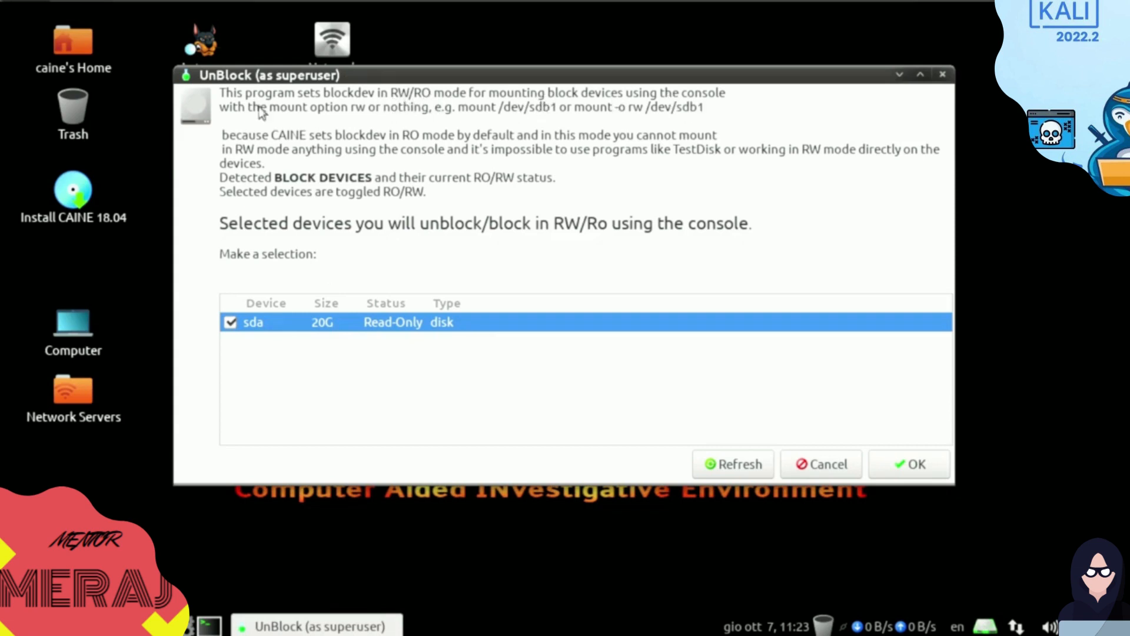
pyautogui.moveTo(382, 123)
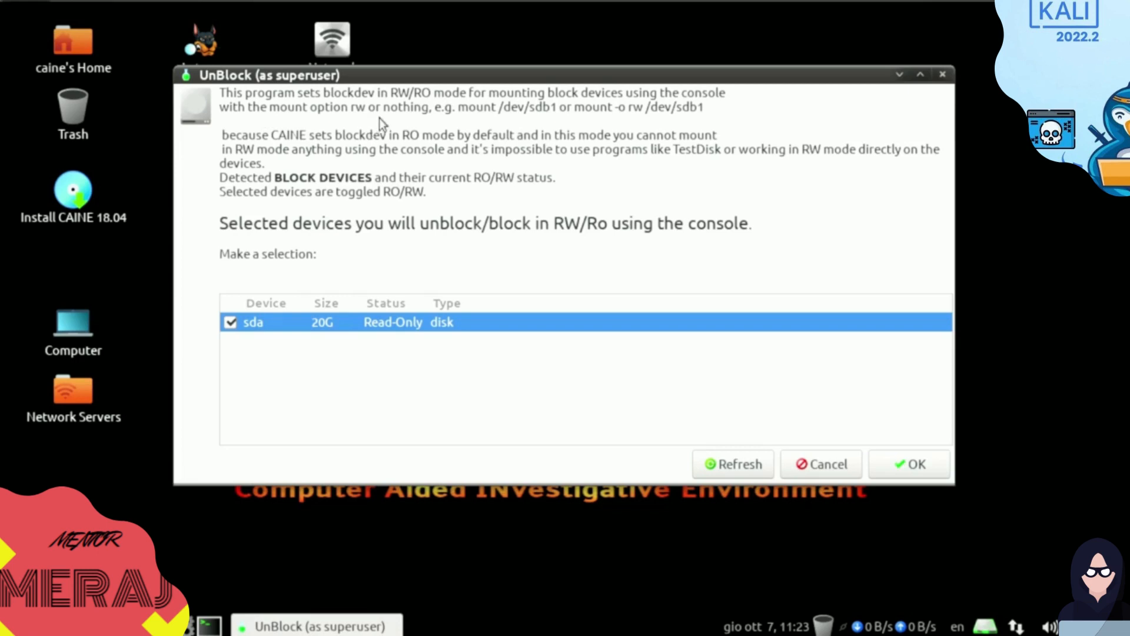
pyautogui.moveTo(370, 114)
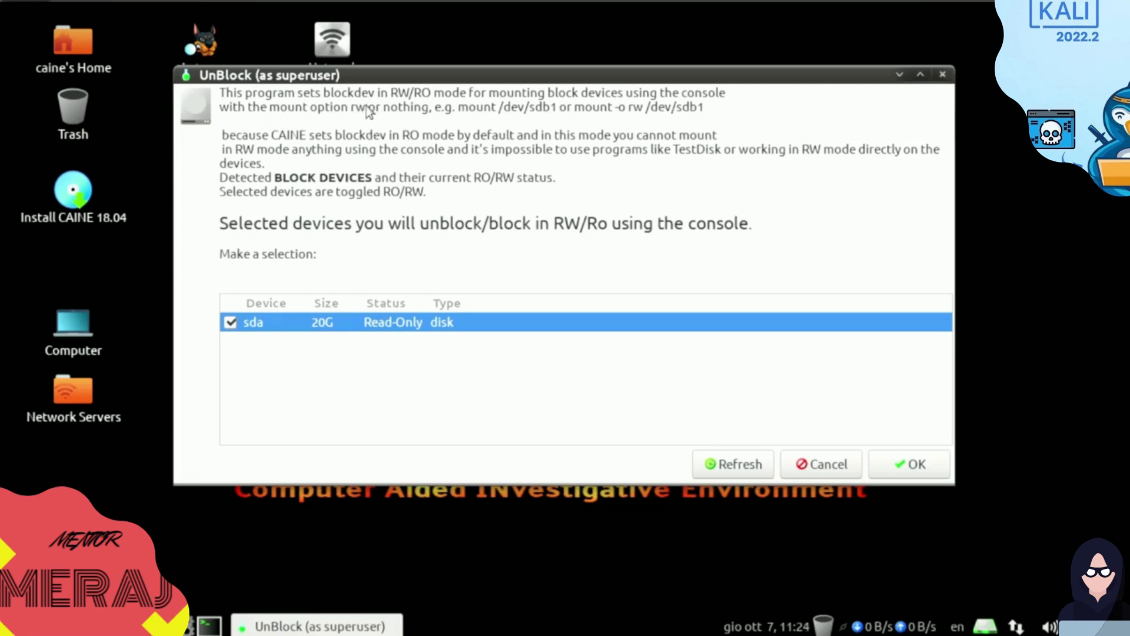
pyautogui.moveTo(272, 144)
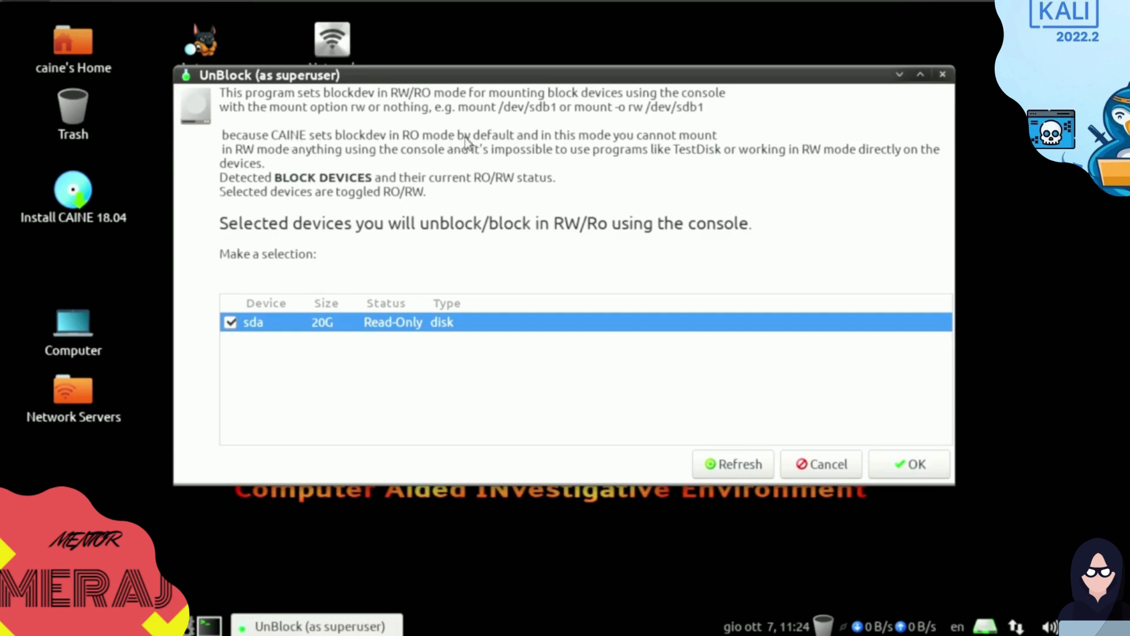
pyautogui.moveTo(640, 149)
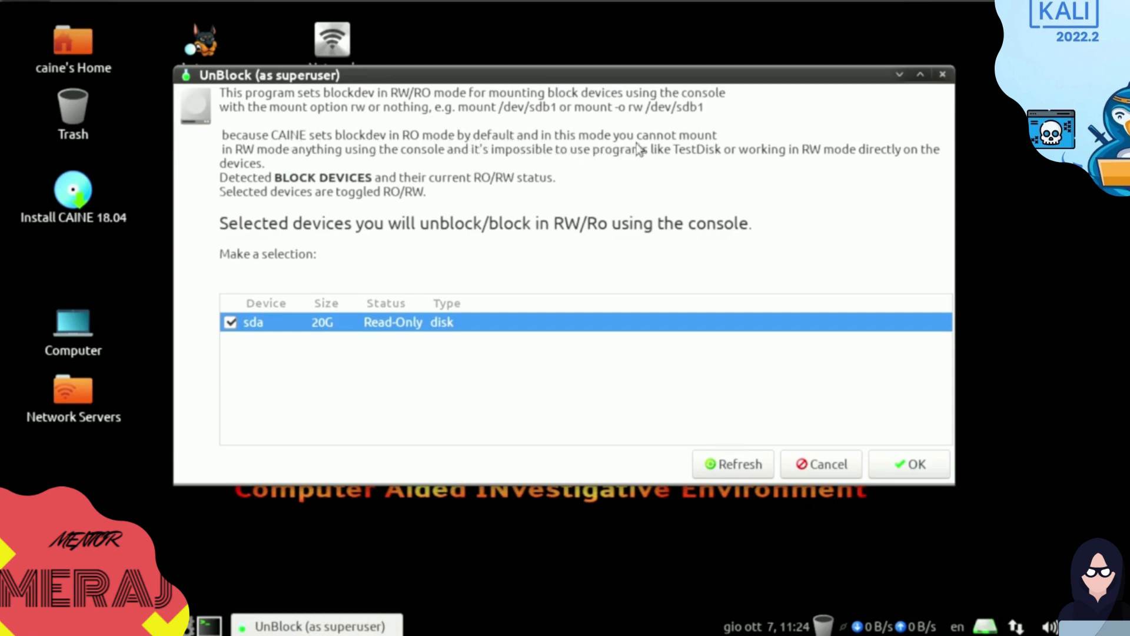
pyautogui.moveTo(671, 155)
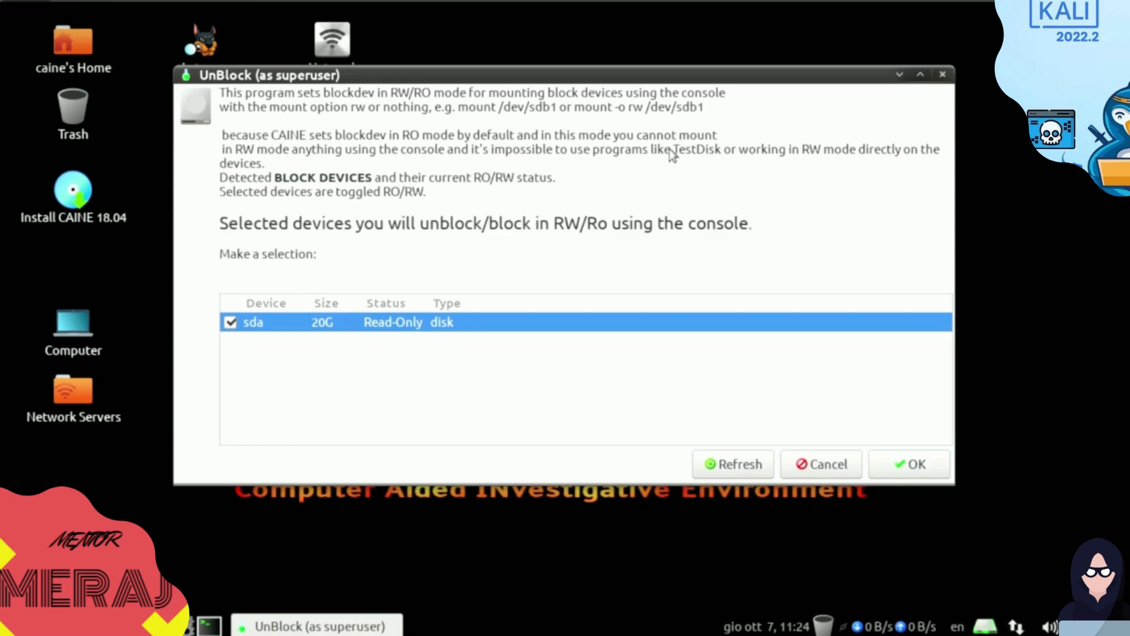
pyautogui.moveTo(276, 87)
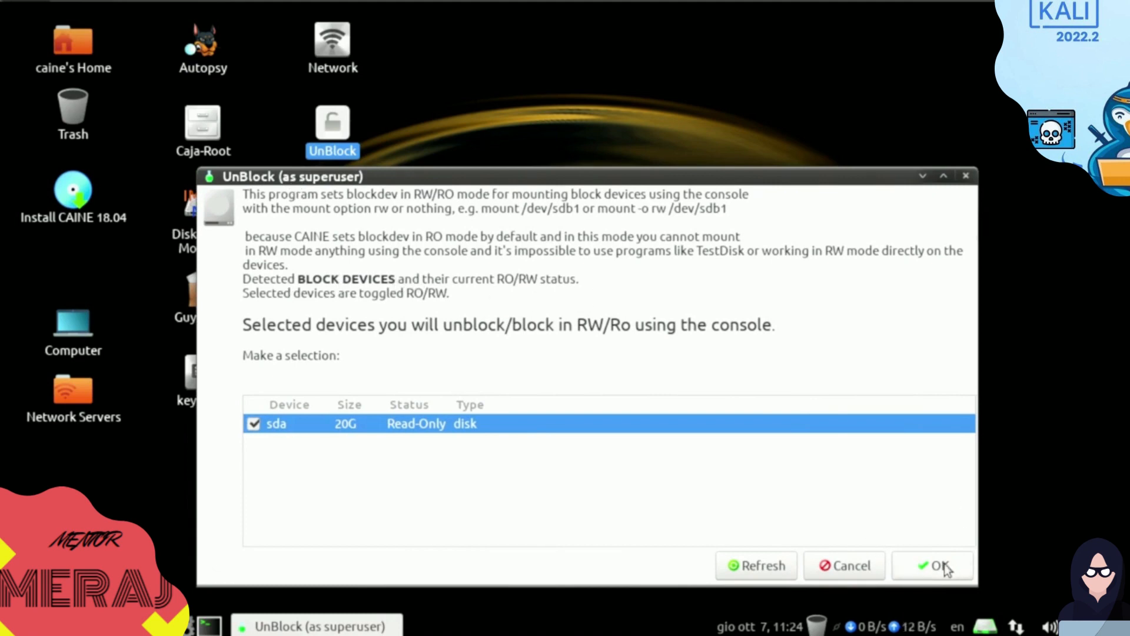
# Switch the 20G sda disk to Read-Only, restore it to Writable, and close UnBlock.
pyautogui.click(940, 565)
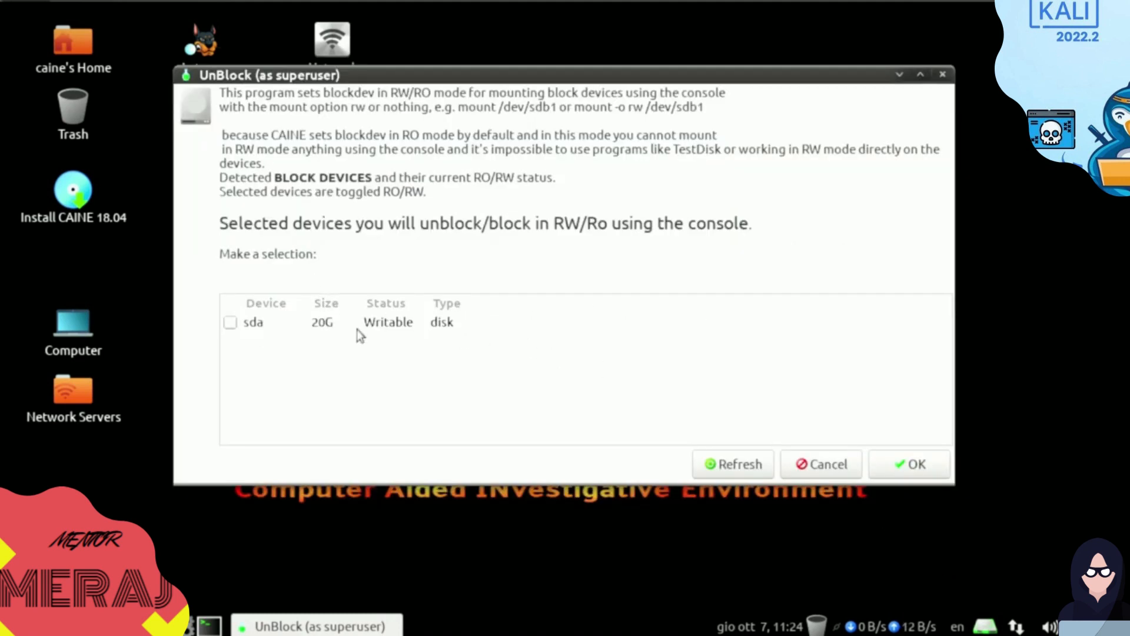
pyautogui.click(324, 322)
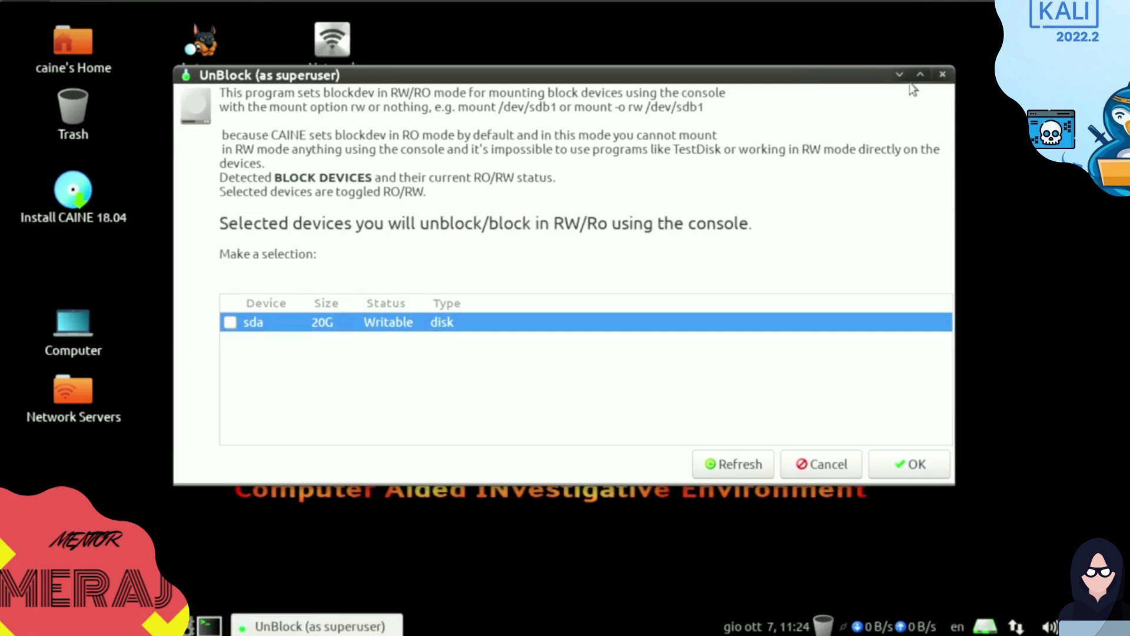
pyautogui.moveTo(306, 330)
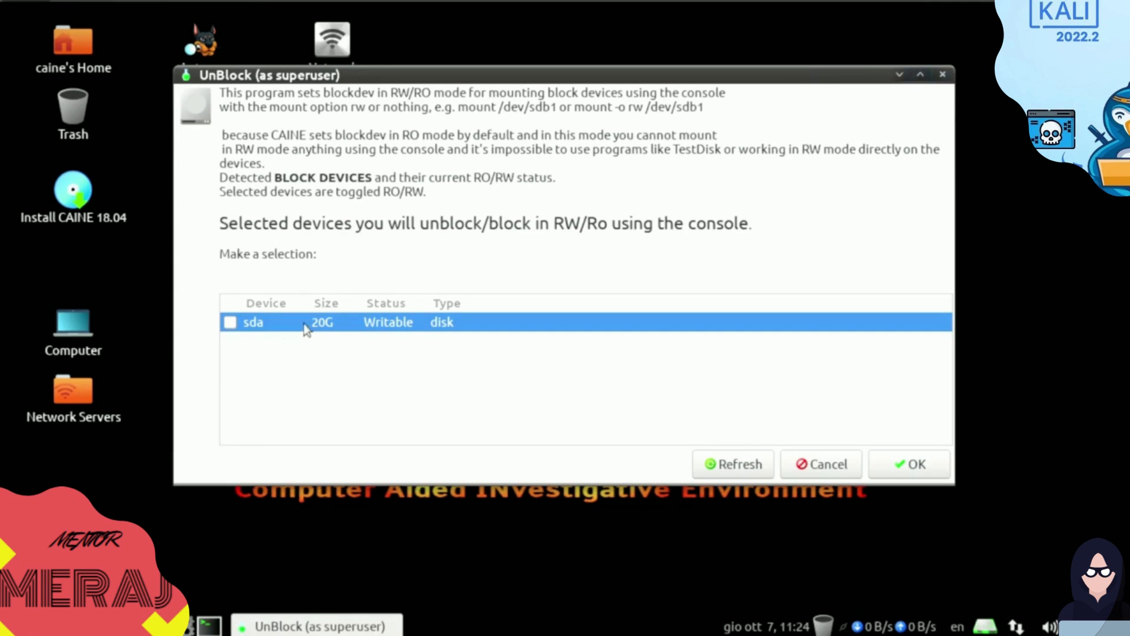
pyautogui.click(229, 321)
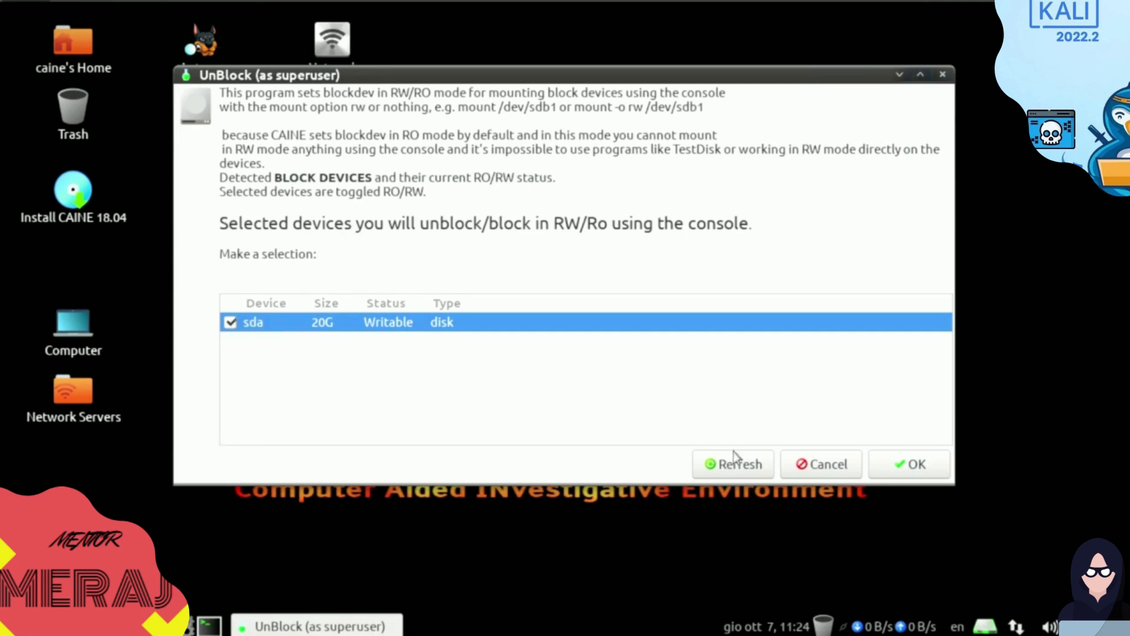
pyautogui.click(230, 321)
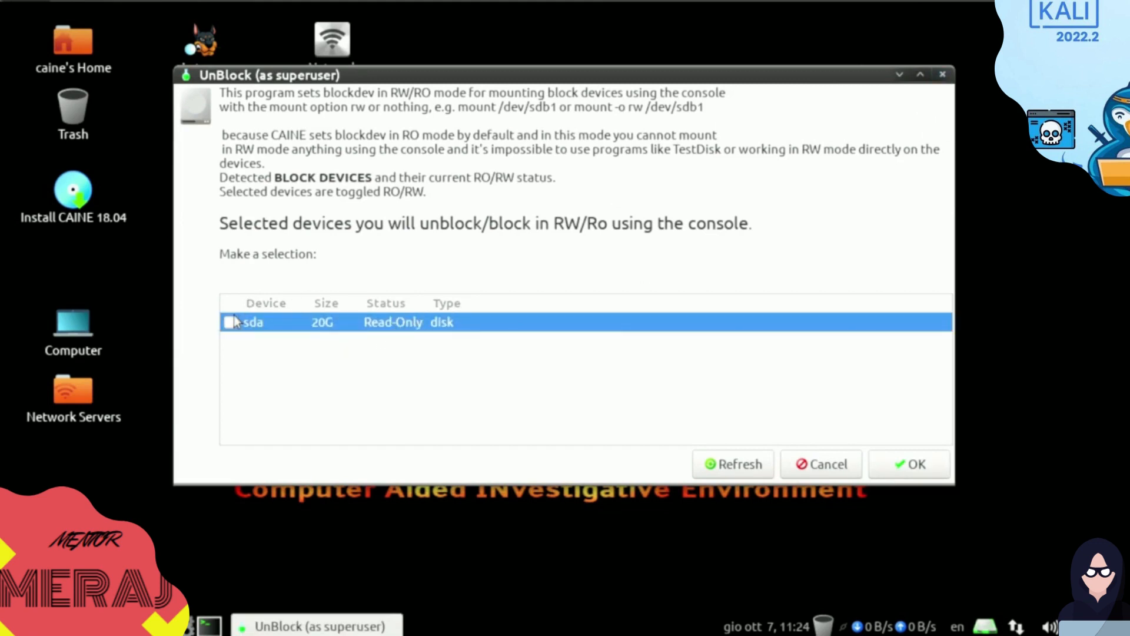
pyautogui.click(231, 322)
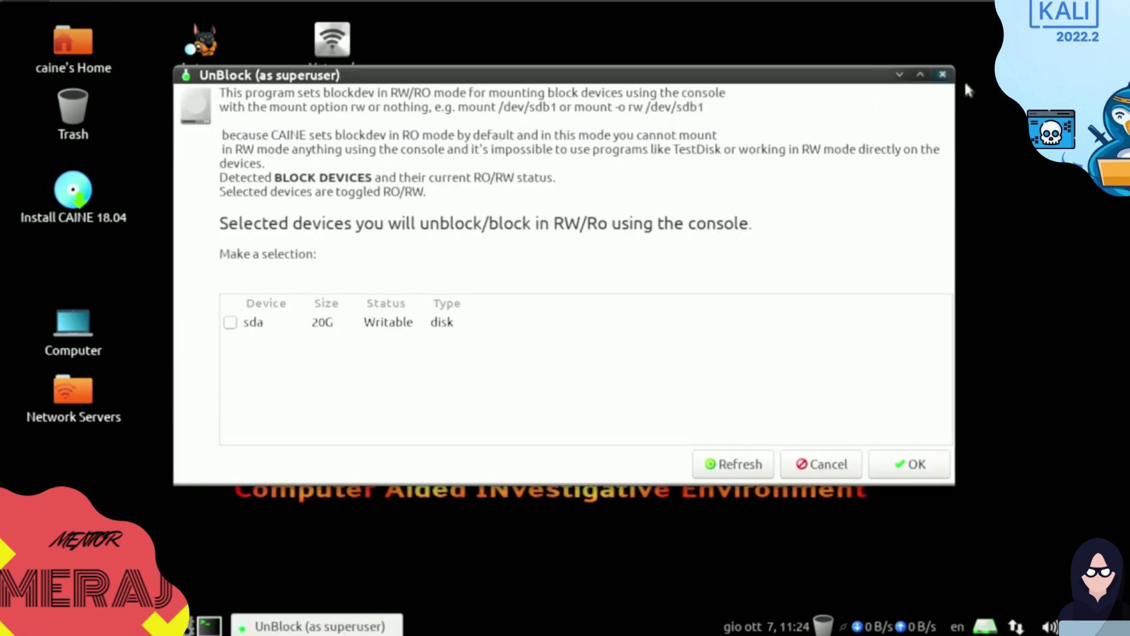
pyautogui.click(942, 73)
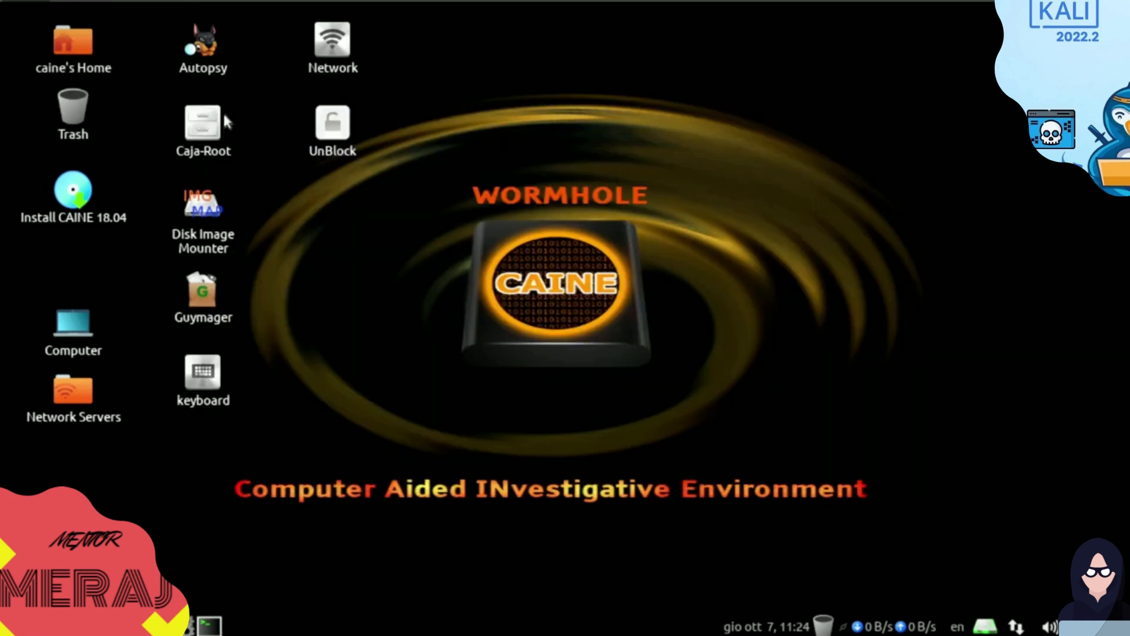
# Clear the desktop selection, browse the menu's programming tools, and launch the PuTTY SSH client.
pyautogui.click(202, 47)
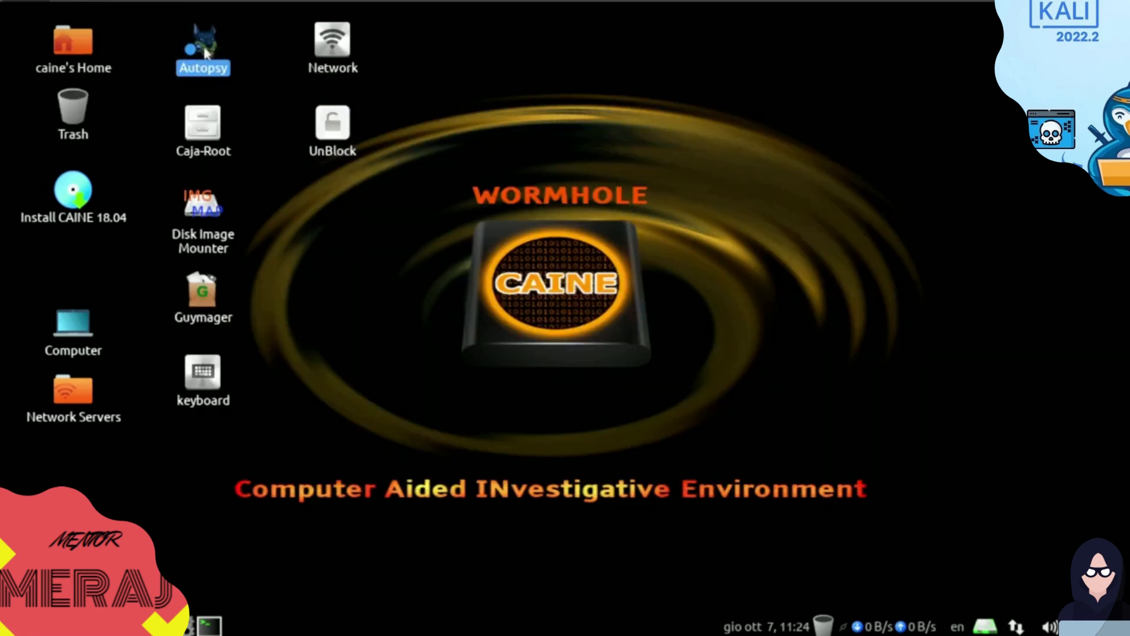
pyautogui.click(203, 209)
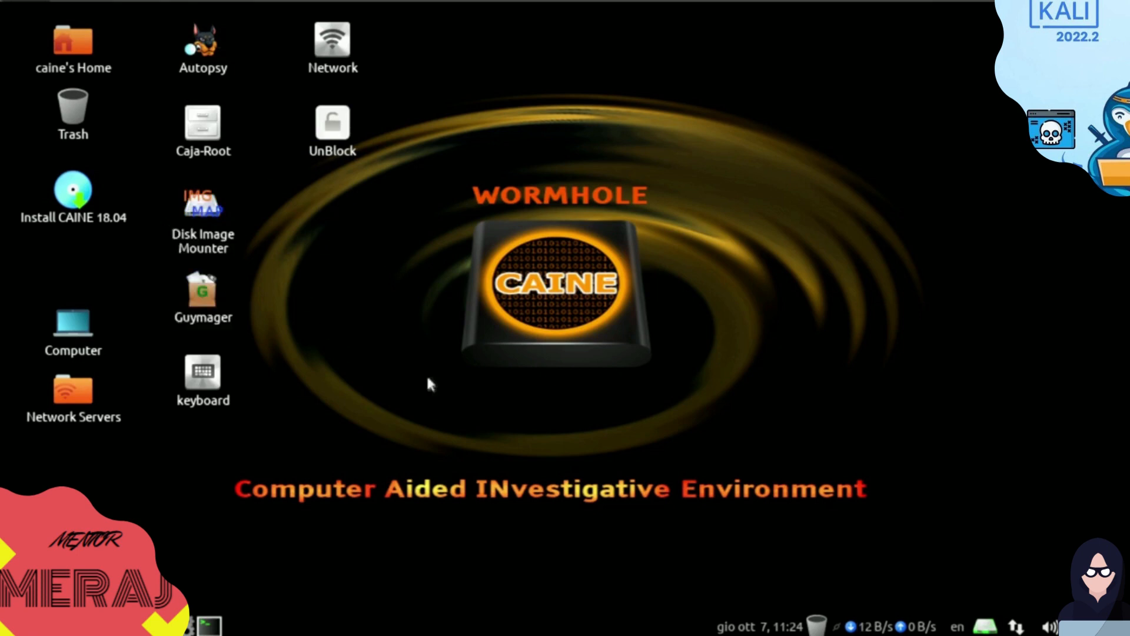
pyautogui.moveTo(180, 115); pyautogui.dragTo(869, 411)
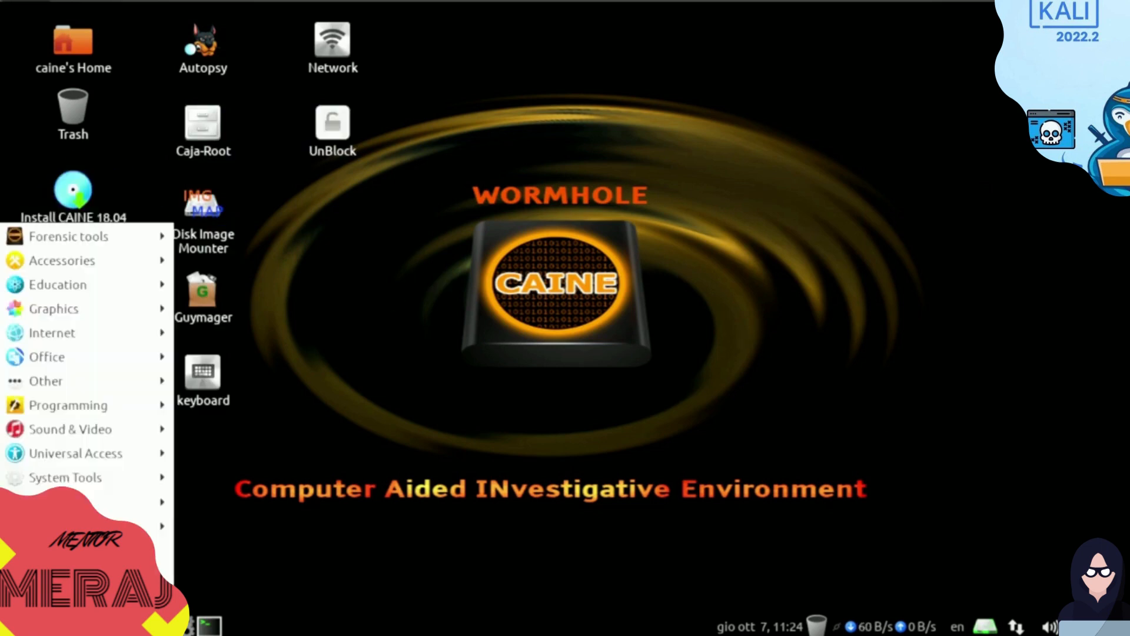
pyautogui.click(69, 404)
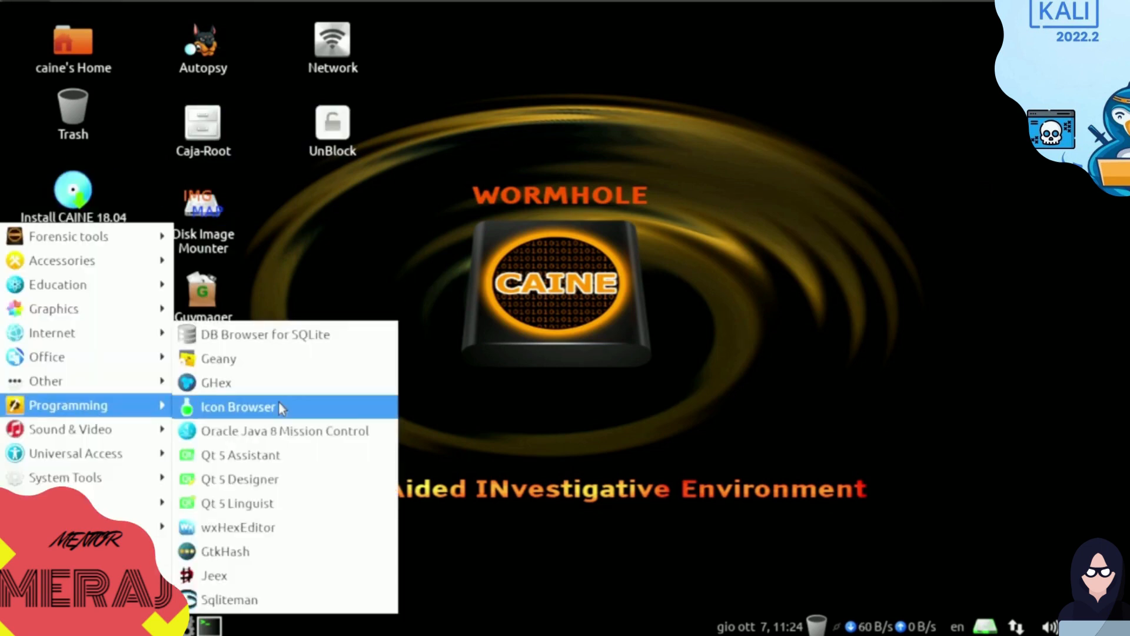
pyautogui.moveTo(264, 333)
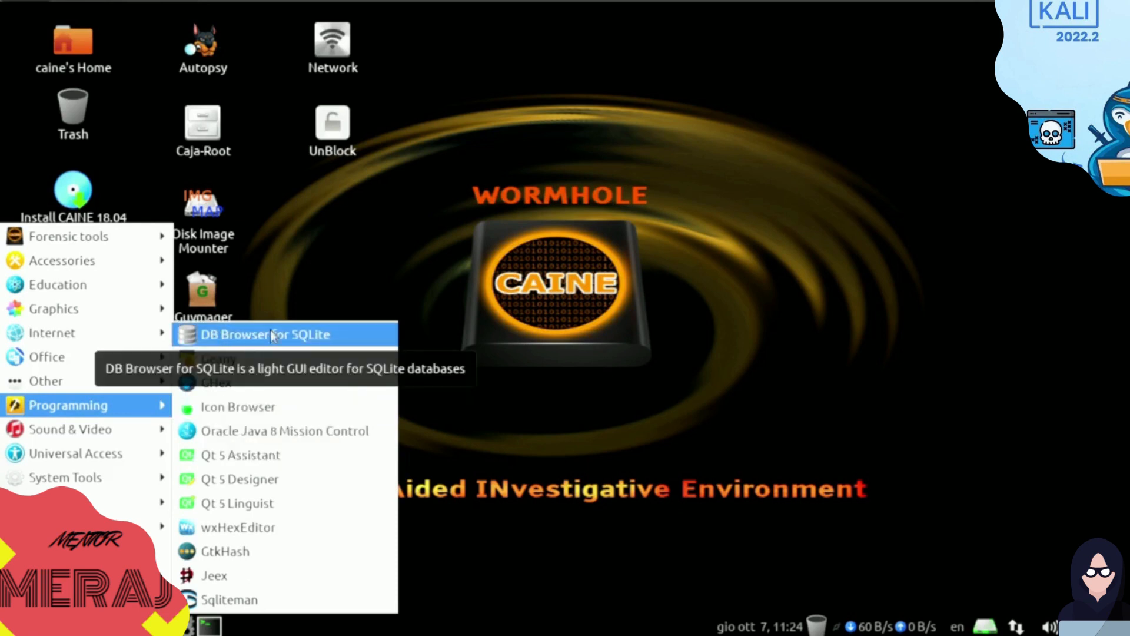
pyautogui.moveTo(217, 359)
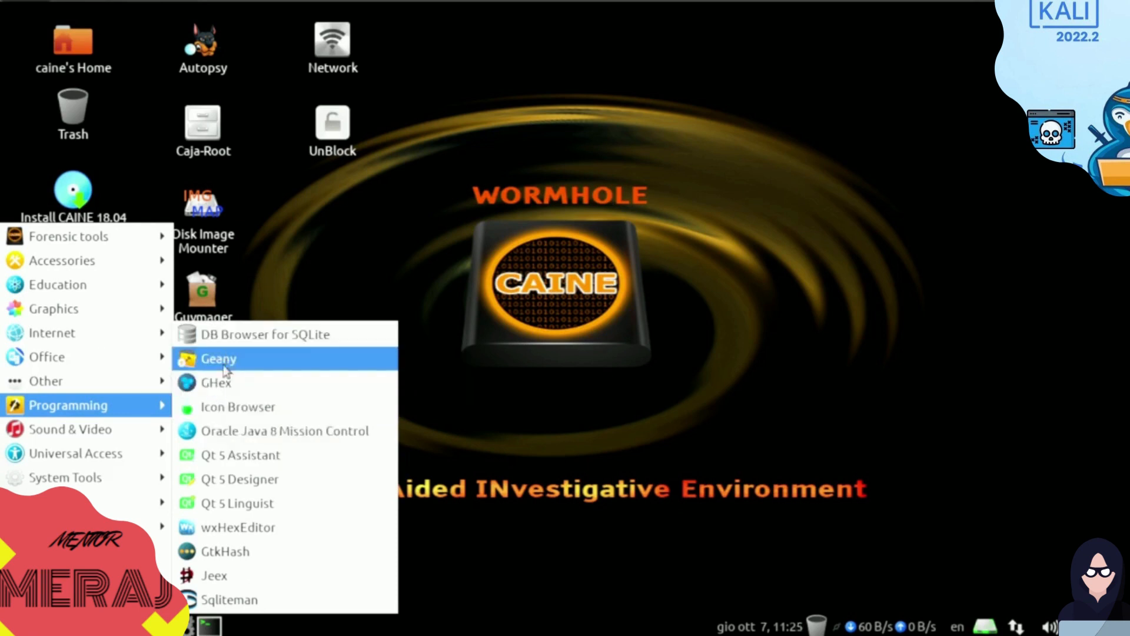
pyautogui.moveTo(248, 519)
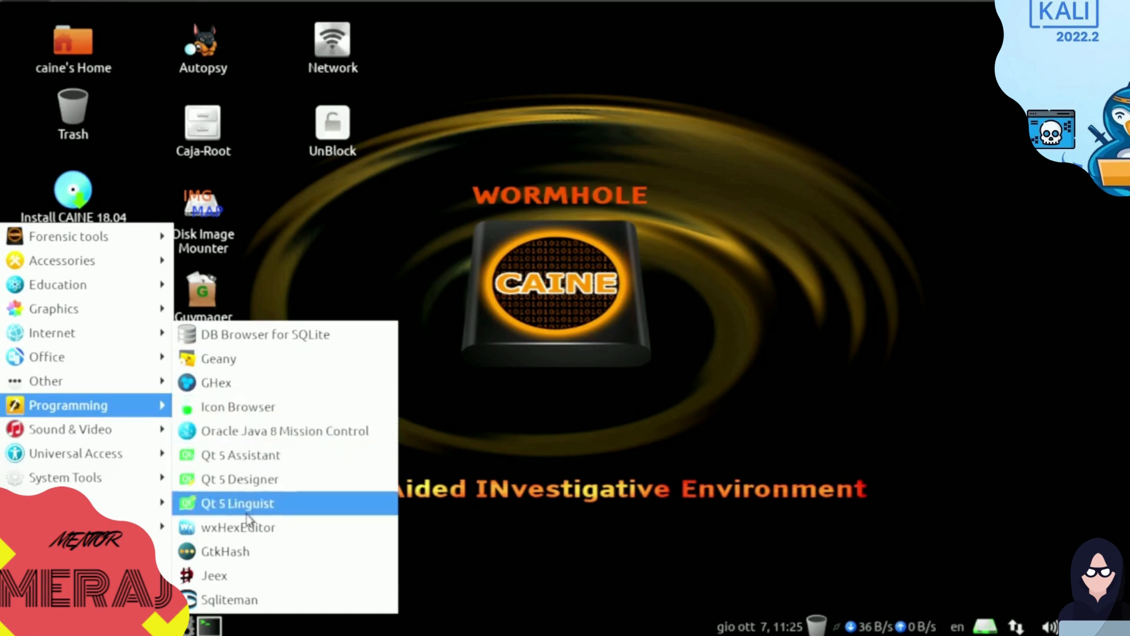
pyautogui.moveTo(70, 429)
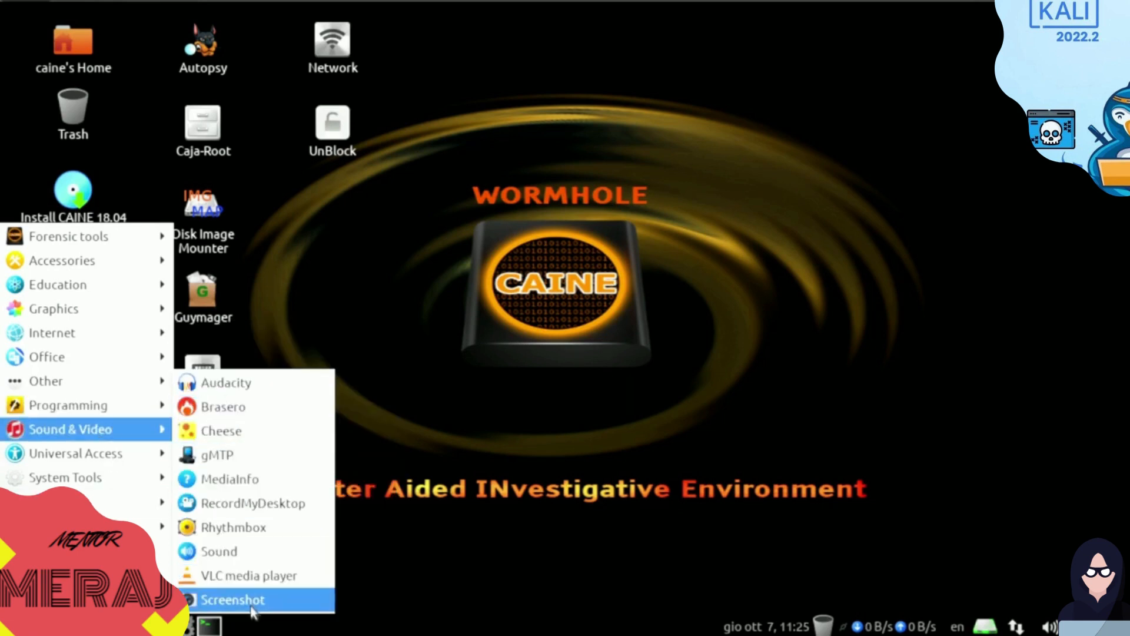
pyautogui.moveTo(233, 527)
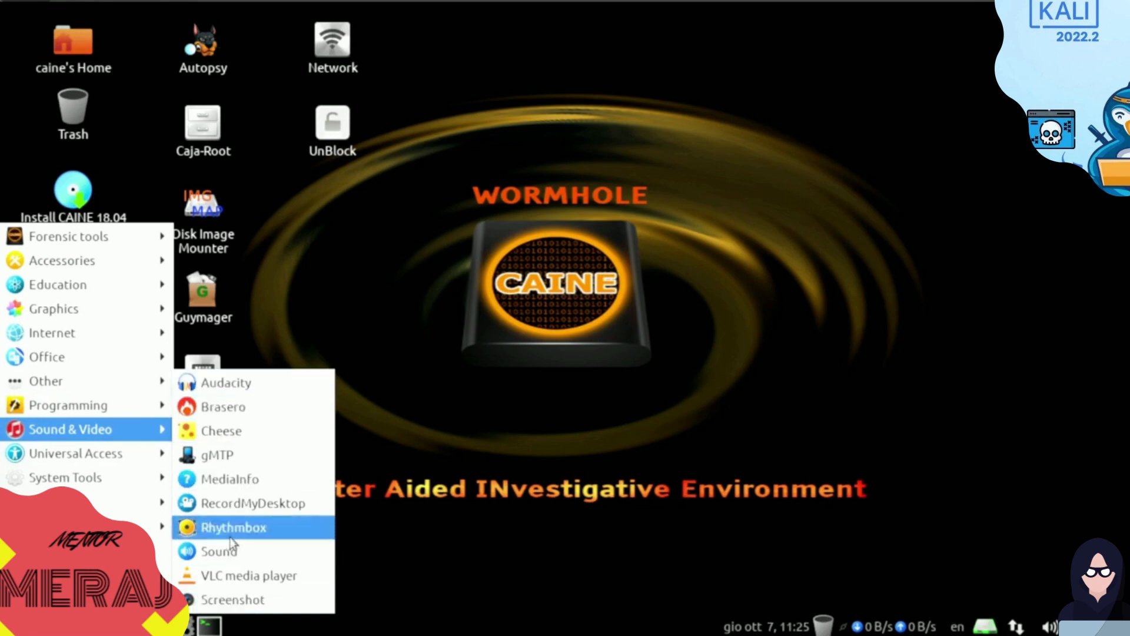
pyautogui.moveTo(245, 406)
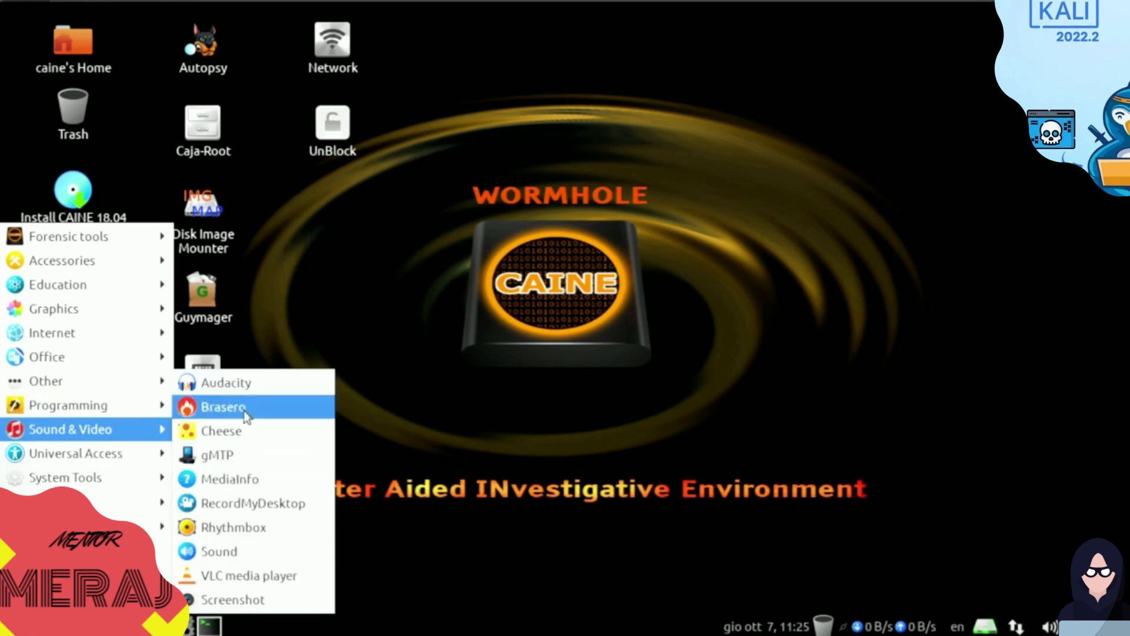
pyautogui.moveTo(47, 356)
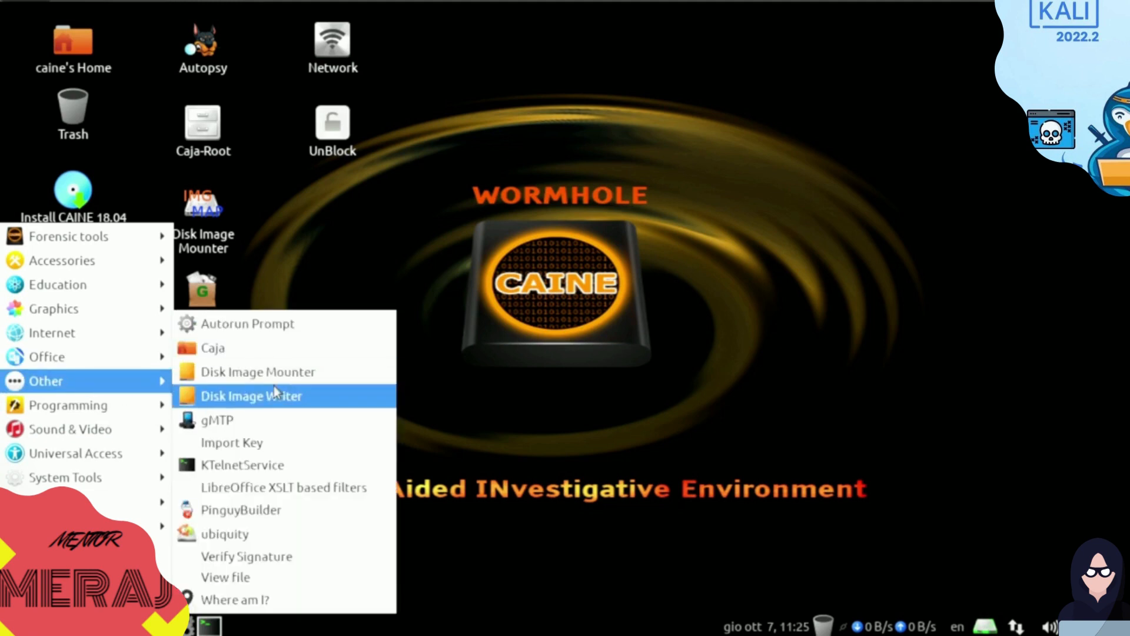
pyautogui.moveTo(247, 408)
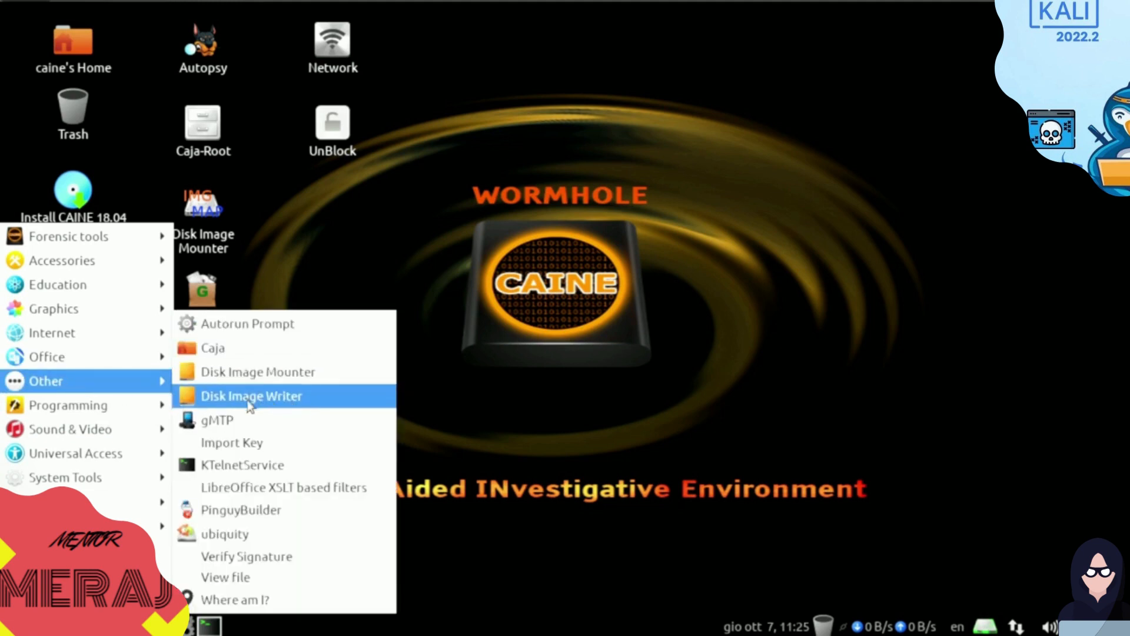
pyautogui.moveTo(267, 556)
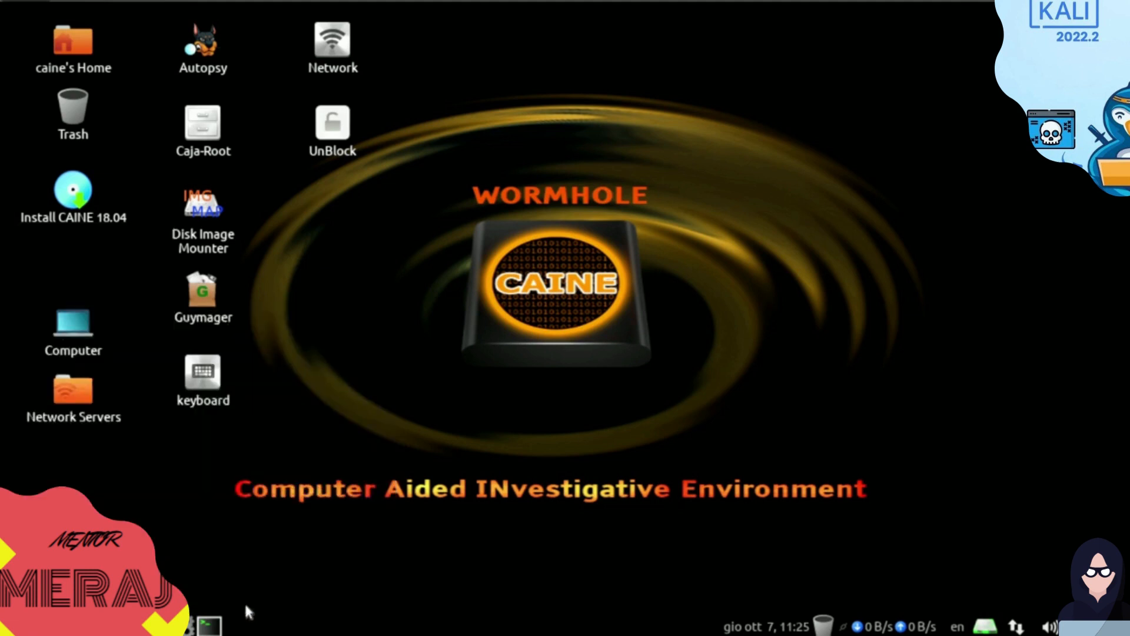
pyautogui.moveTo(553, 34)
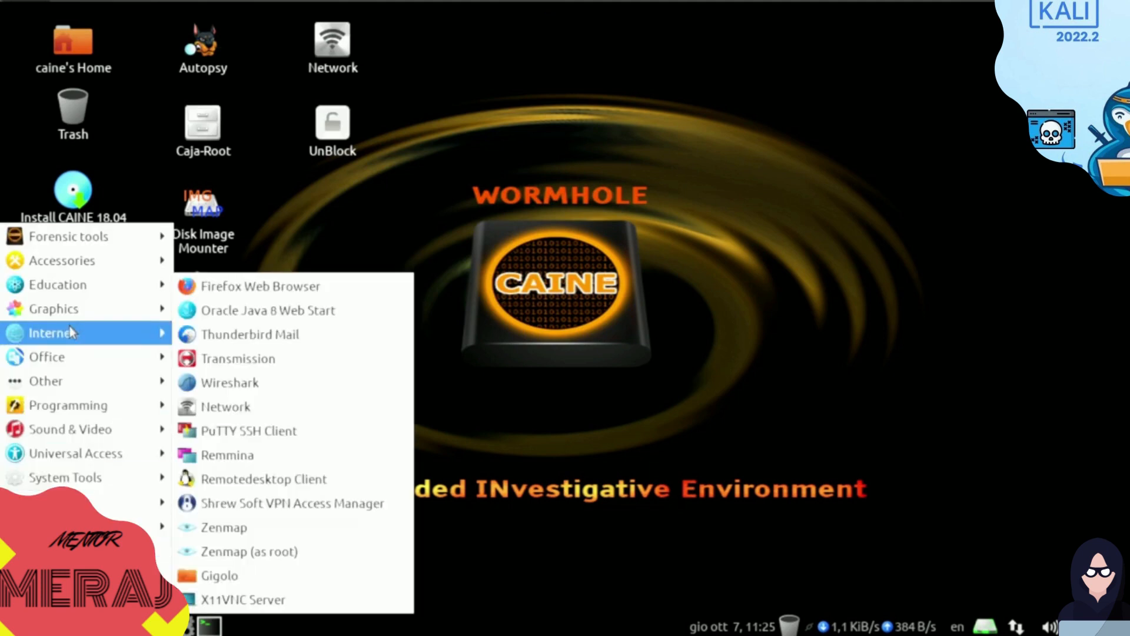
pyautogui.moveTo(250, 334)
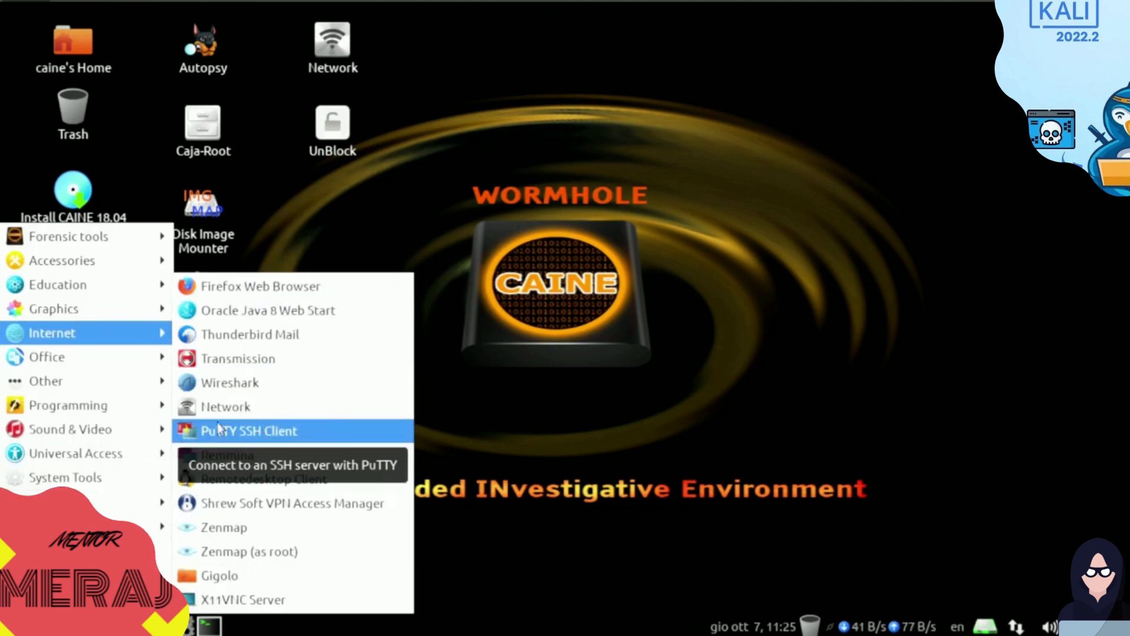
pyautogui.click(247, 431)
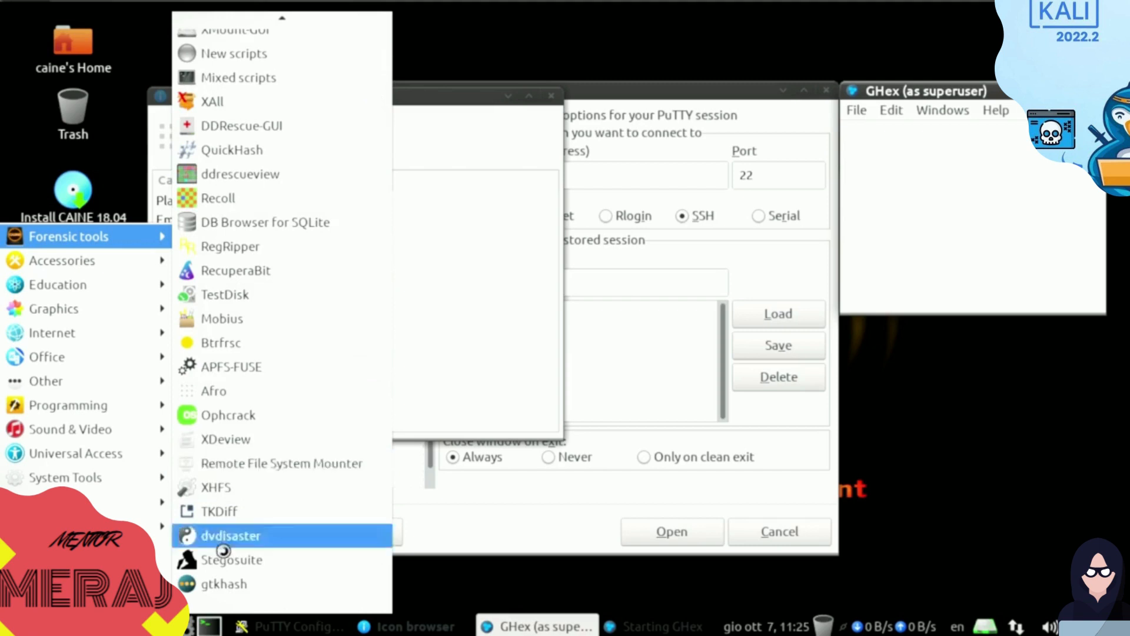
pyautogui.moveTo(231, 559)
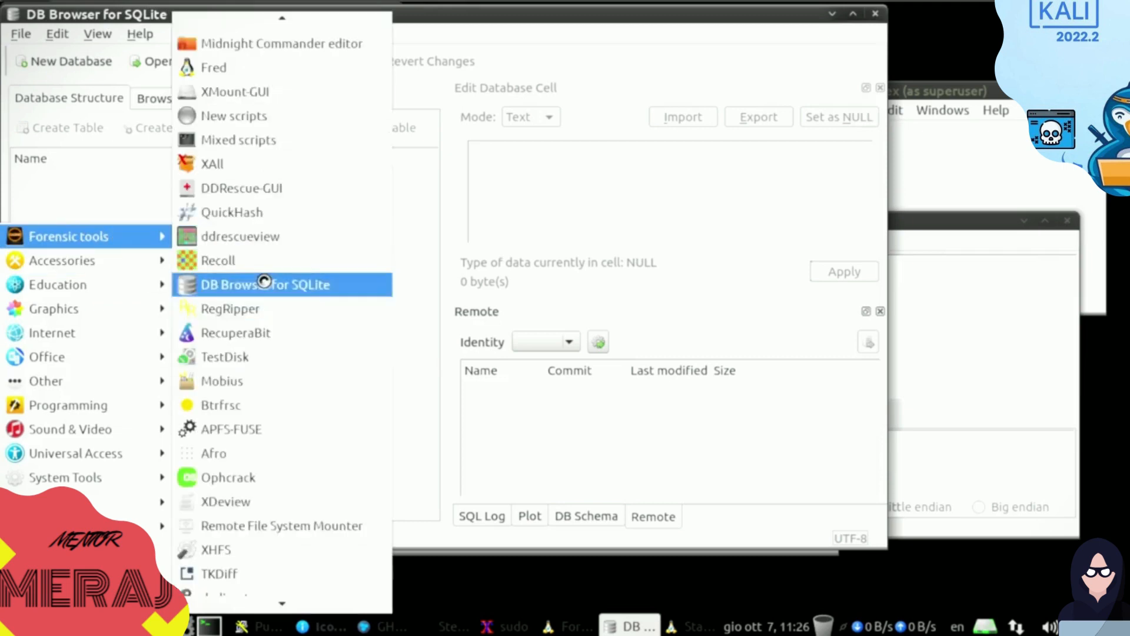
# Launch DB Browser for SQLite and Recoll, dismissing Recoll's first indexing prompt.
pyautogui.click(265, 284)
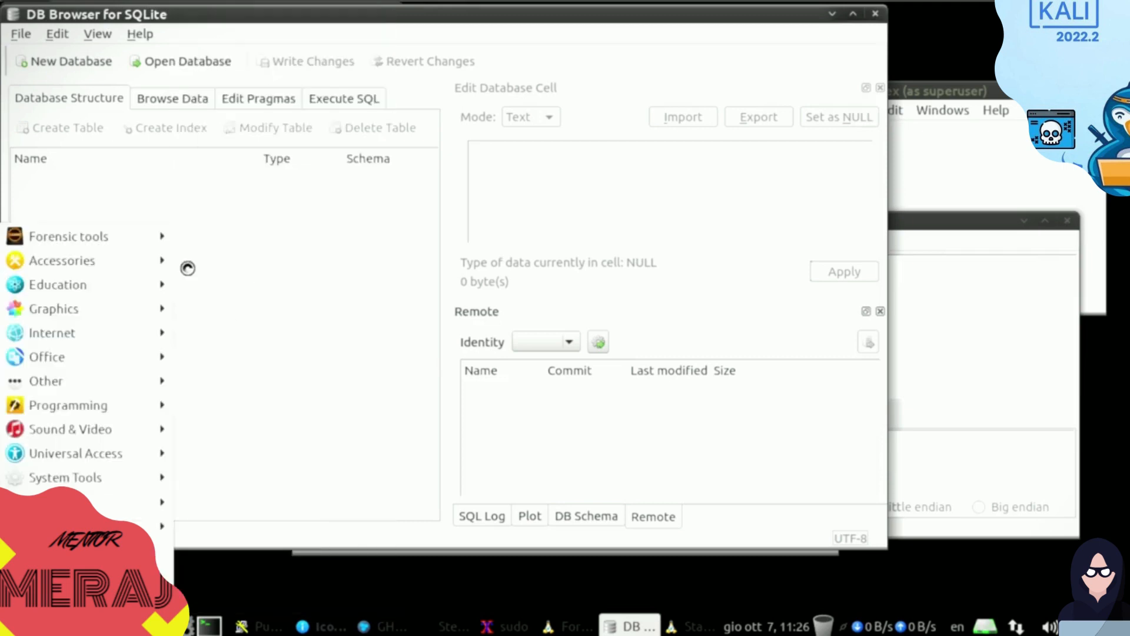
pyautogui.click(68, 236)
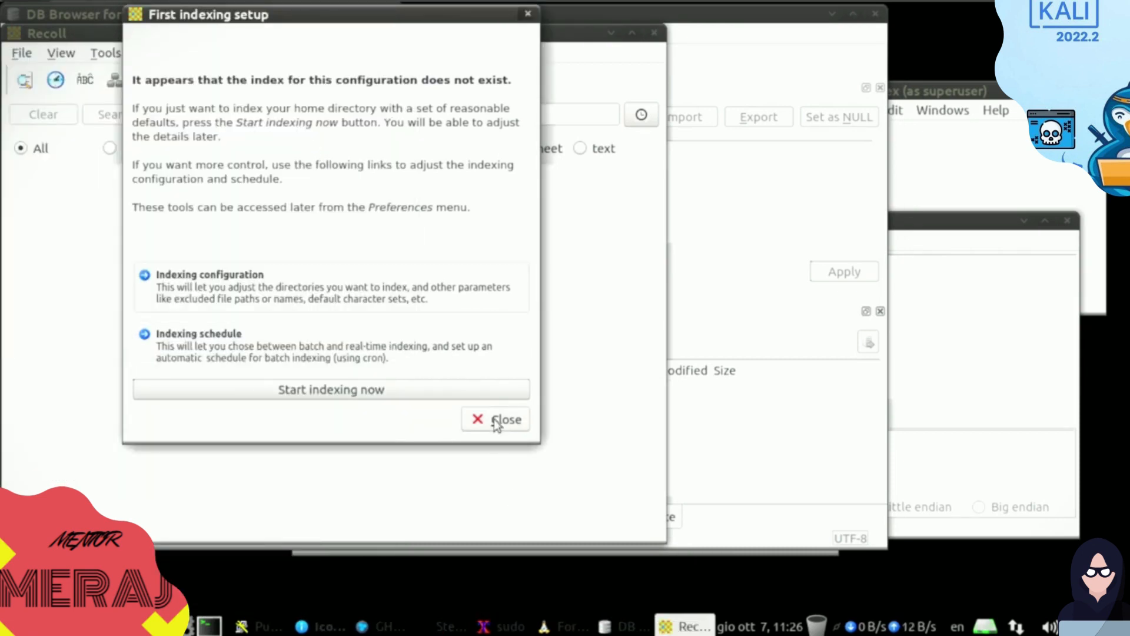
pyautogui.click(495, 418)
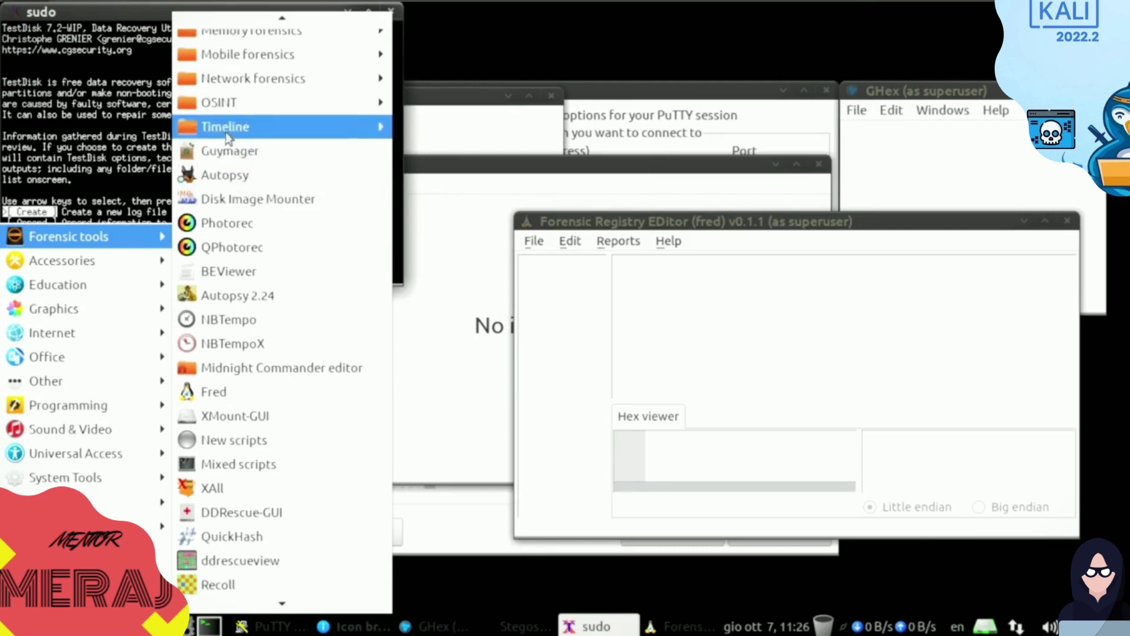
pyautogui.moveTo(219, 140)
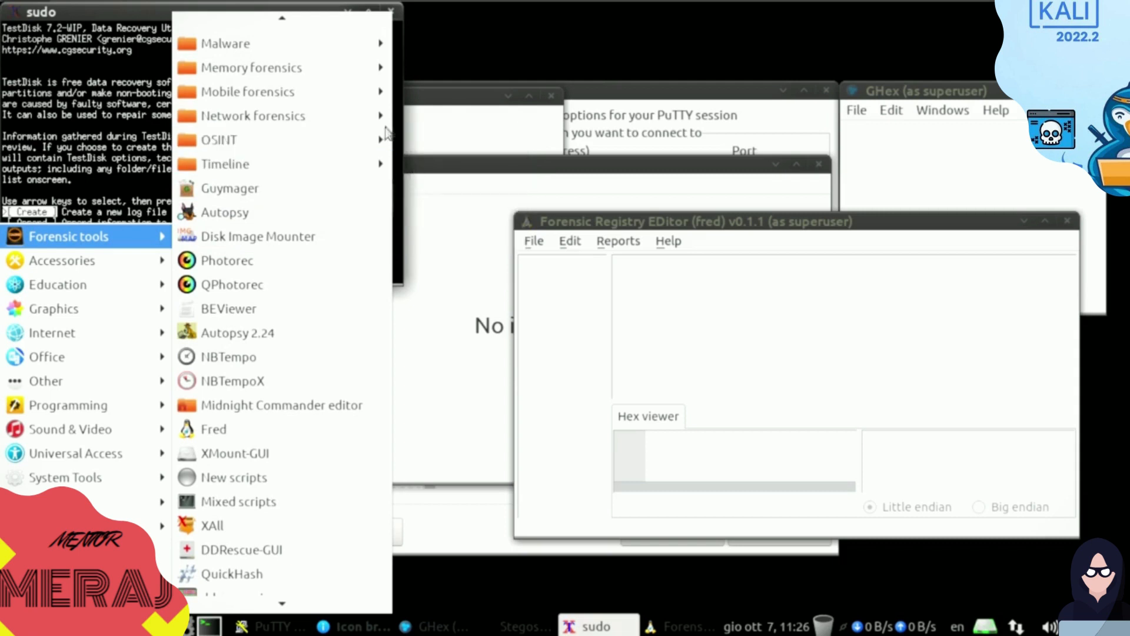
pyautogui.moveTo(219, 140)
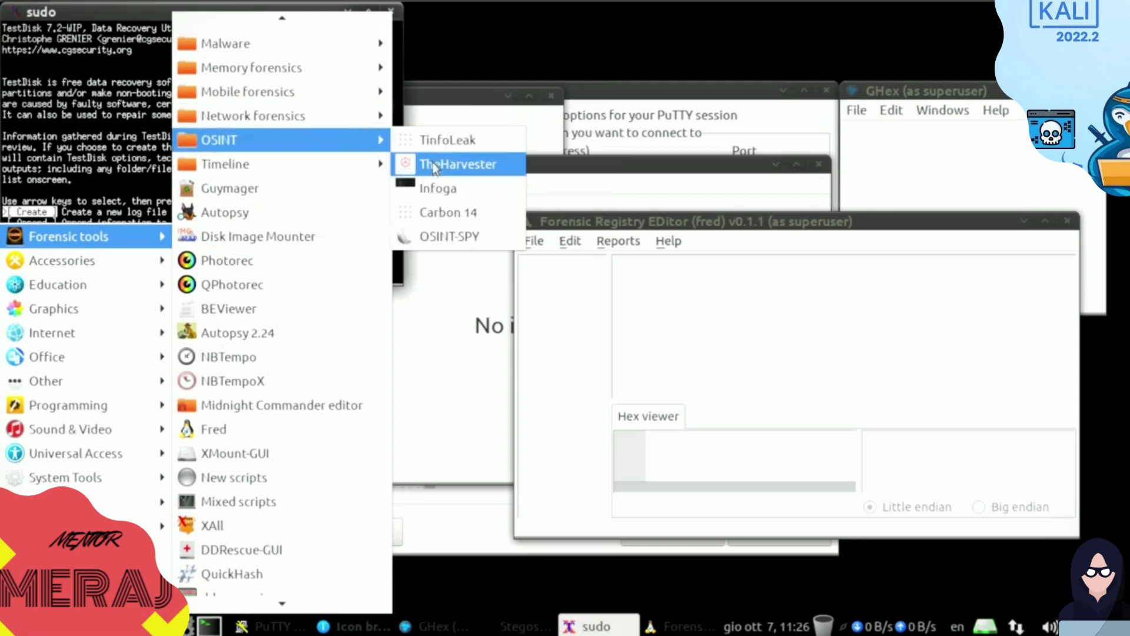
pyautogui.moveTo(364, 209)
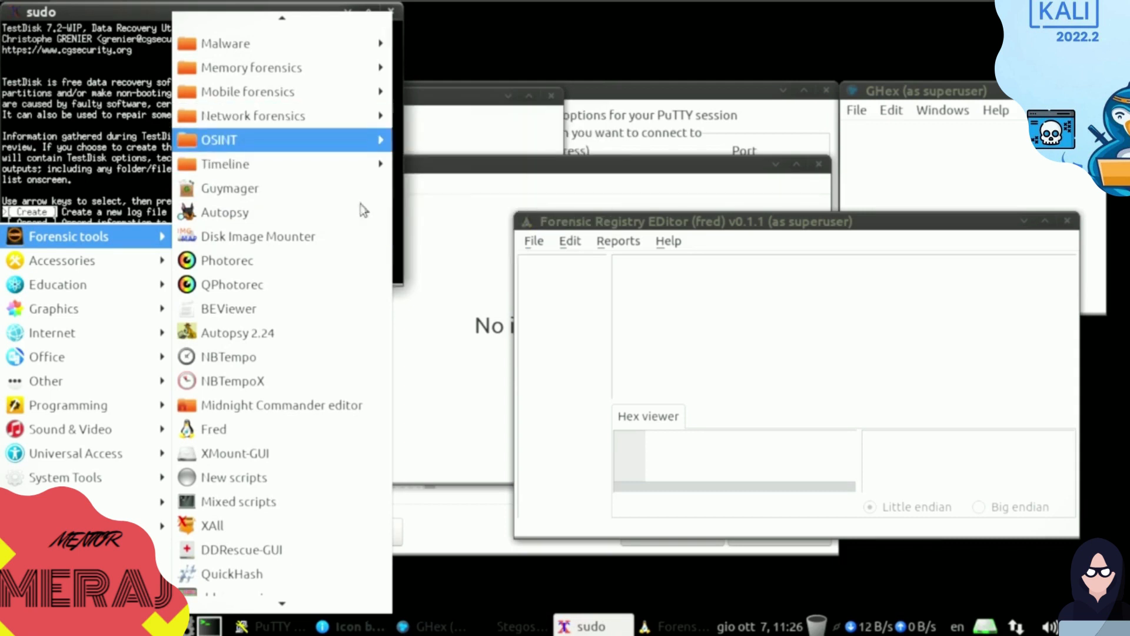
pyautogui.moveTo(253, 67)
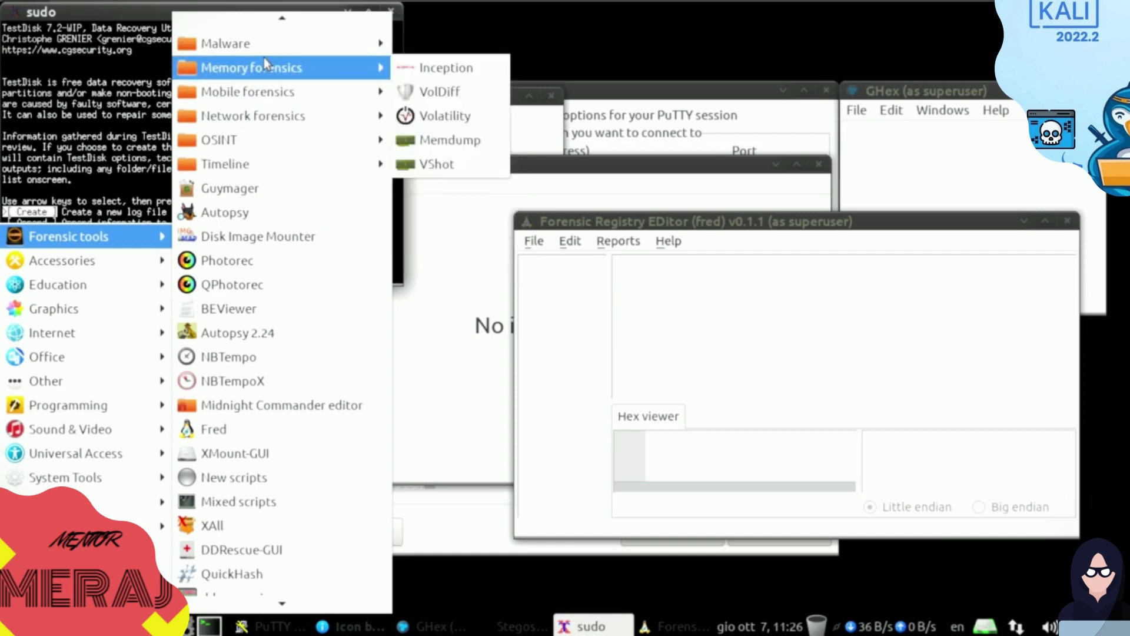
pyautogui.moveTo(248, 92)
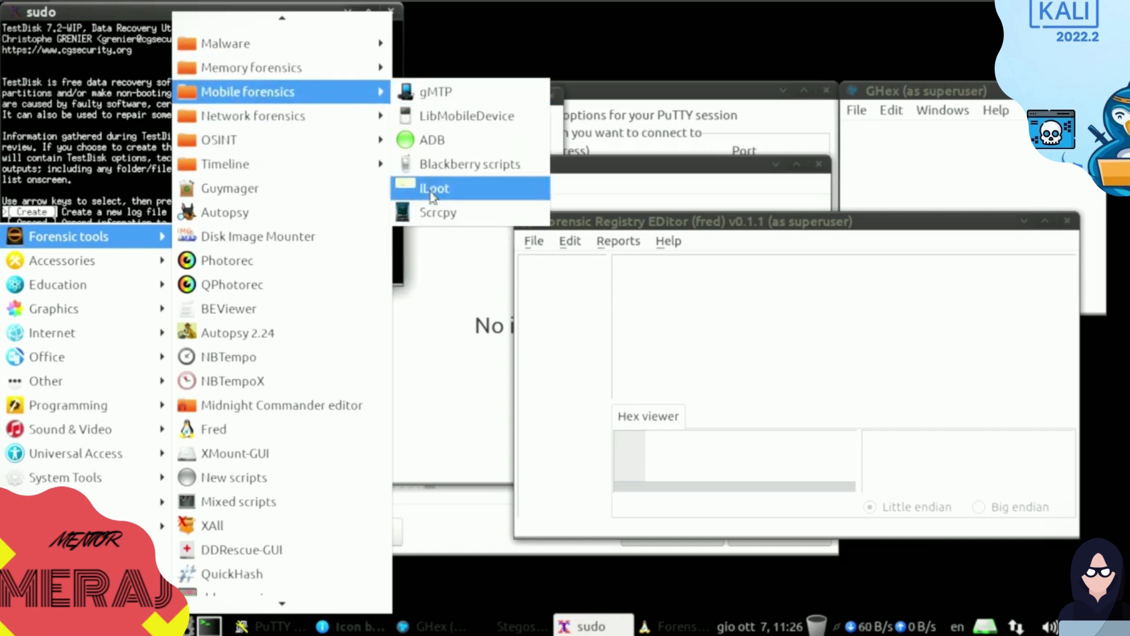
pyautogui.moveTo(435, 182)
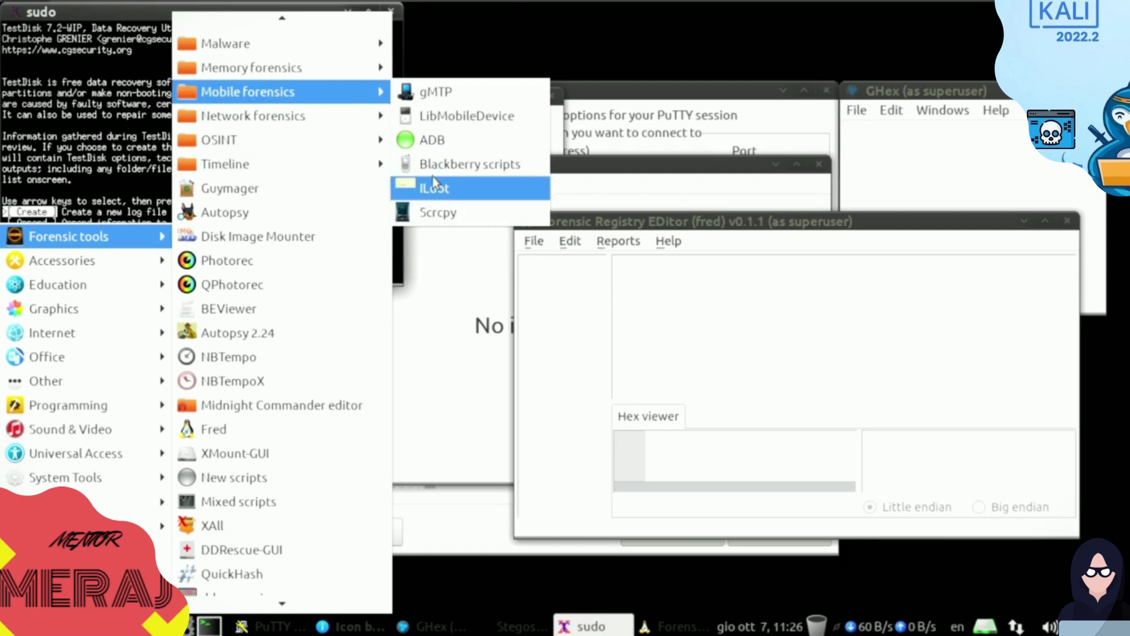
# Launch iLoot from Mobile forensics and reopen the applications menu.
pyautogui.click(434, 187)
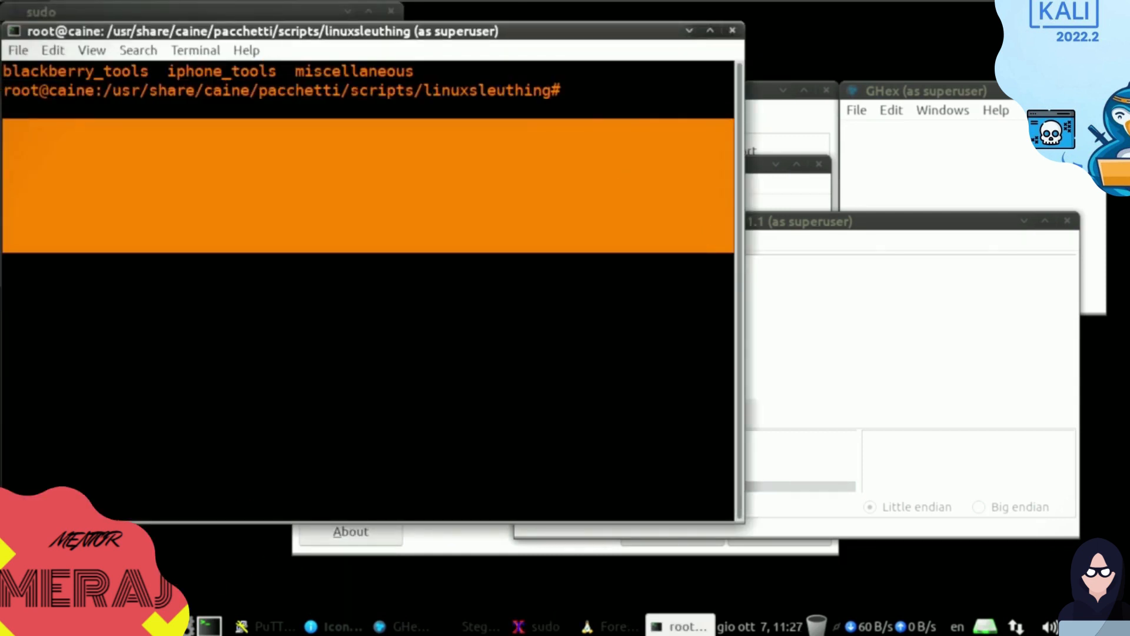
pyautogui.click(68, 236)
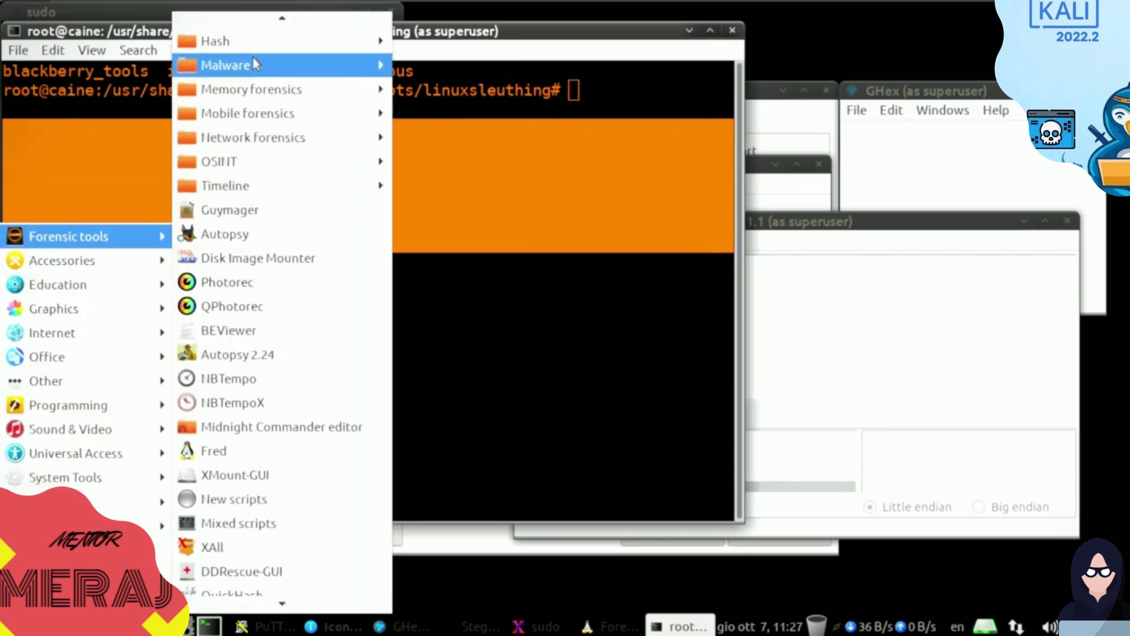
pyautogui.moveTo(225, 65)
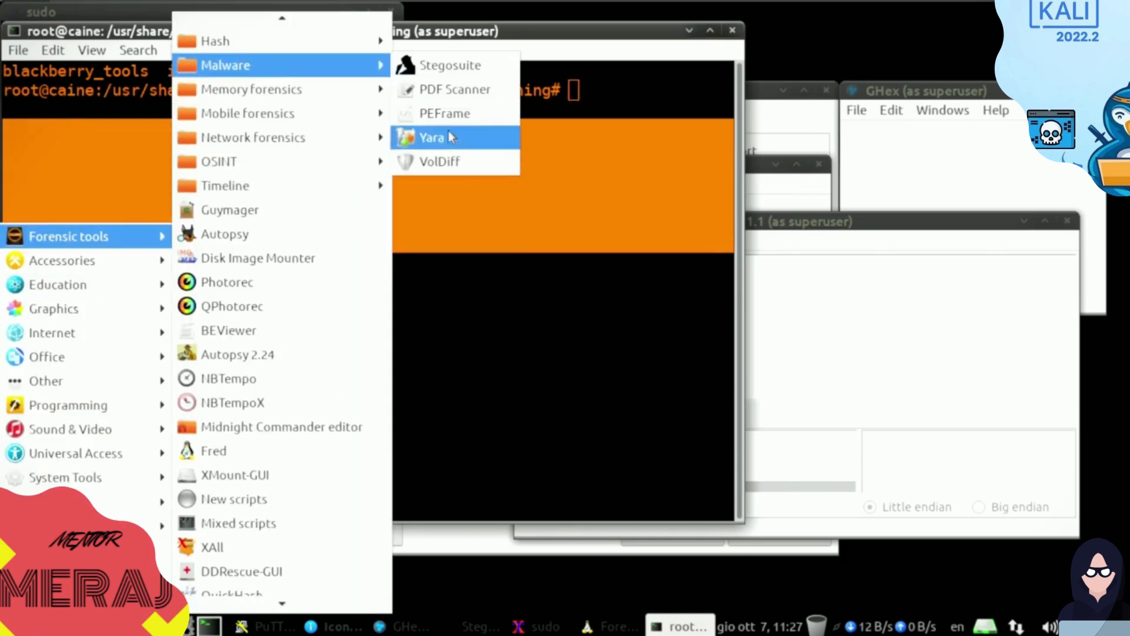
pyautogui.moveTo(250, 89)
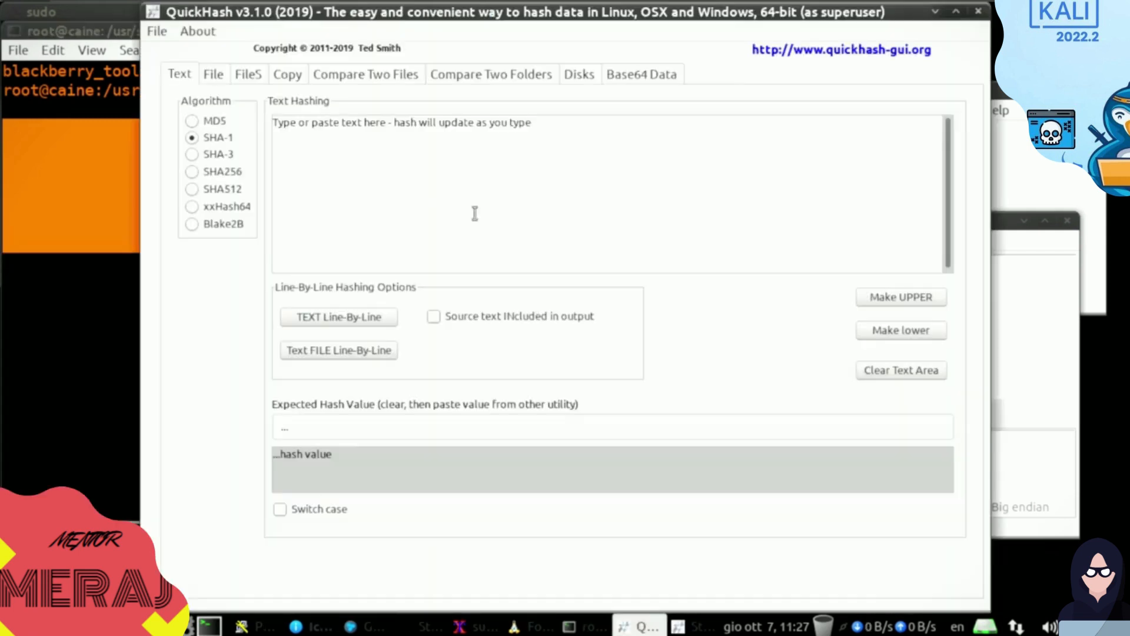
# Try QuickHash's SHA512 and xxHash64 algorithms, then close QuickHash.
pyautogui.click(192, 189)
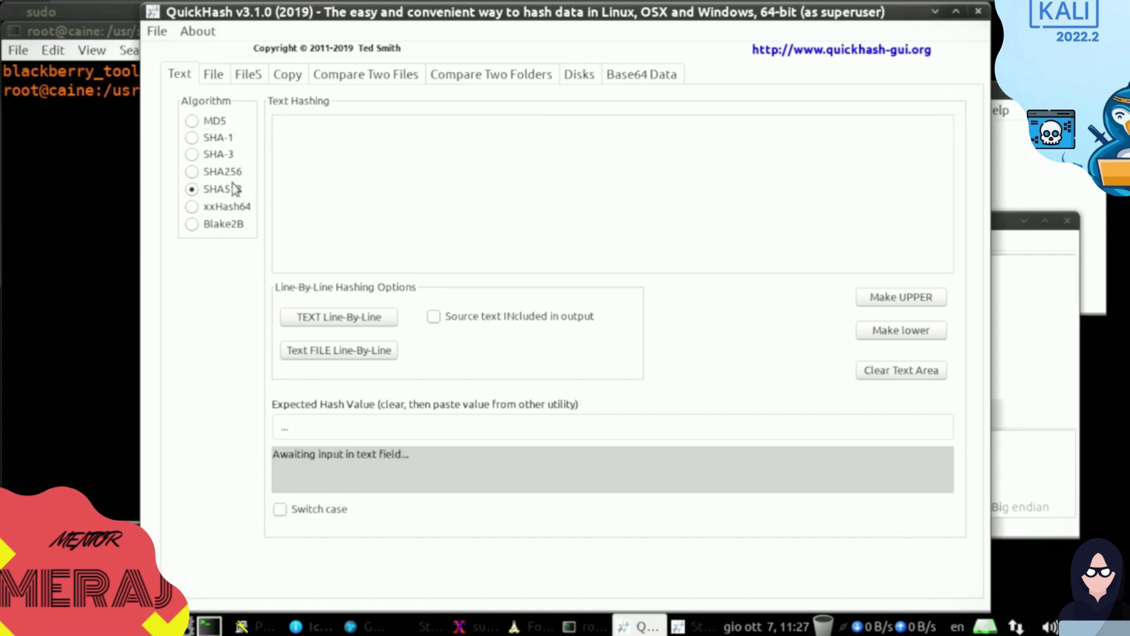
pyautogui.click(192, 206)
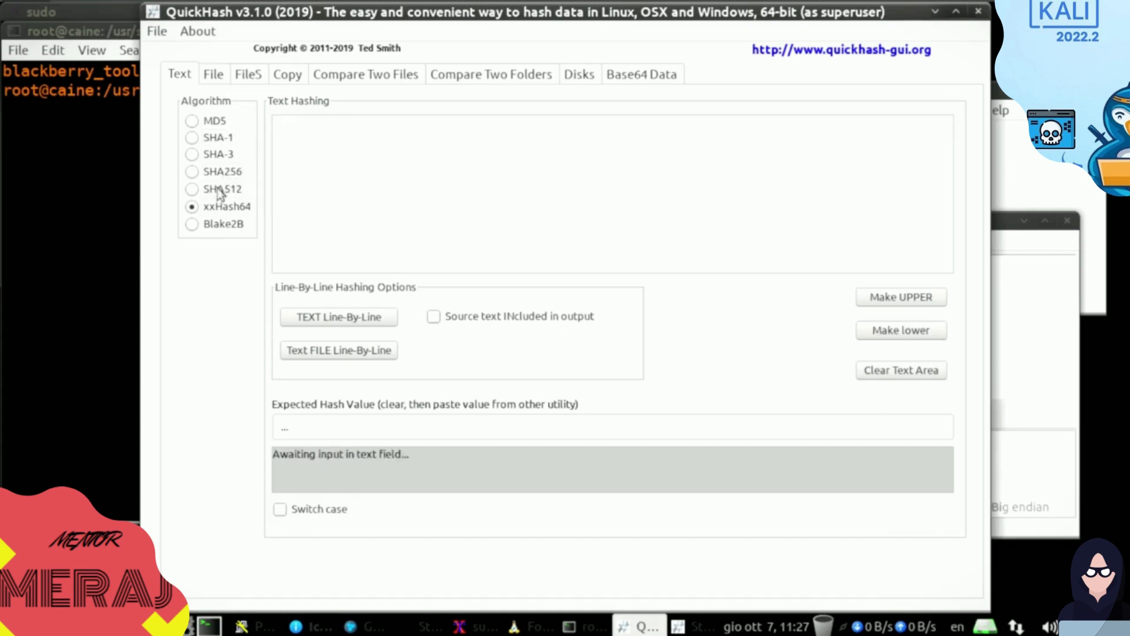
pyautogui.click(192, 188)
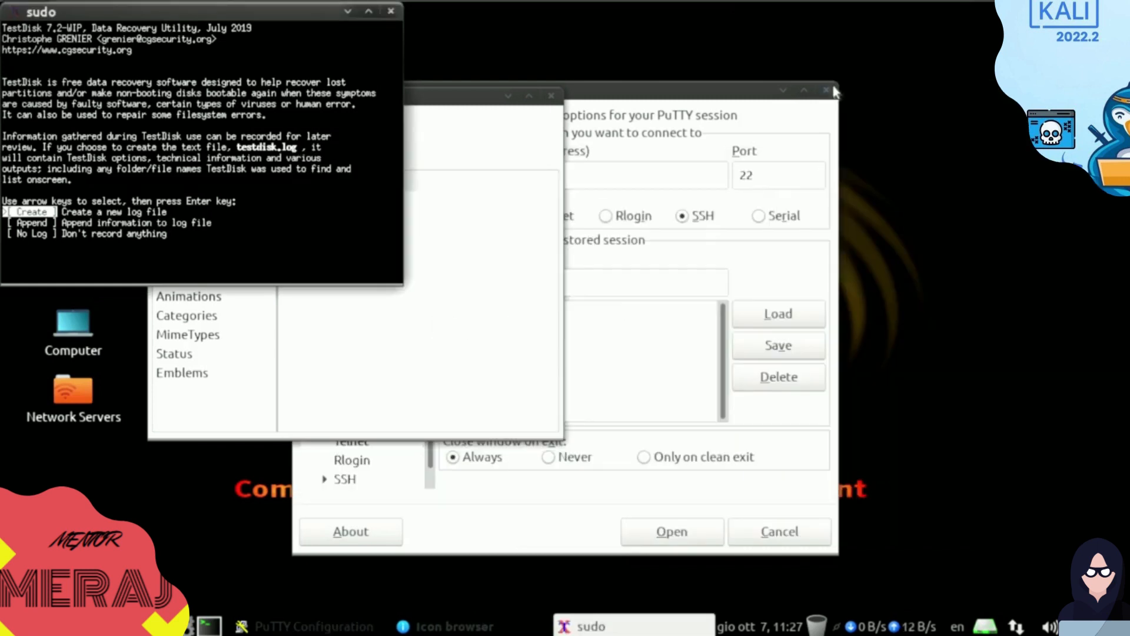
# Close PuTTY, step TestDisk through partition table types to Sun Solaris, then close TestDisk.
pyautogui.click(826, 90)
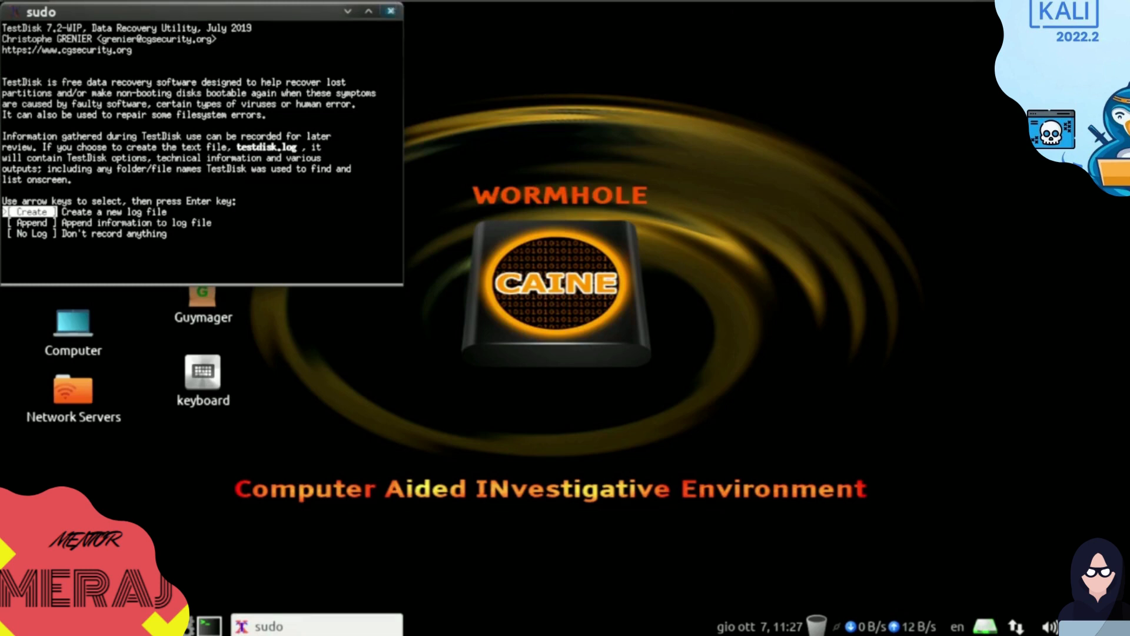
pyautogui.moveTo(588, 243)
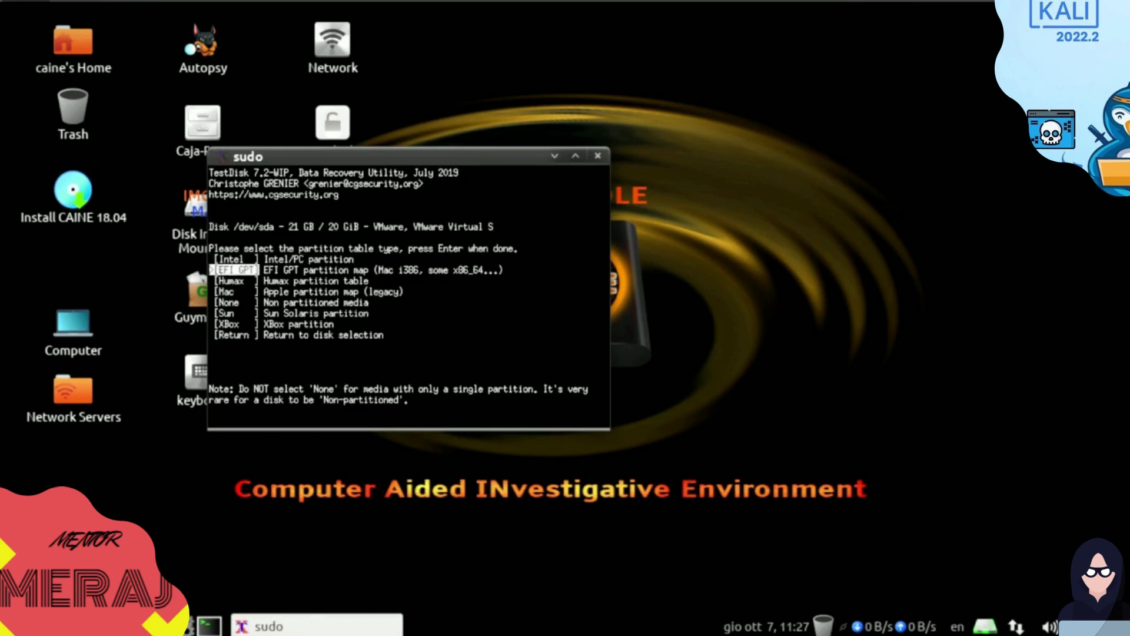
pyautogui.press('Down')
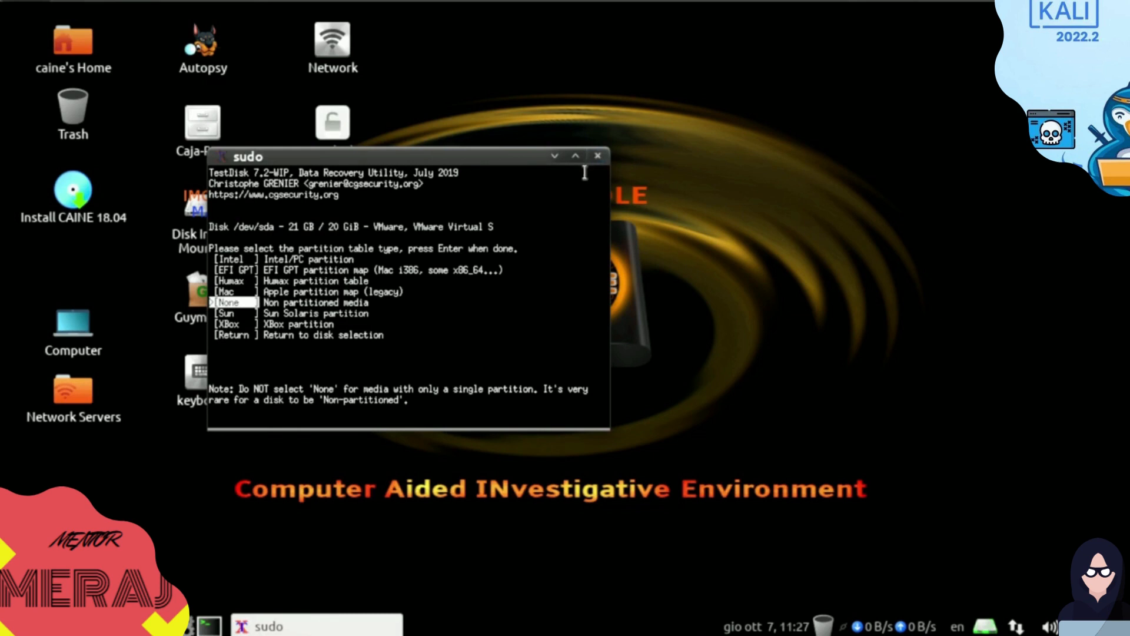
pyautogui.press('Down')
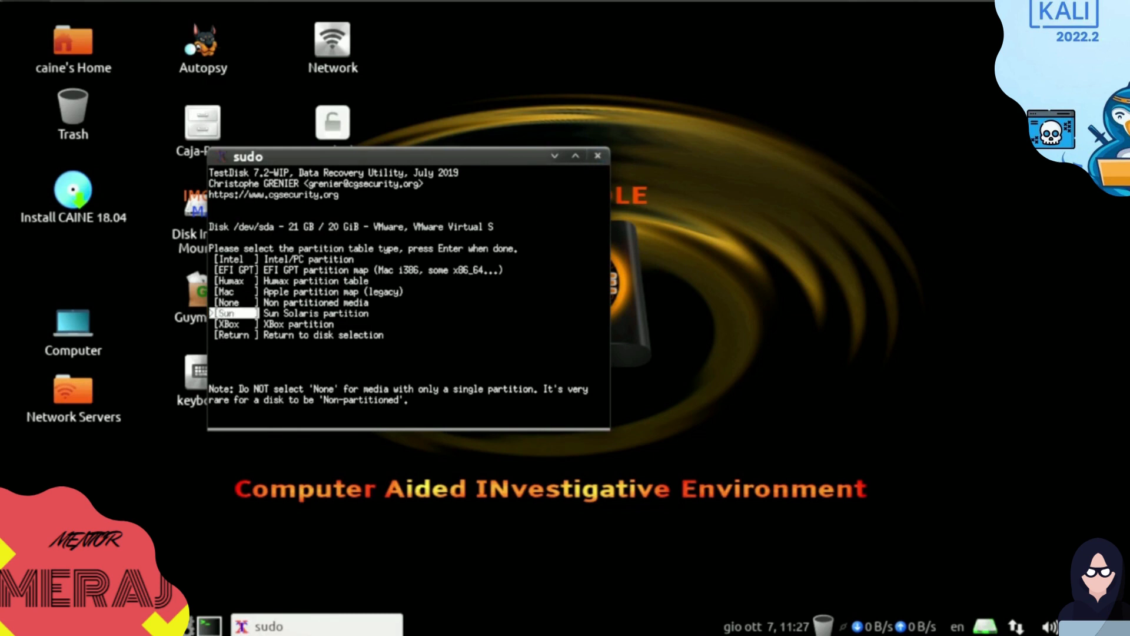
pyautogui.click(600, 156)
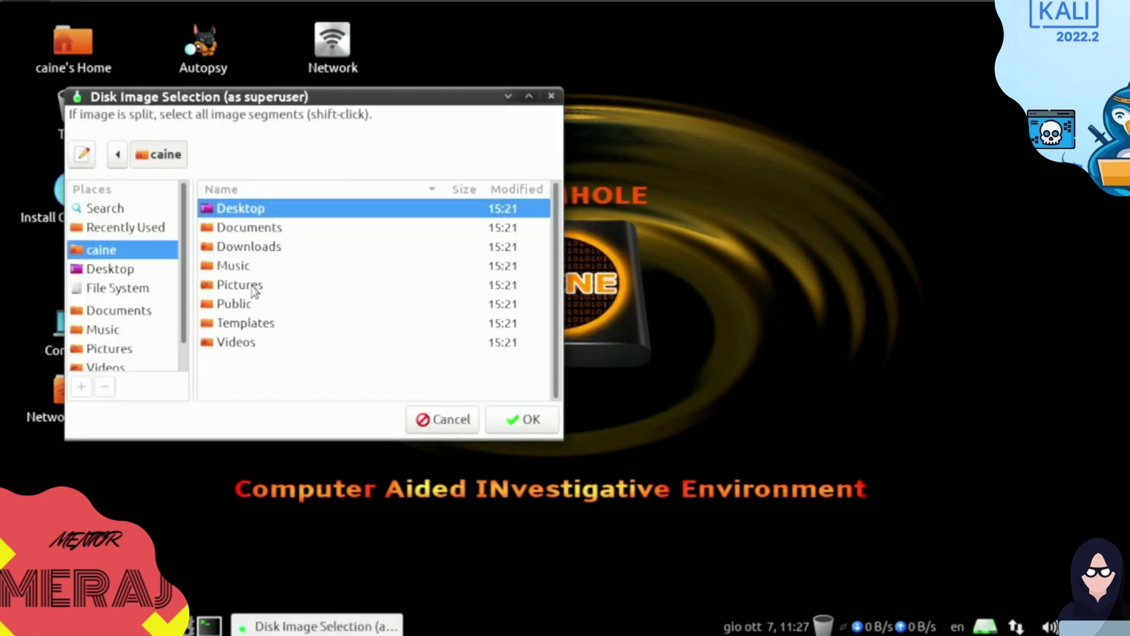
# Cancel the disk image dialog, browse File System and Desktop in Caja-Root, then close it.
pyautogui.click(442, 420)
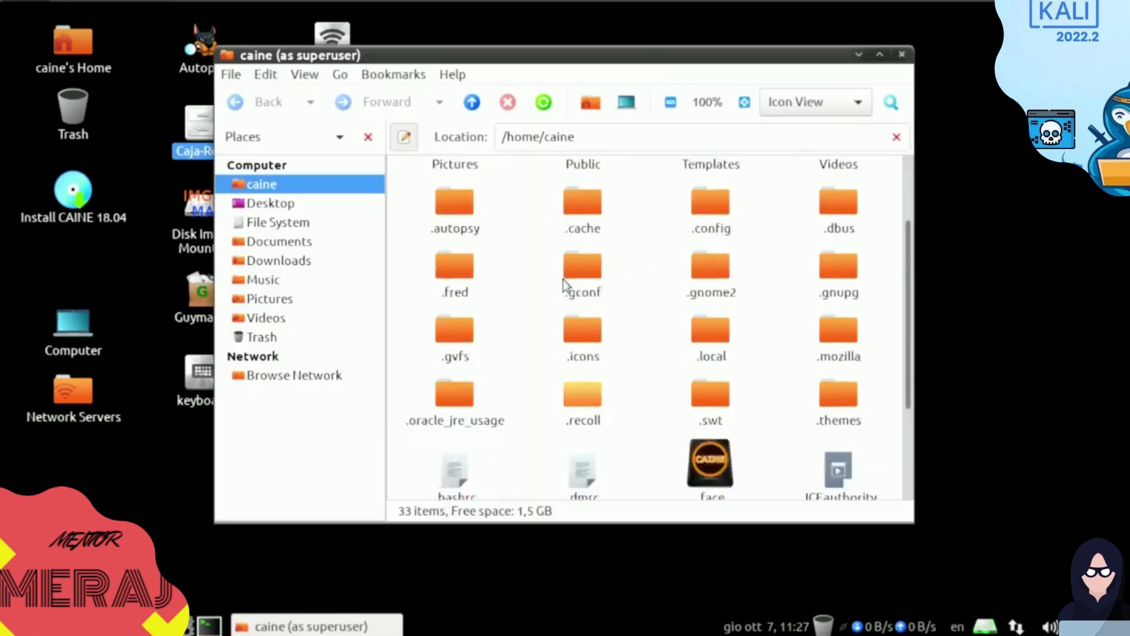
pyautogui.click(279, 222)
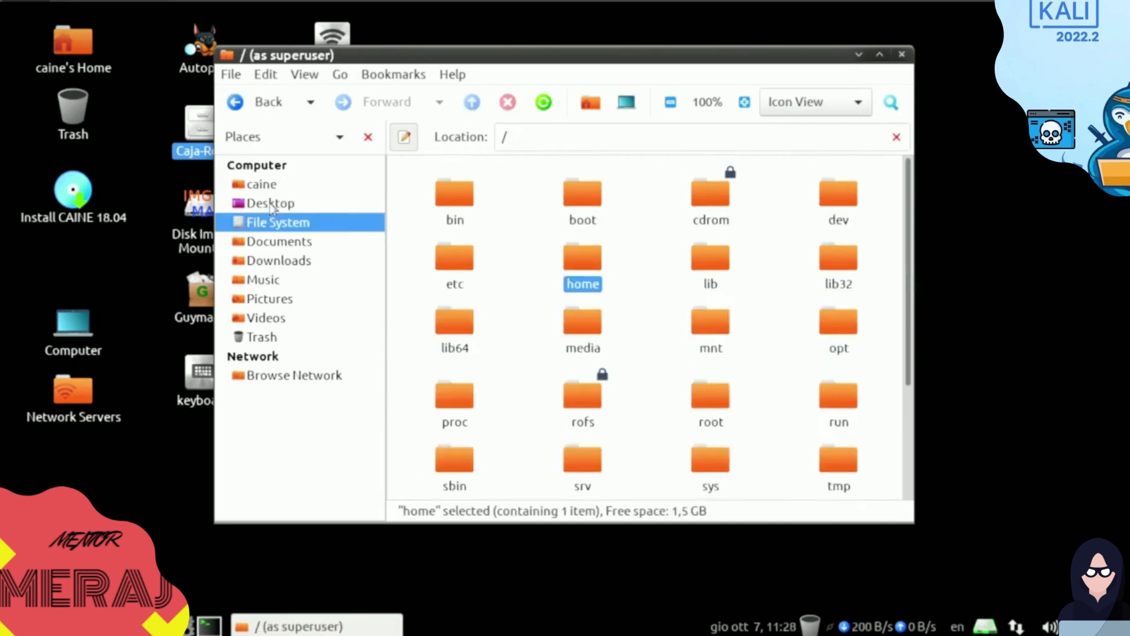
pyautogui.click(271, 202)
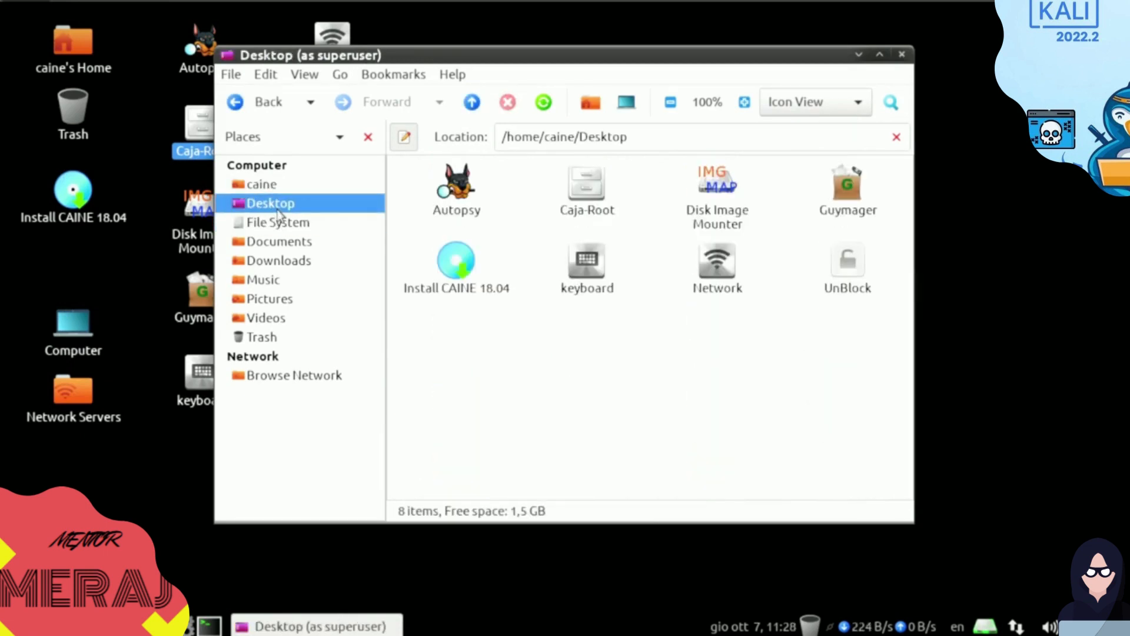
pyautogui.click(902, 54)
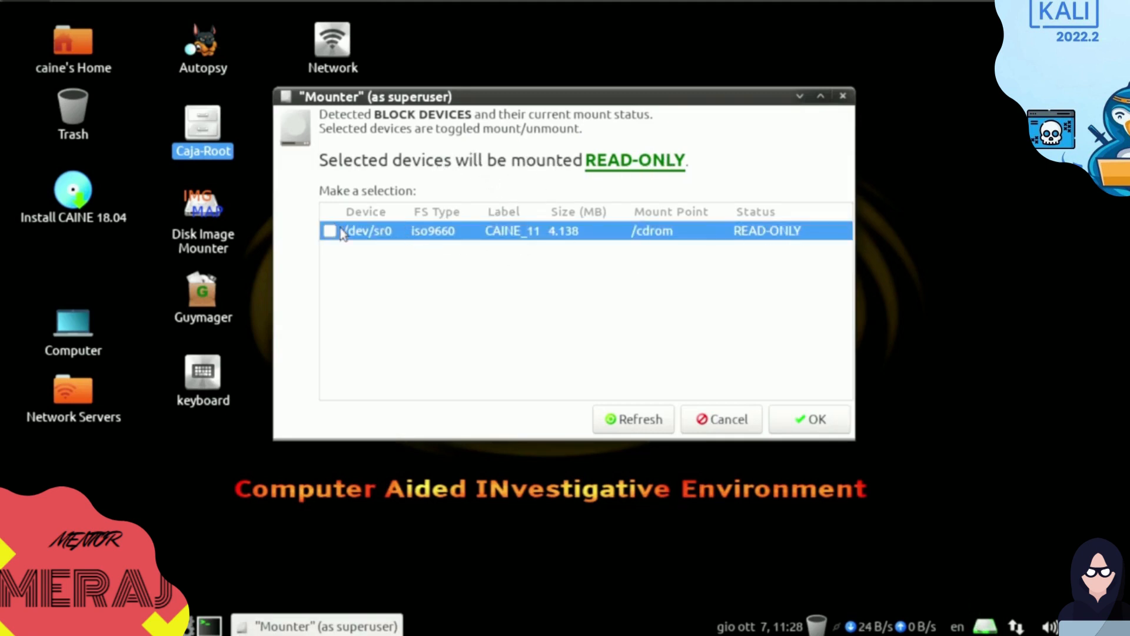
pyautogui.moveTo(573, 238)
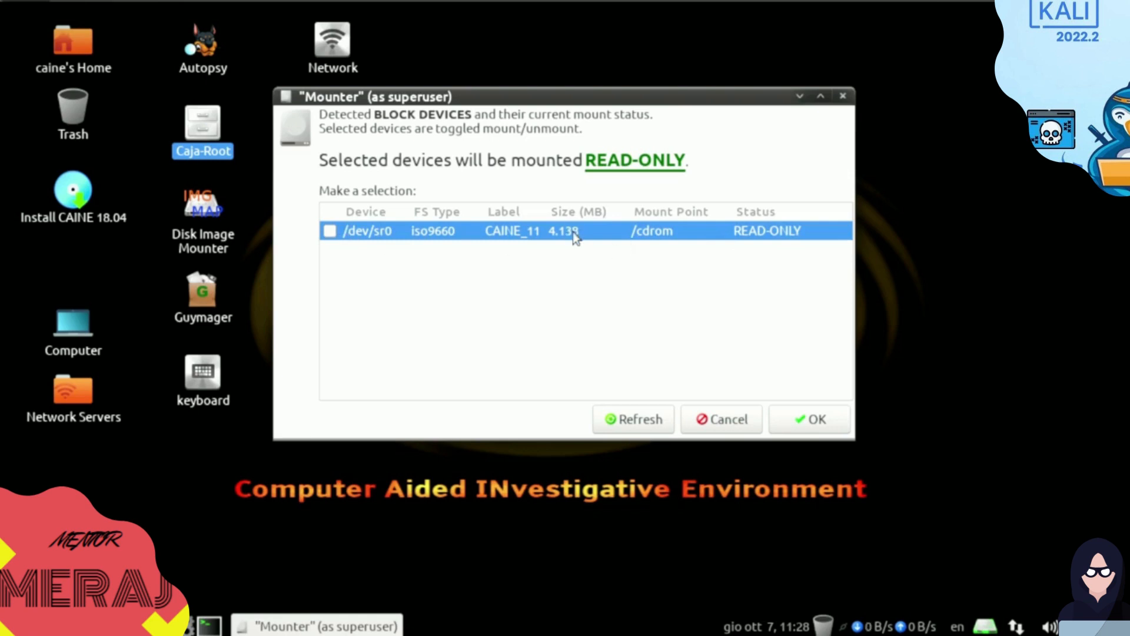
pyautogui.moveTo(568, 231)
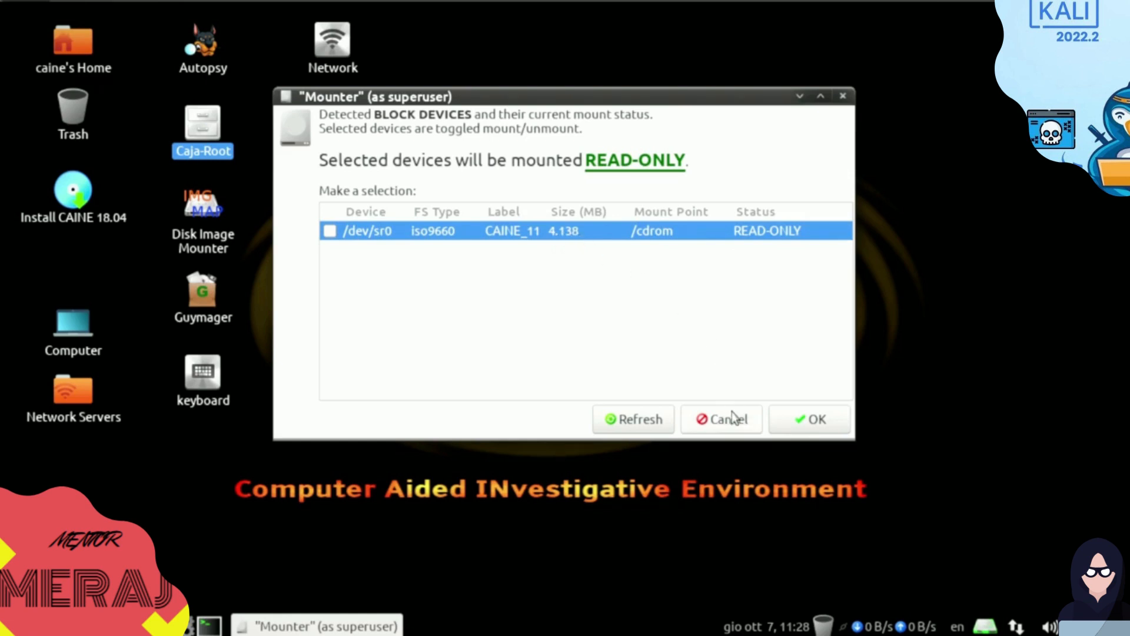
# Cancel the Mounter listing /dev/sr0 at /cdrom without mounting.
pyautogui.click(720, 418)
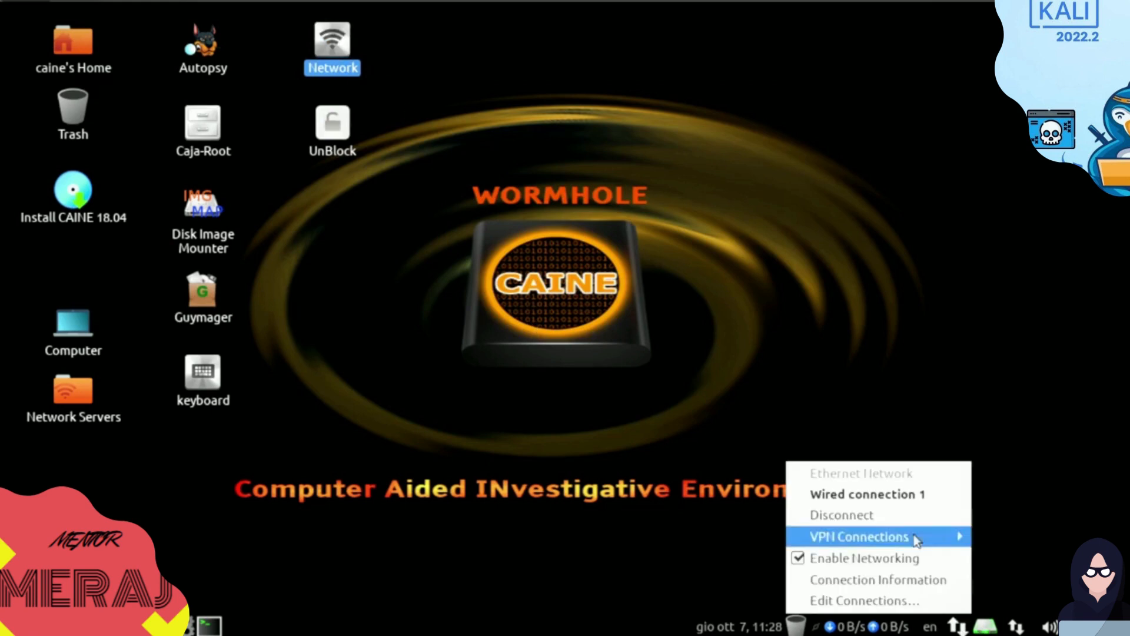
pyautogui.moveTo(877, 578)
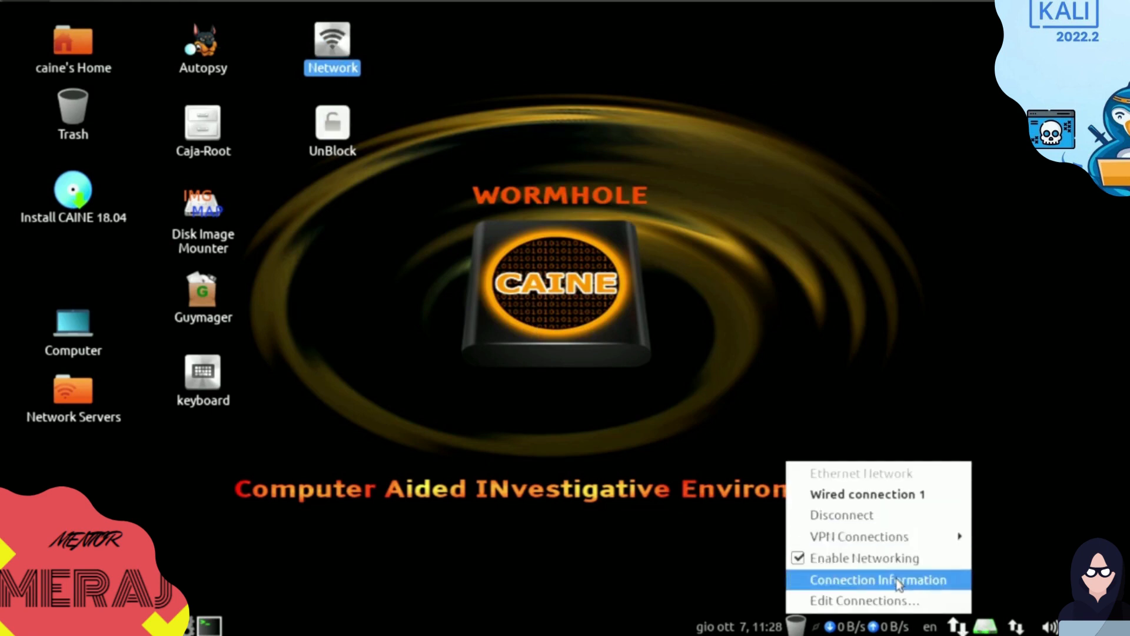
# View Wired connection 1's details (IP 192.168.188.137), close them, and reopen the network menu.
pyautogui.click(876, 579)
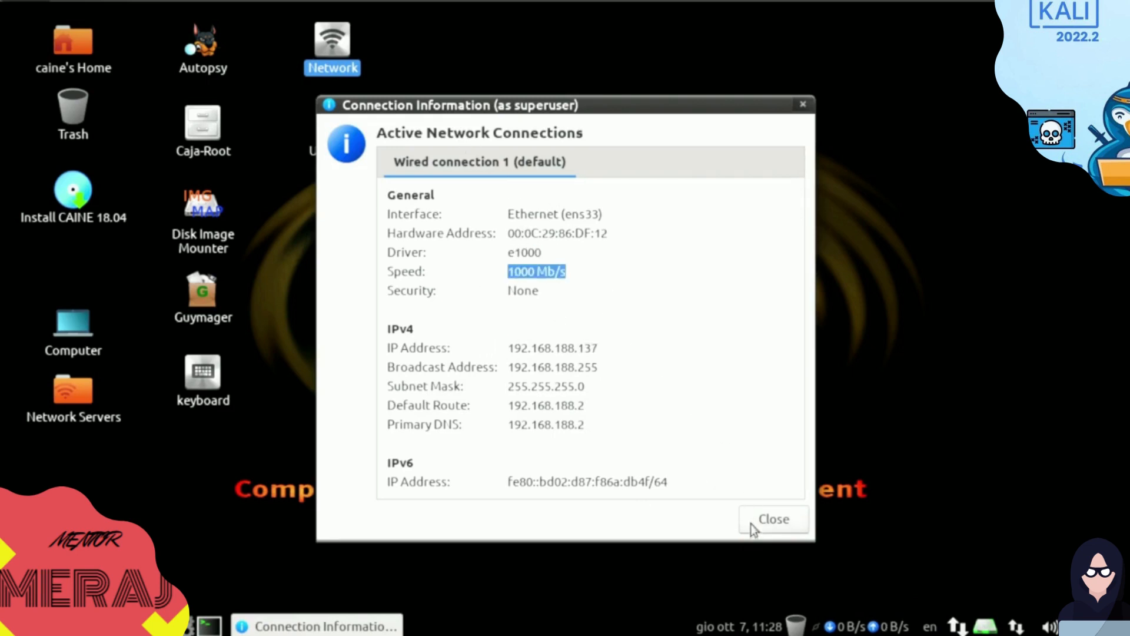
pyautogui.click(772, 519)
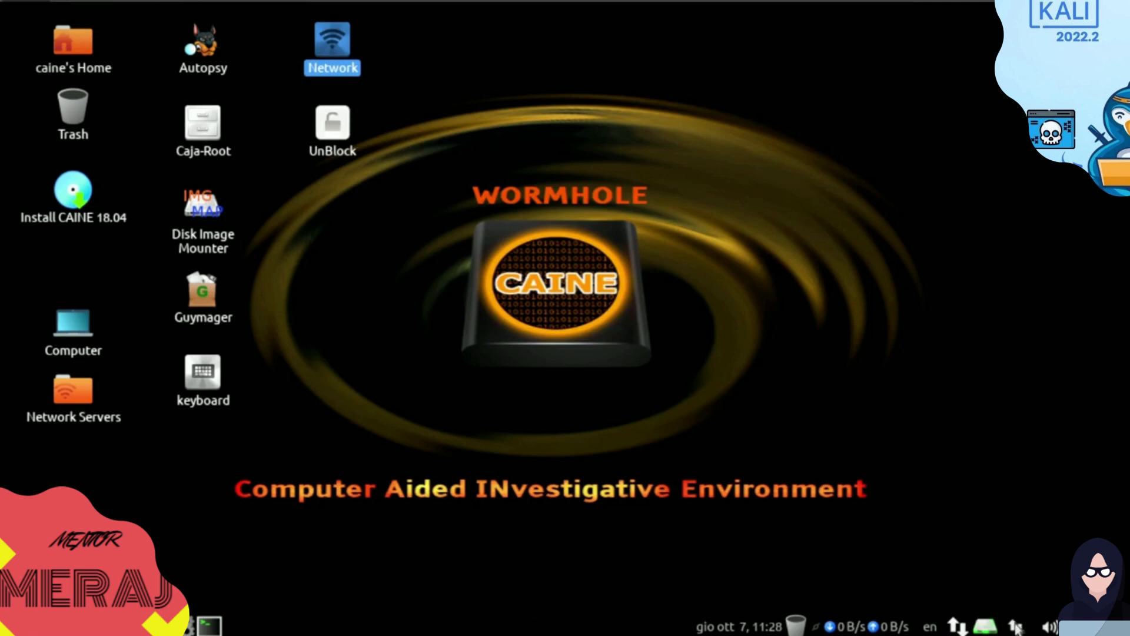
pyautogui.click(1018, 625)
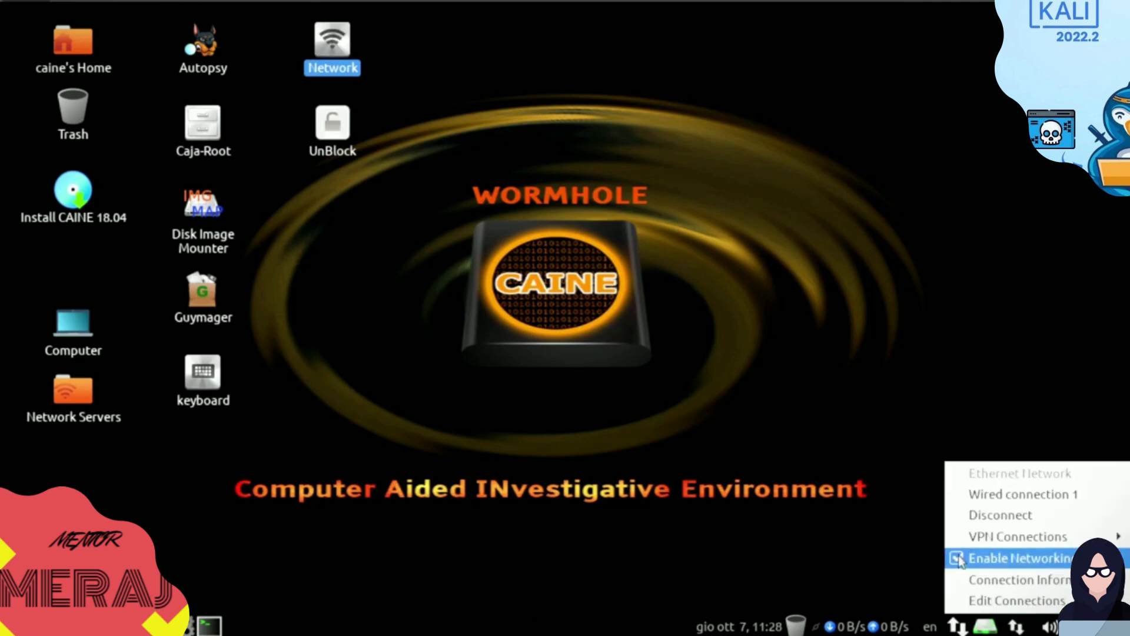